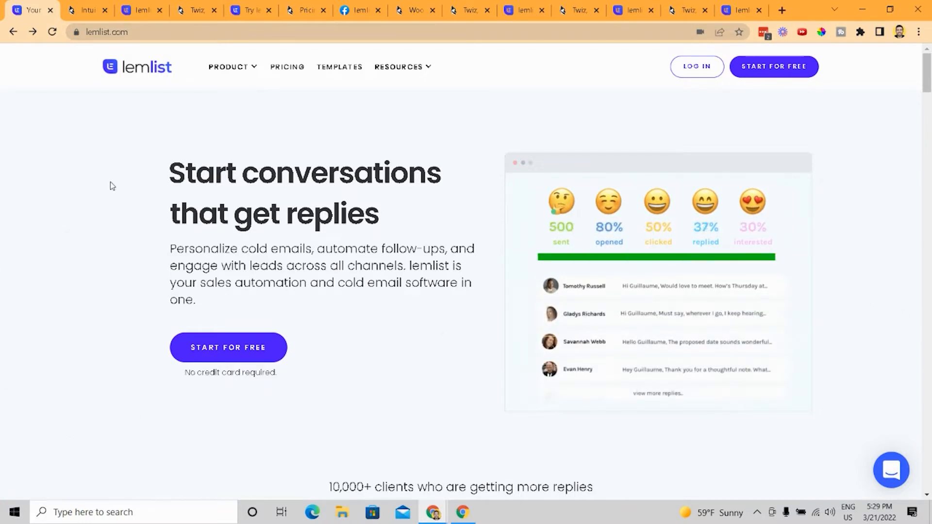
Switch to the Woodpecker homepage tab beside the lemlist page.
click(83, 11)
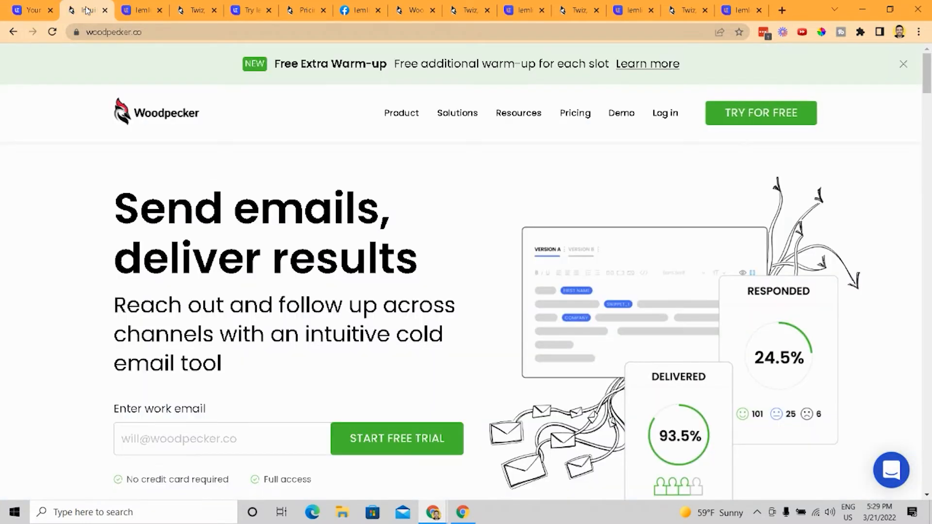
mouse_move(10, 300)
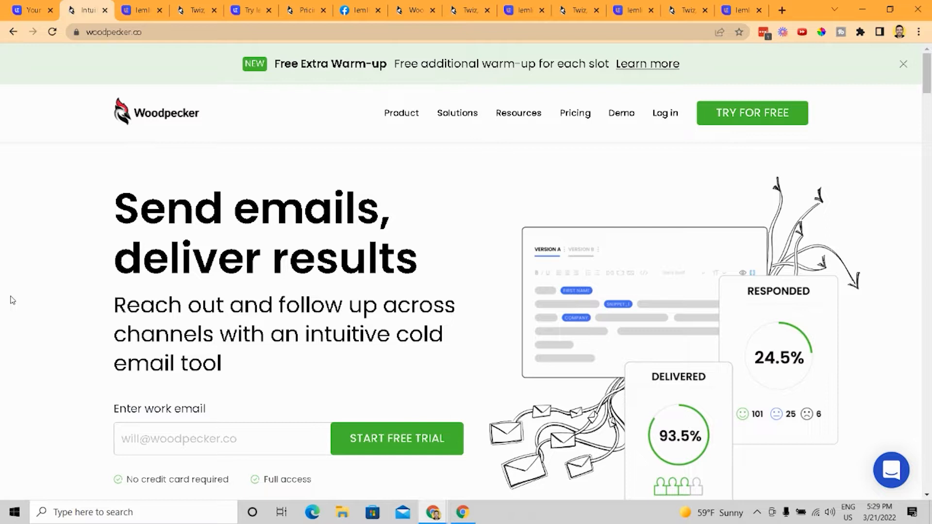
mouse_move(752, 113)
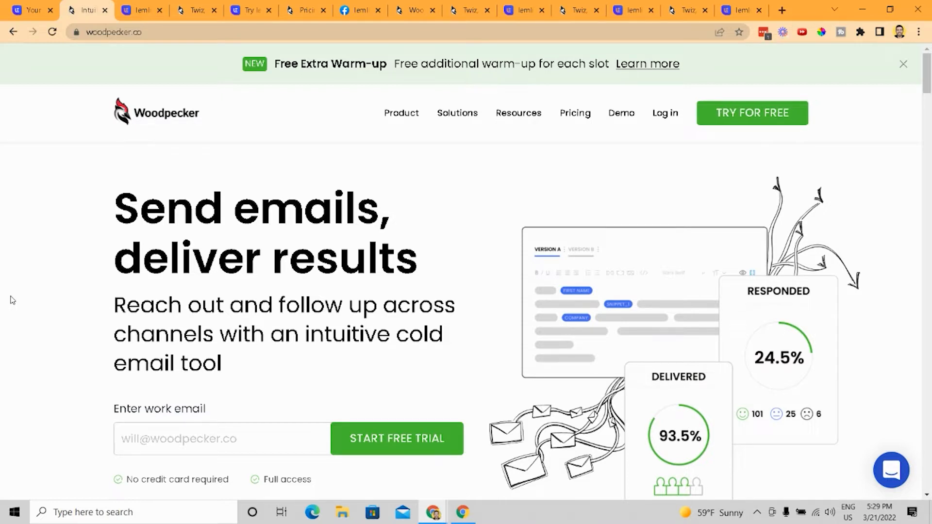
View lemlist's Reports section, return to the Editor, then switch to Woodpecker's campaign dashboard.
click(141, 10)
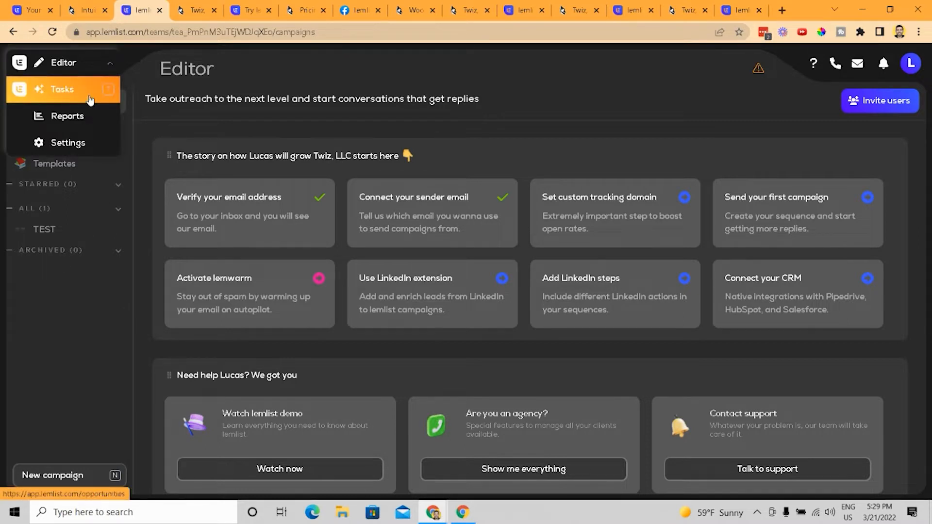
mouse_move(67, 143)
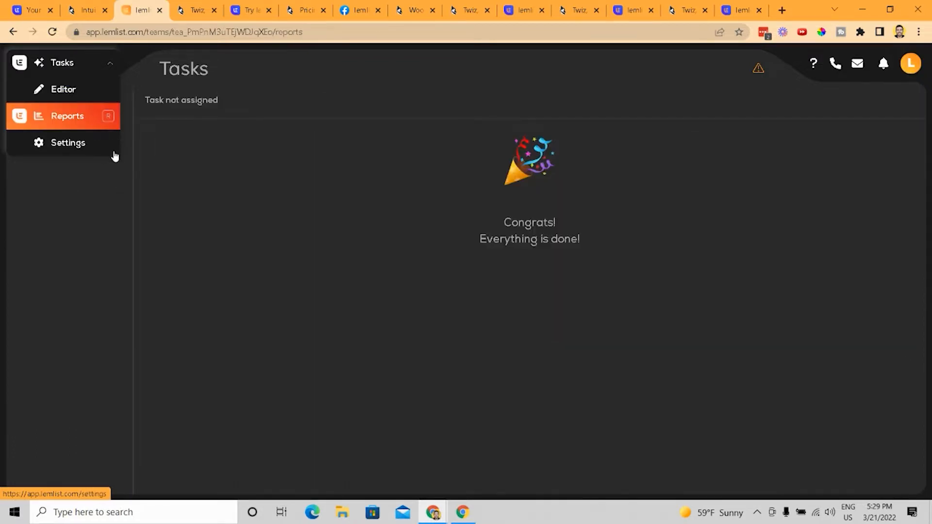
click(67, 116)
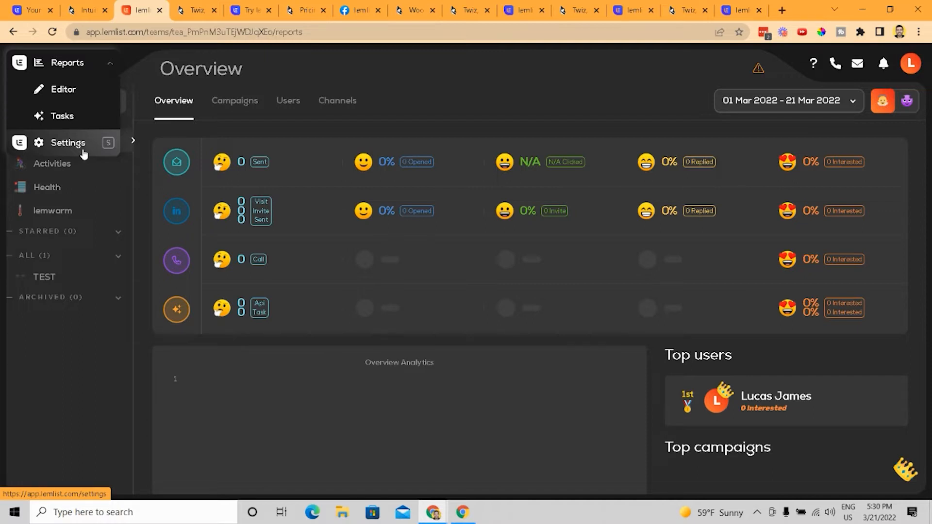
mouse_move(63, 89)
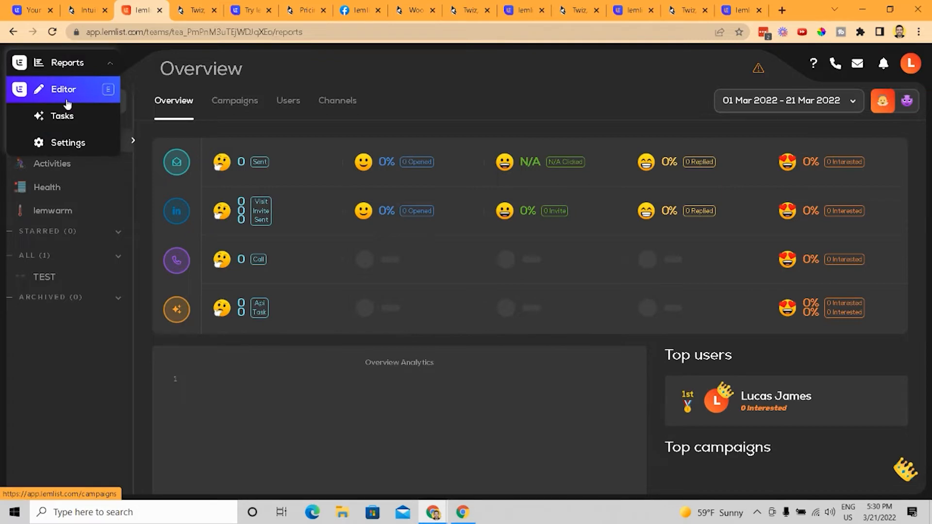
click(63, 89)
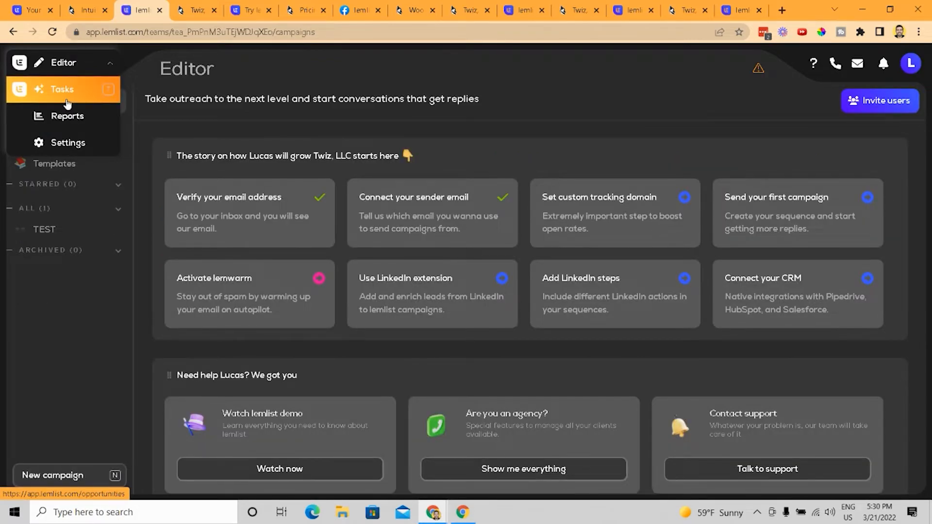
click(191, 10)
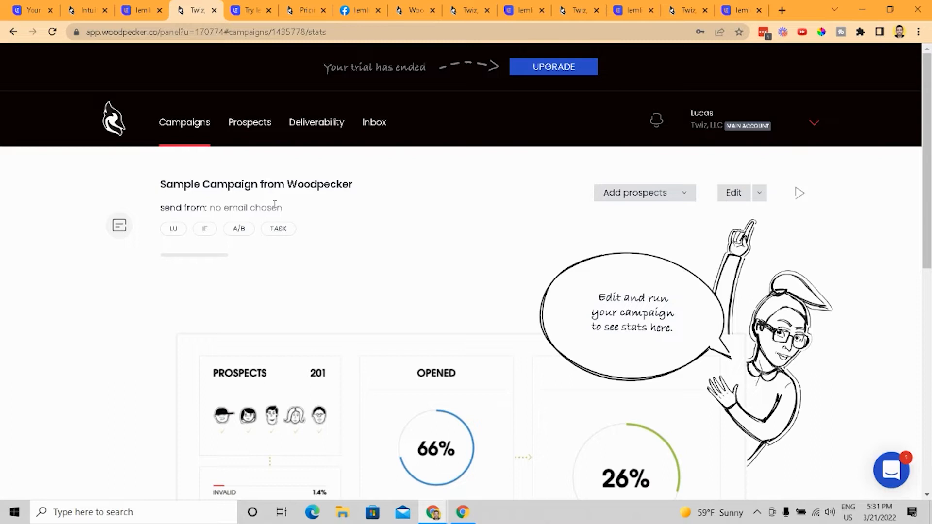
mouse_move(342, 347)
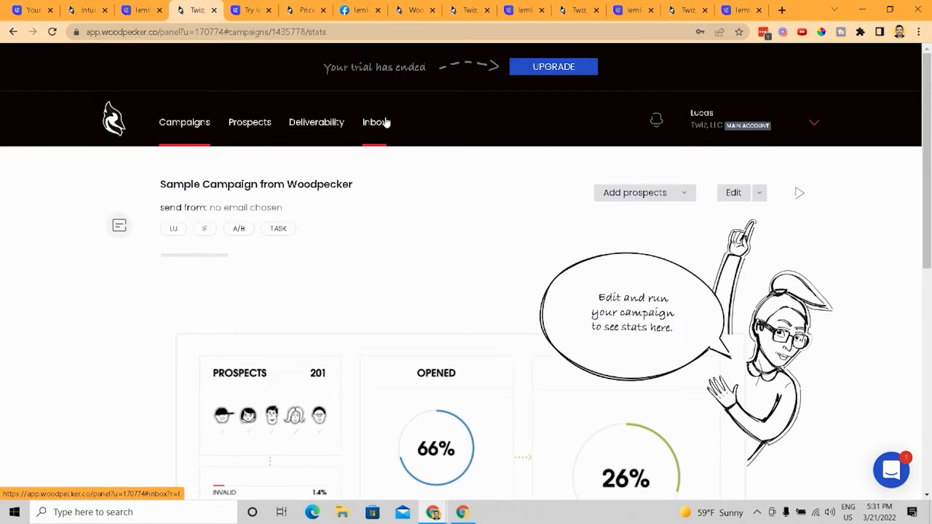
Zoom in and browse each sender's empty Responded inbox folders, then return to lemlist's Editor.
click(374, 122)
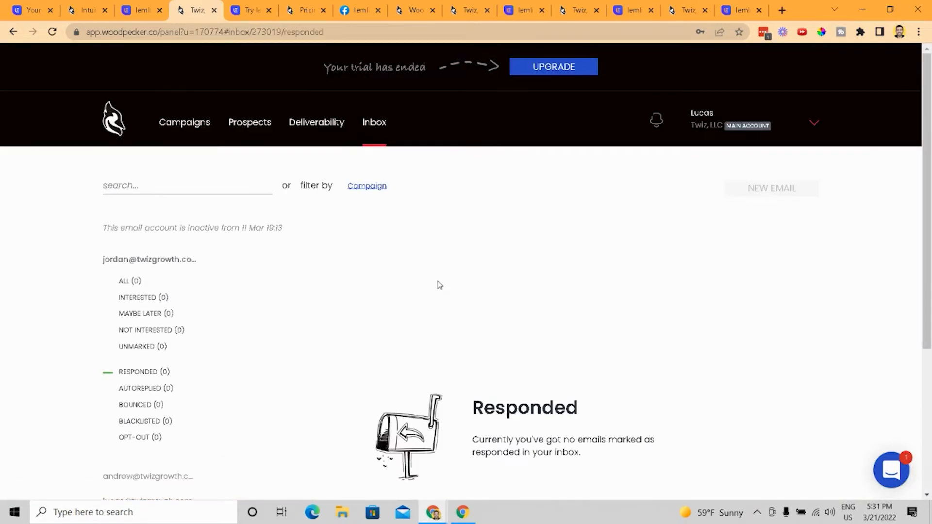
scroll(down, 3)
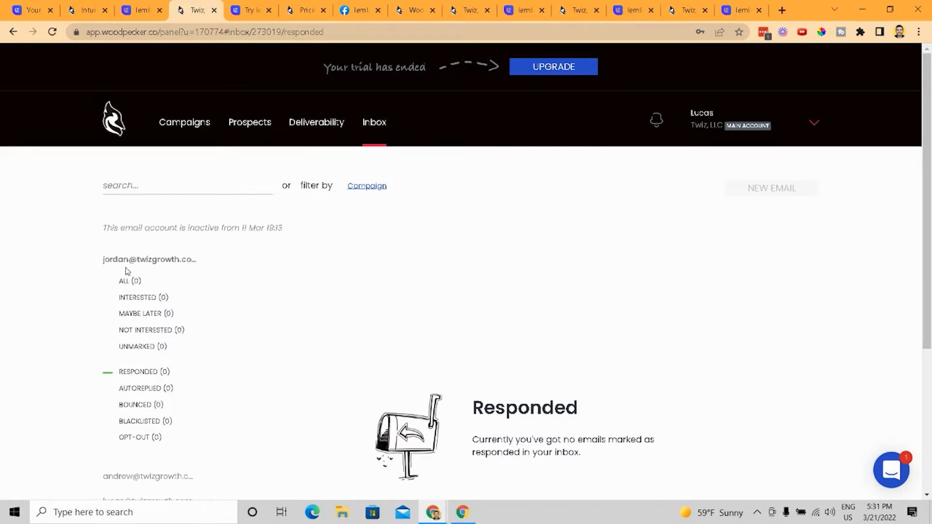
key(ctrl+plus)
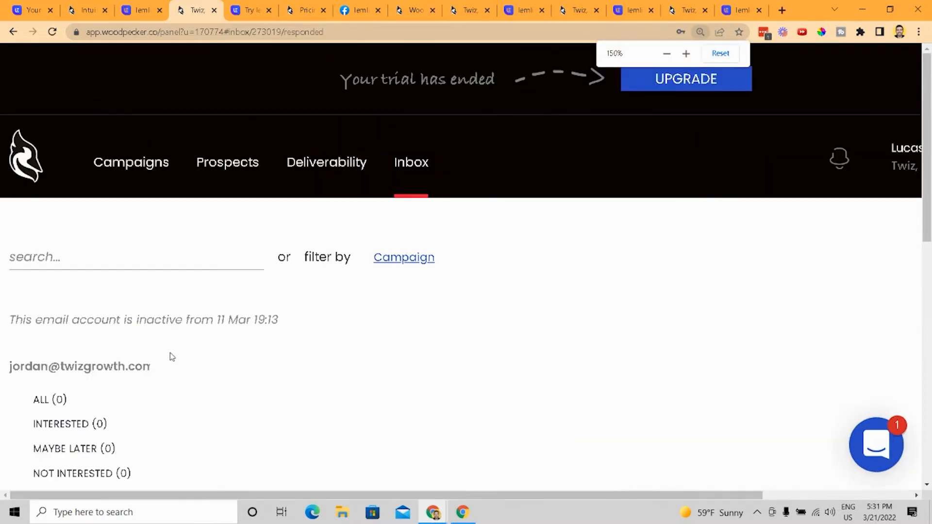
scroll(down, 3)
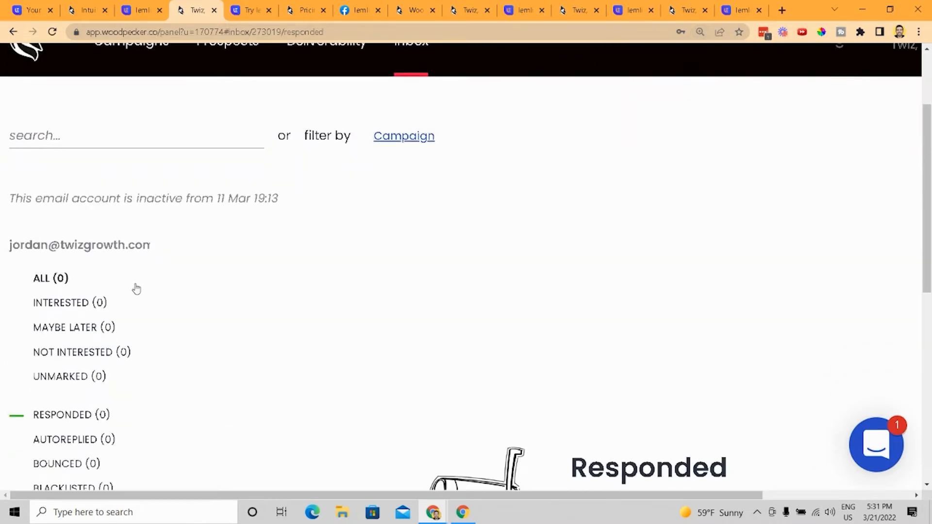
scroll(down, 3)
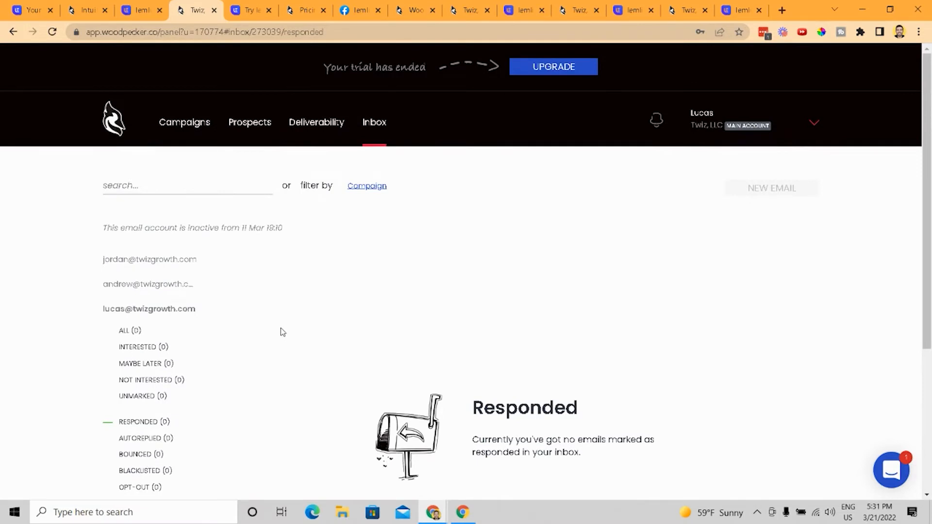
click(139, 10)
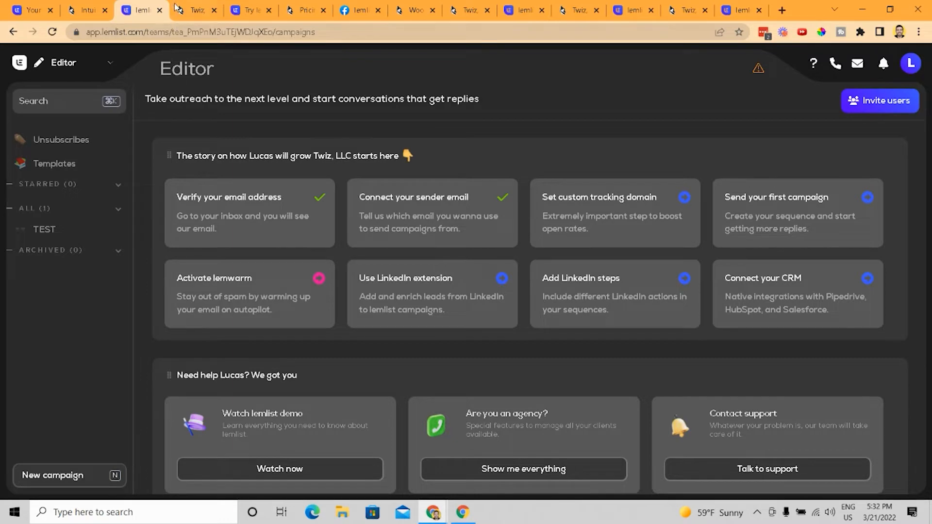
Open Woodpecker's Deliverability Monitor page, then its empty Warm-up & Recovery view.
click(195, 10)
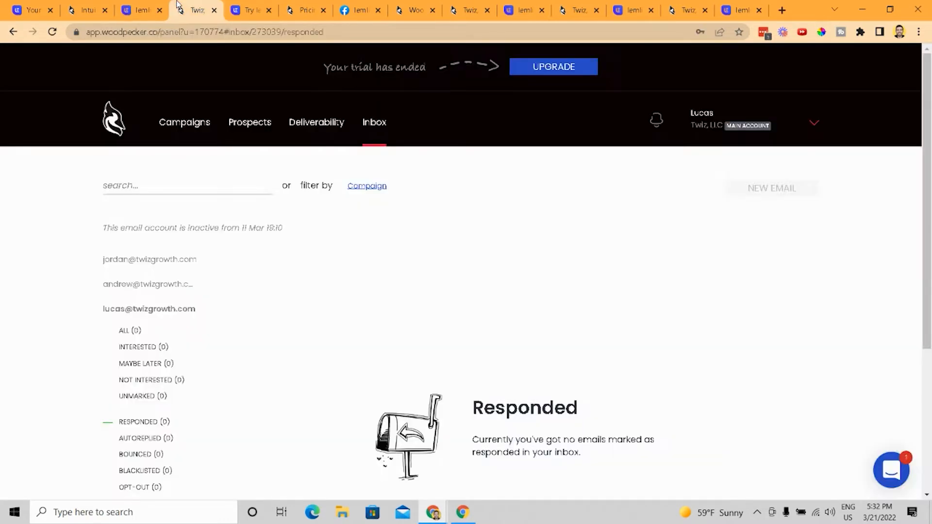
click(315, 122)
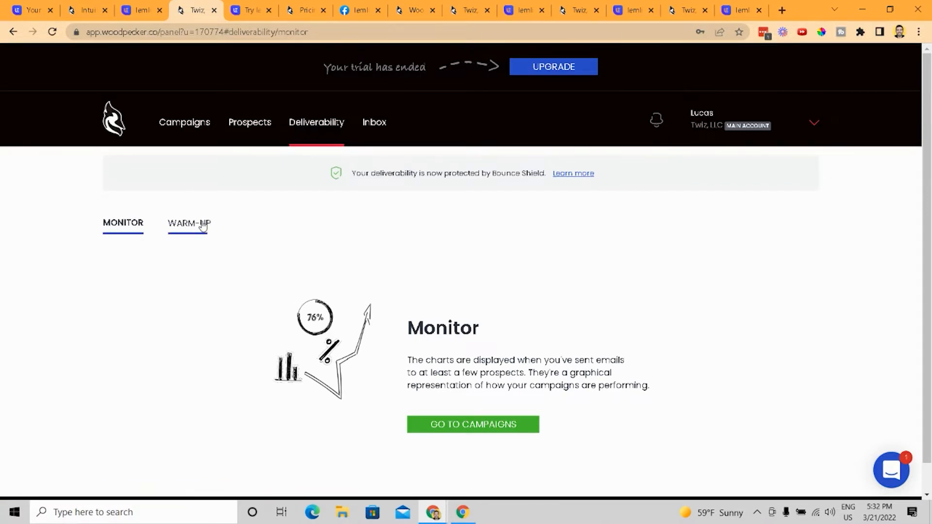
click(188, 223)
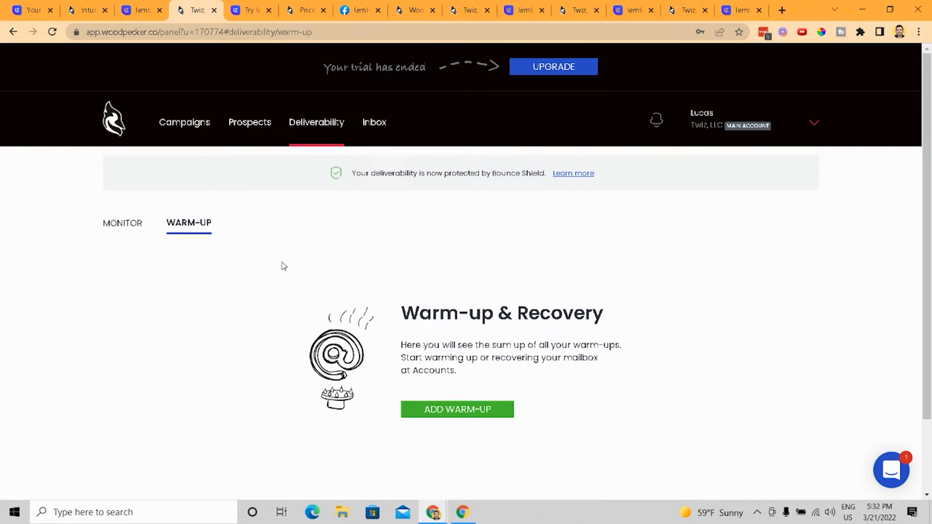
mouse_move(292, 338)
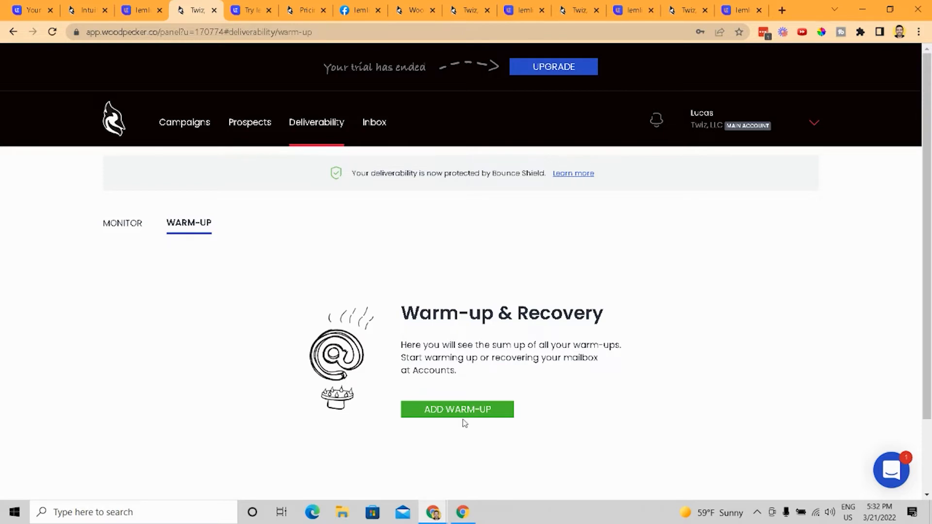
mouse_move(257, 84)
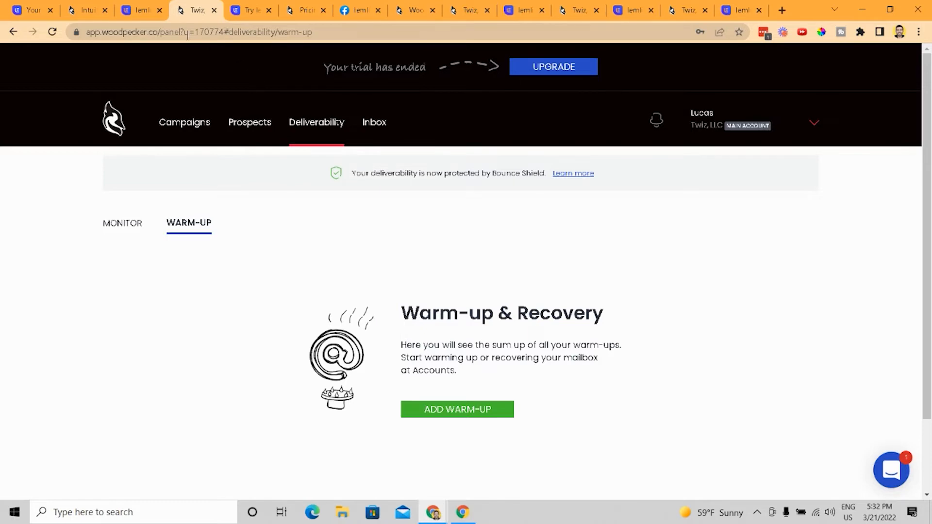
Scroll through lemlist's $29, $59 and $99 pricing plans, then open Woodpecker's pricing page.
click(141, 10)
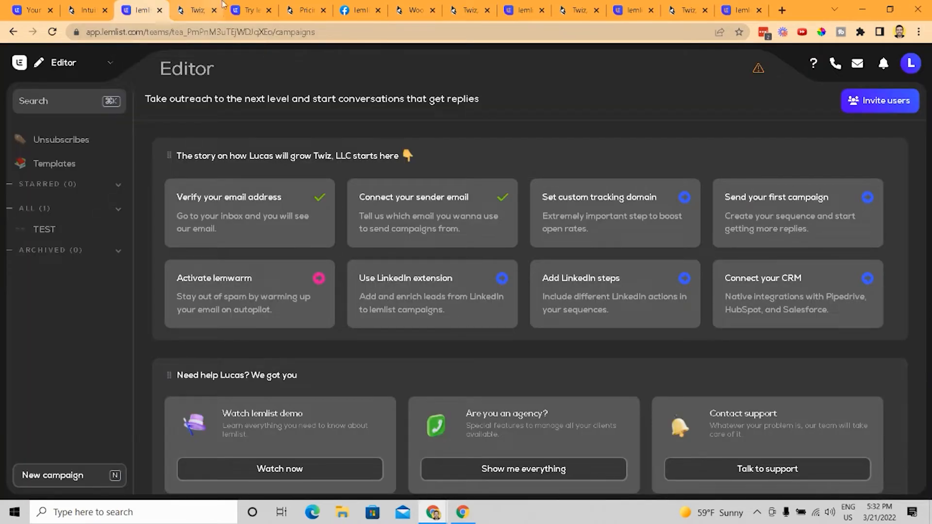
click(249, 10)
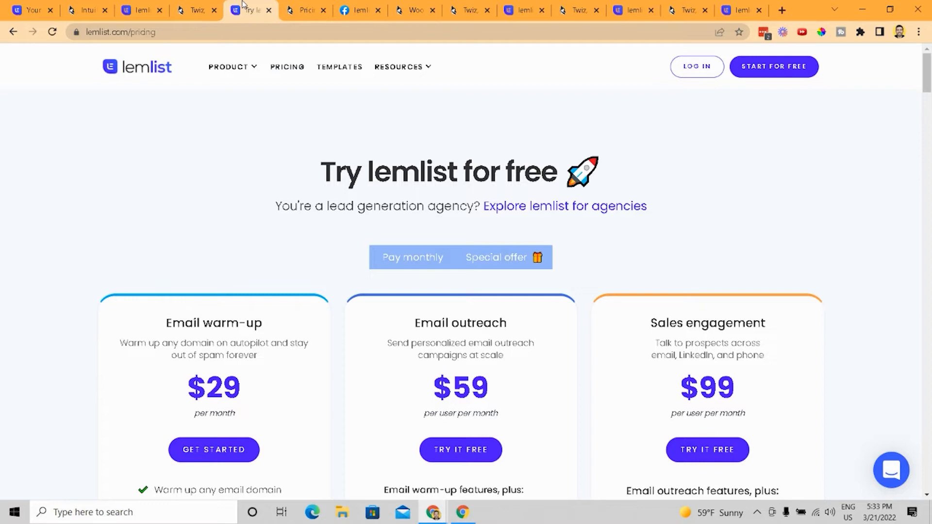
scroll(down, 3)
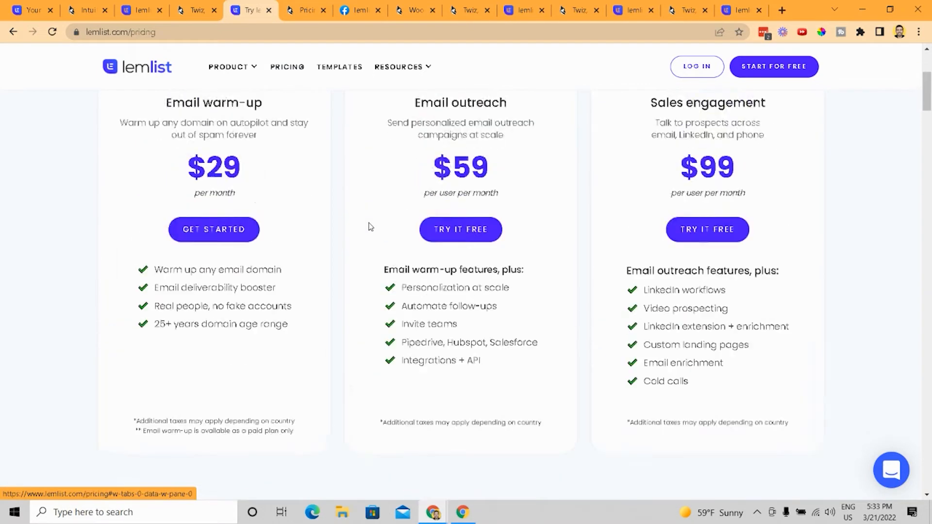
scroll(down, 3)
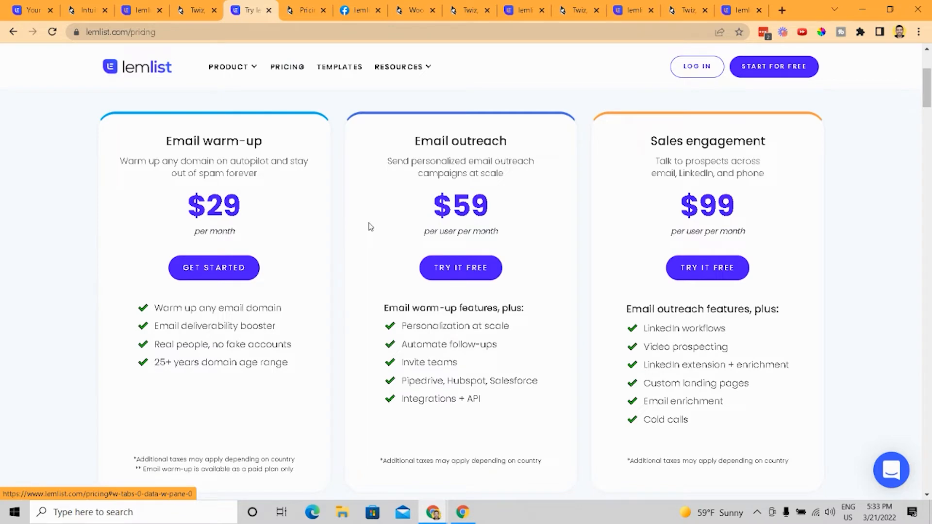
mouse_move(370, 92)
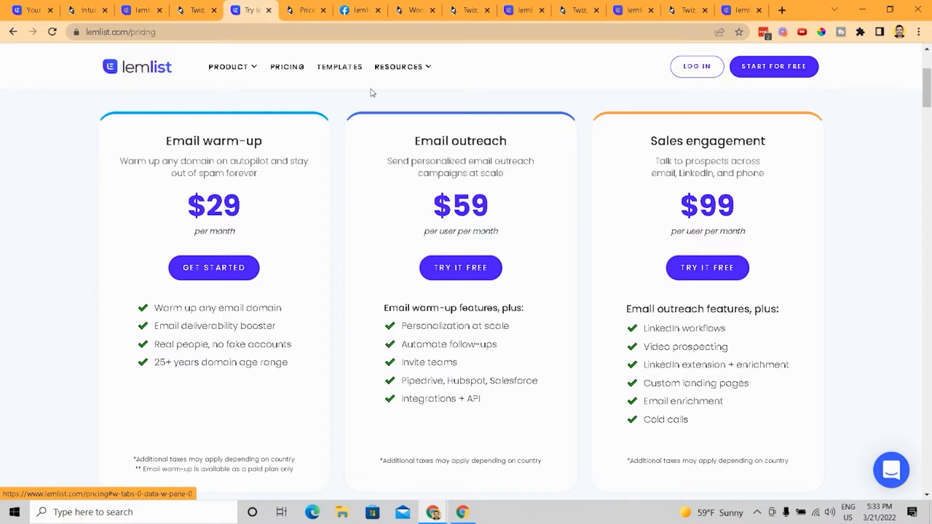
click(304, 10)
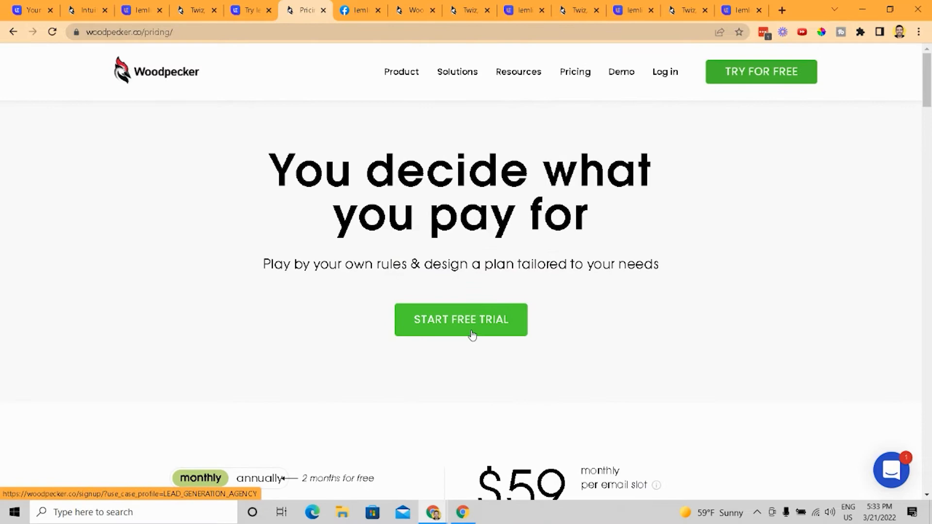
Scroll Woodpecker's pricing page, glancing back at lemlist's pricing for comparison.
scroll(down, 3)
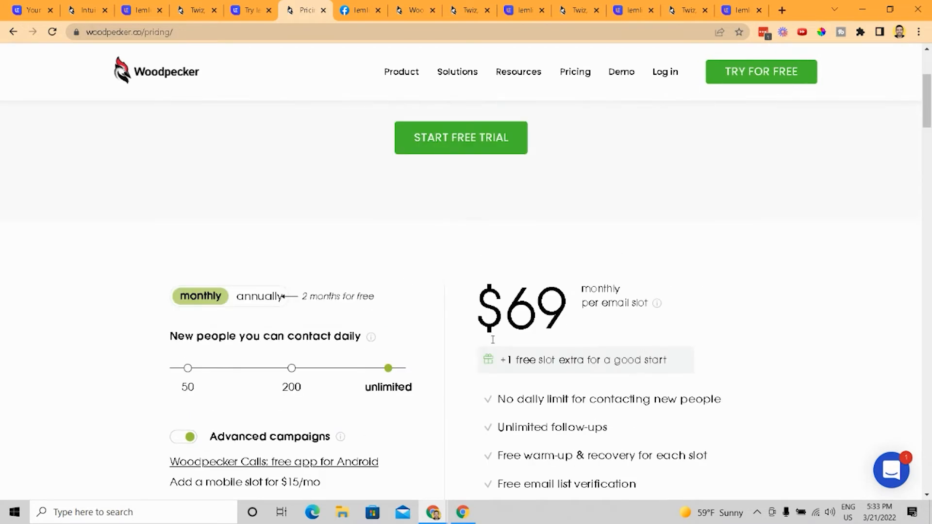
scroll(down, 3)
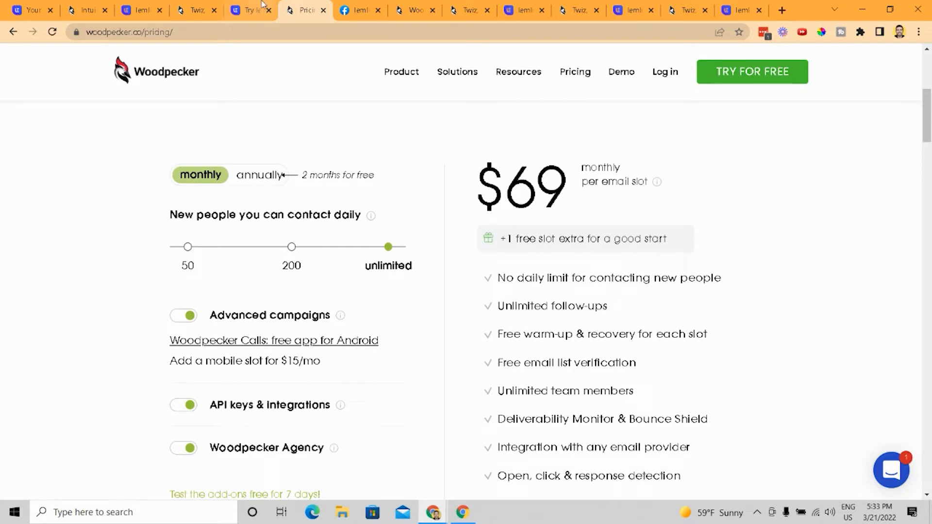
click(244, 10)
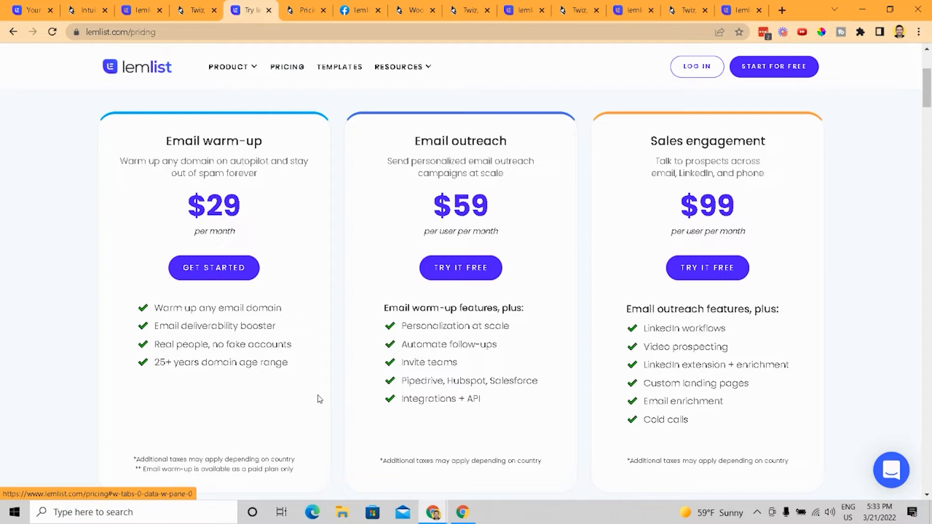
click(305, 10)
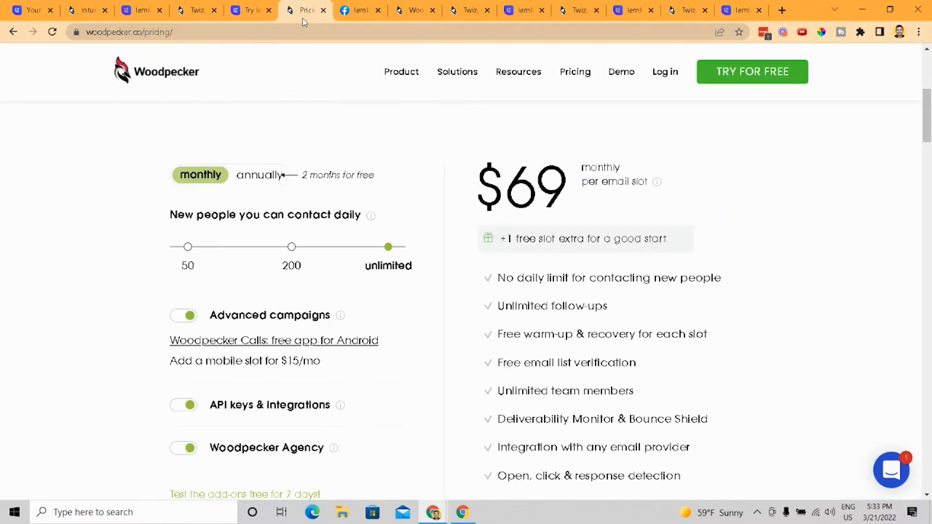
mouse_move(381, 286)
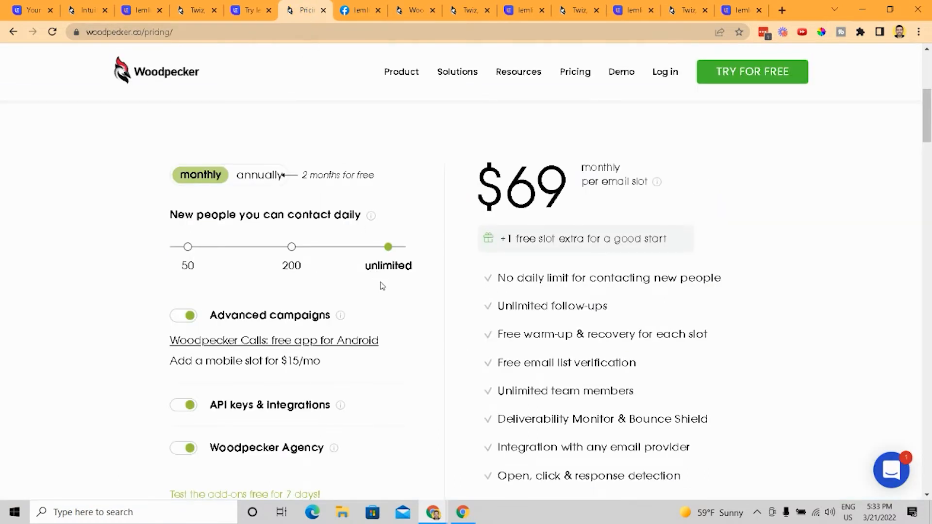
Toggle the Woodpecker Agency add-on off ($64 monthly) and back on, browsing add-ons and FAQ.
click(183, 447)
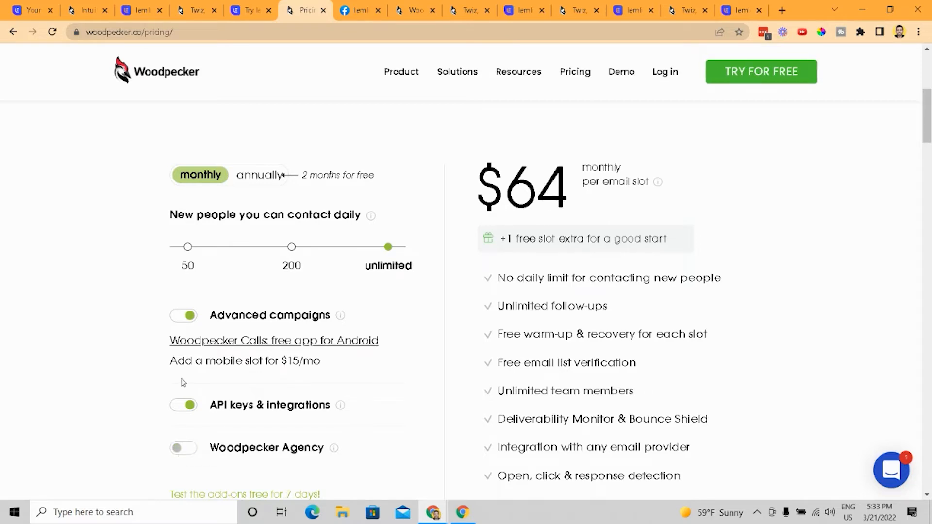
scroll(down, 3)
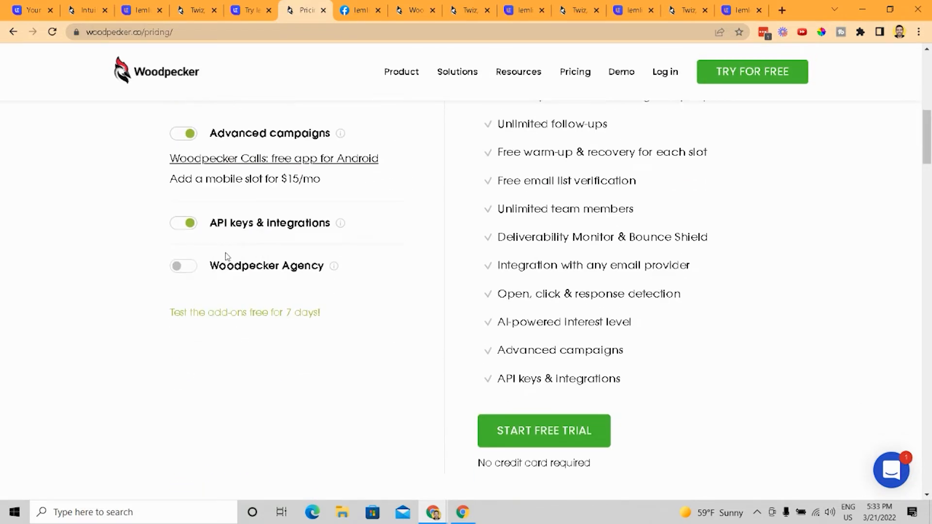
click(183, 265)
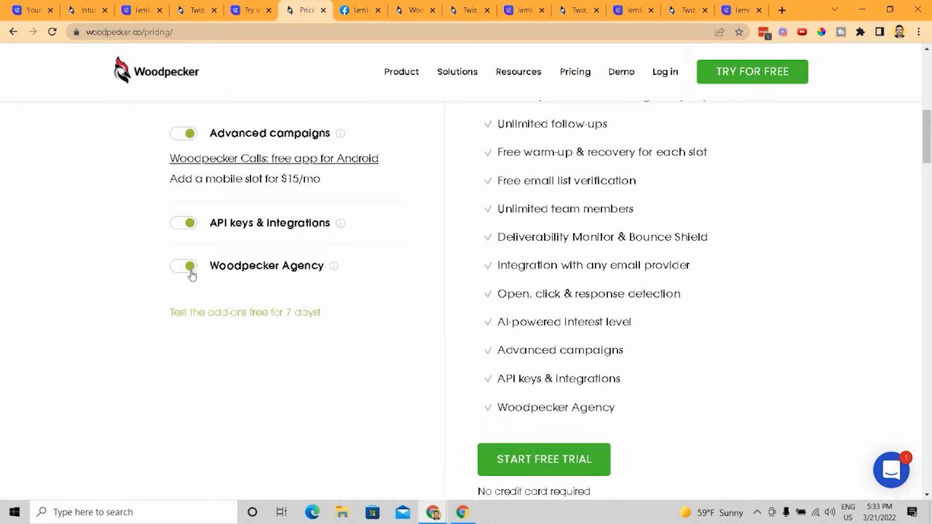
scroll(down, 3)
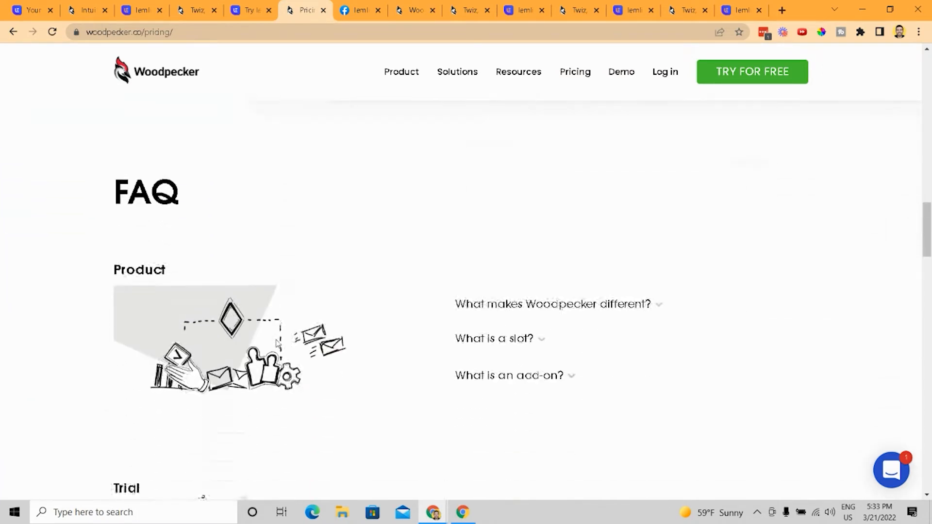
scroll(down, 3)
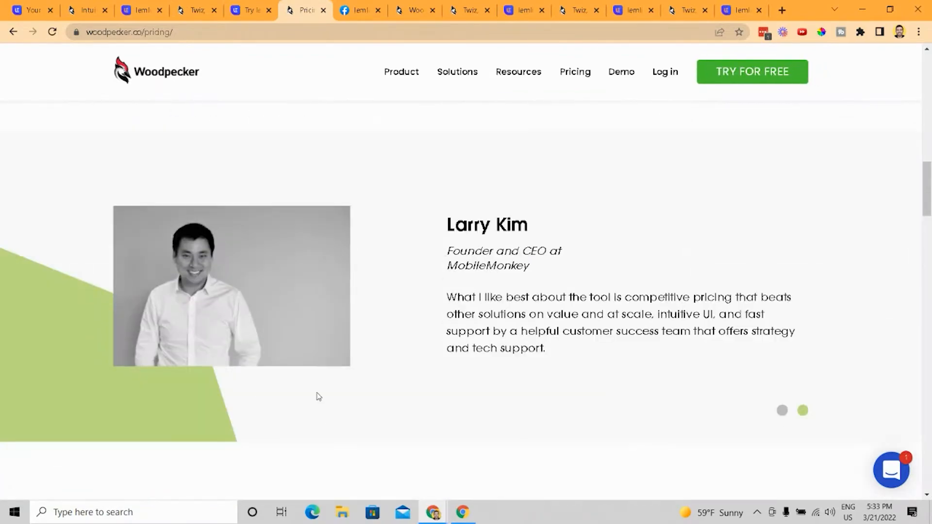
scroll(down, 3)
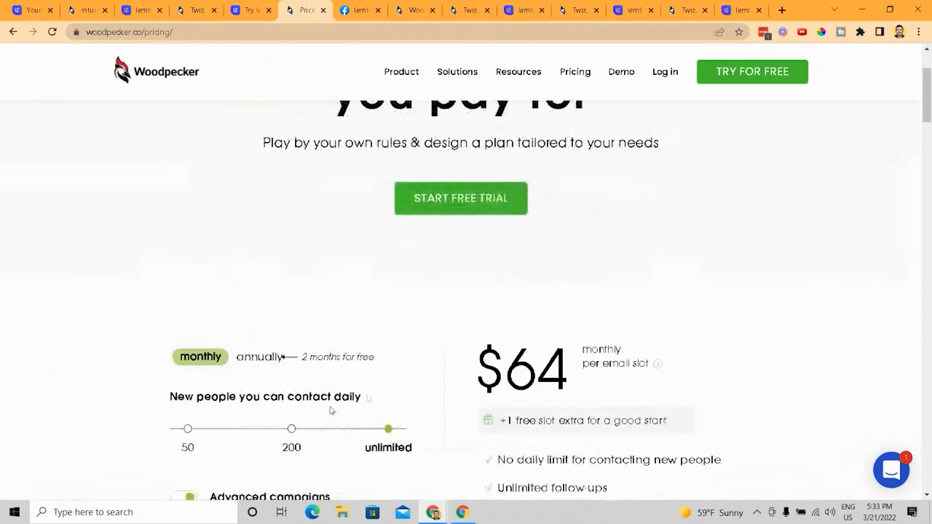
scroll(down, 3)
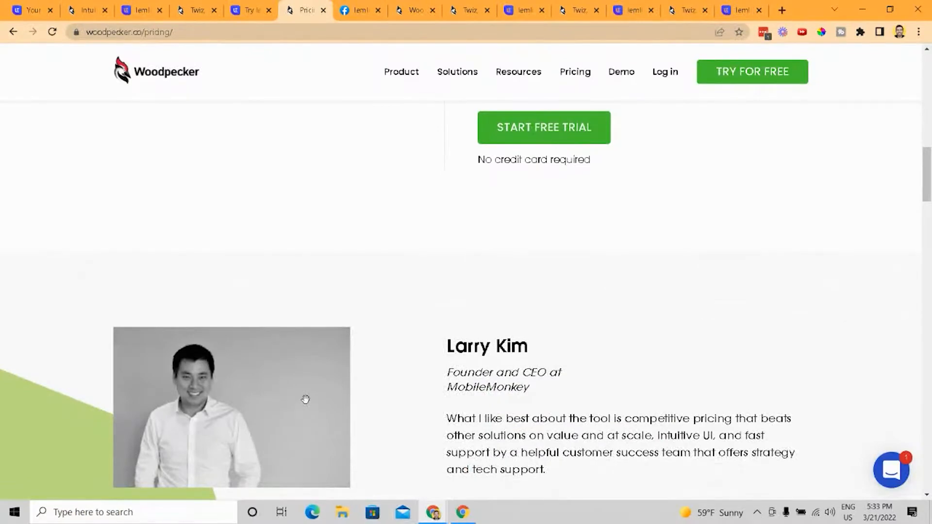
scroll(up, 3)
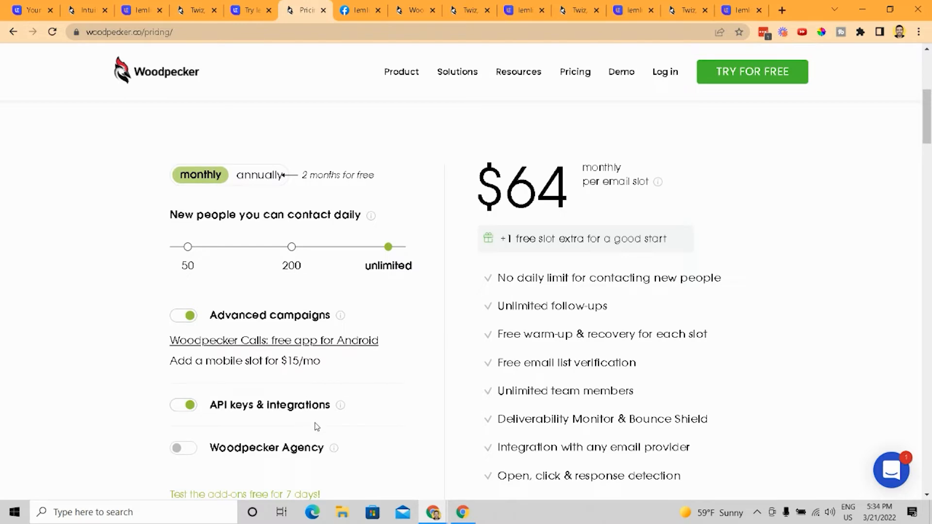
click(249, 10)
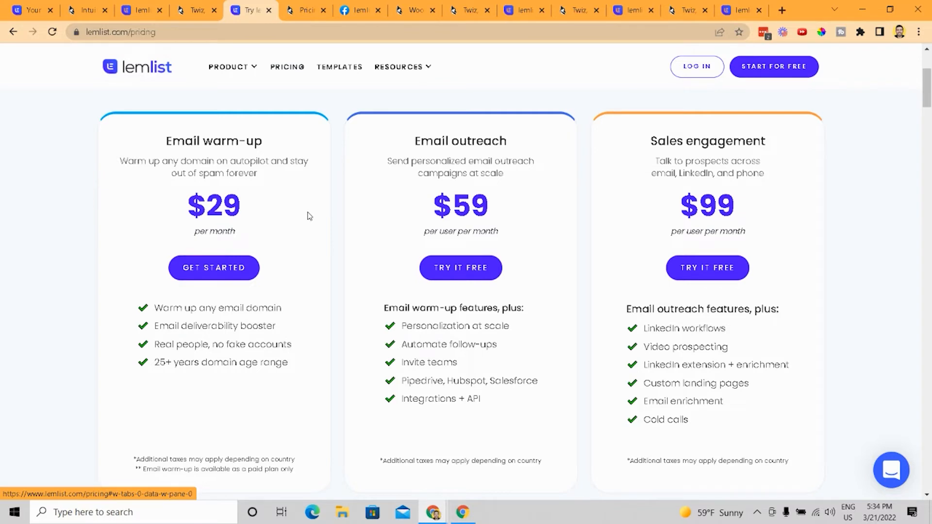
Switch Woodpecker's pricing calculator to annual billing: $52 per slot monthly, $624 a year.
scroll(down, 3)
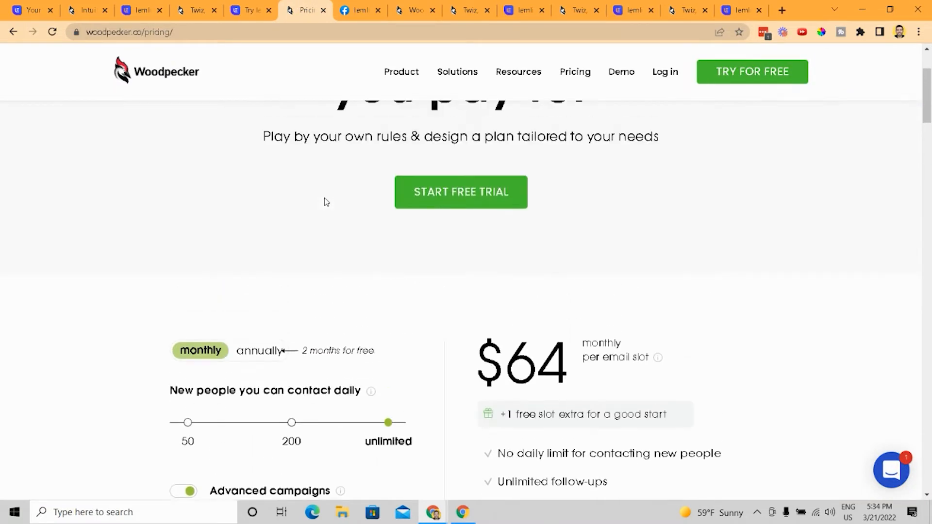
click(258, 175)
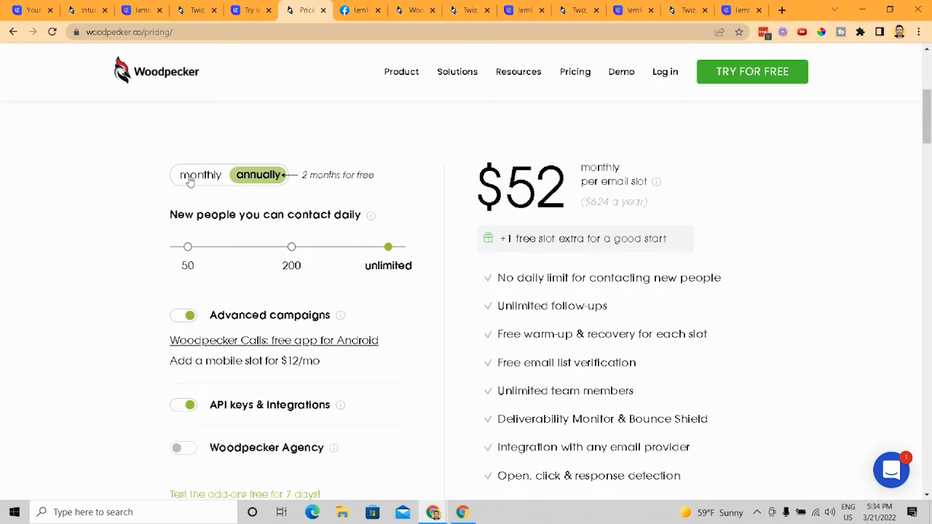
Return to lemlist's pricing plans, highlighting the $99 Sales engagement price.
click(244, 10)
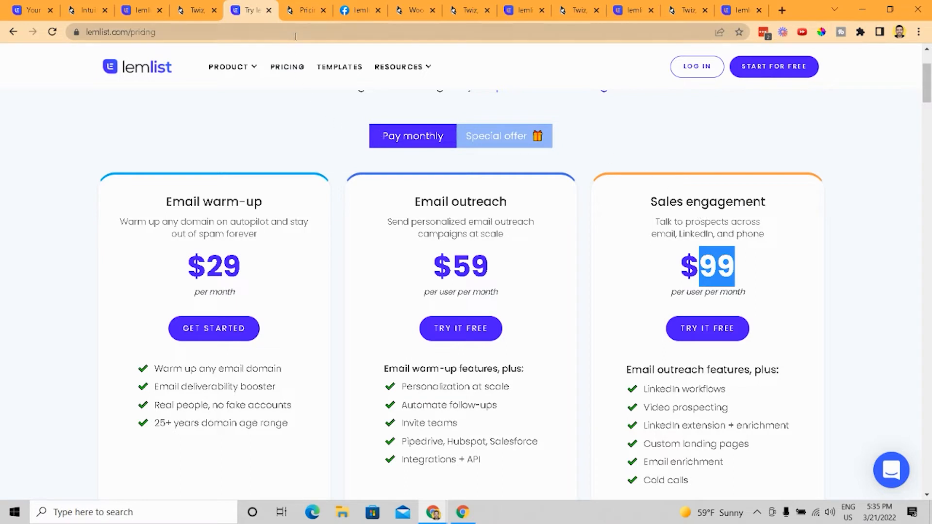
mouse_move(307, 204)
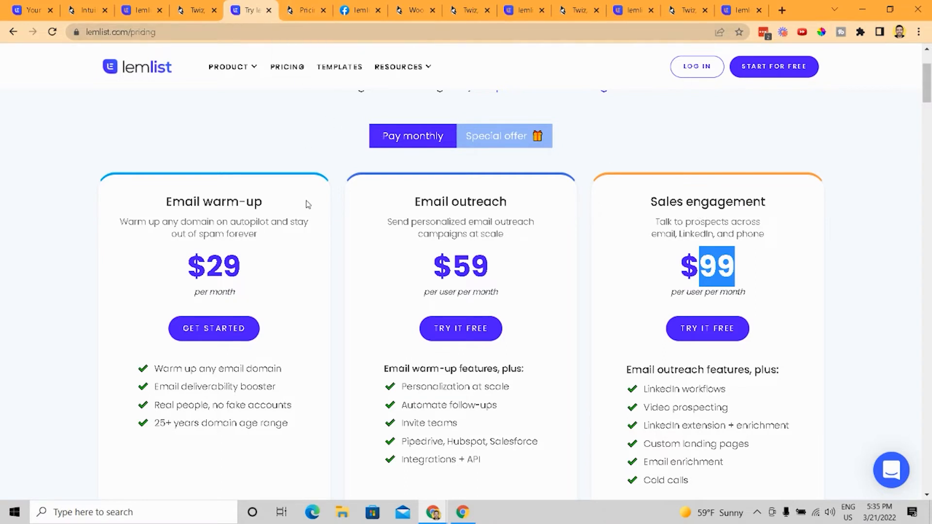
Set Woodpecker's new-contacts slider to 50 daily with monthly billing.
click(303, 10)
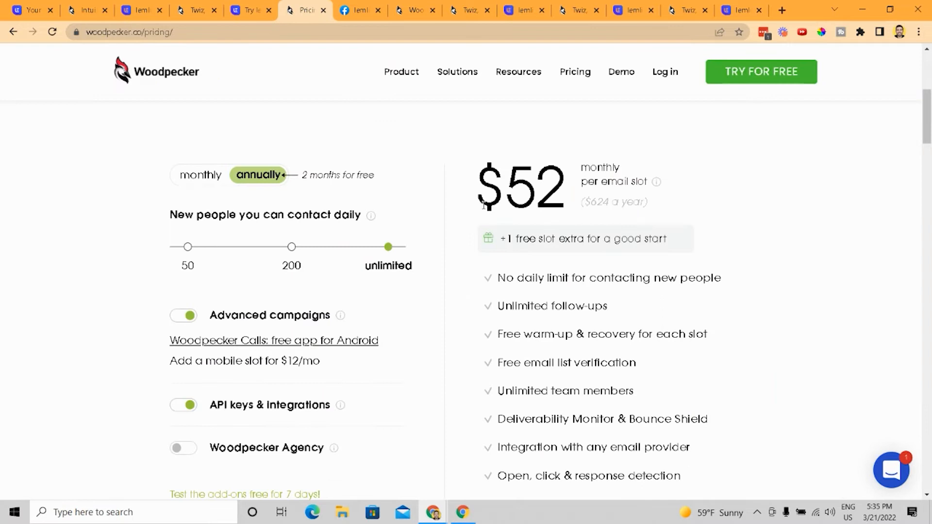
drag(387, 247, 187, 246)
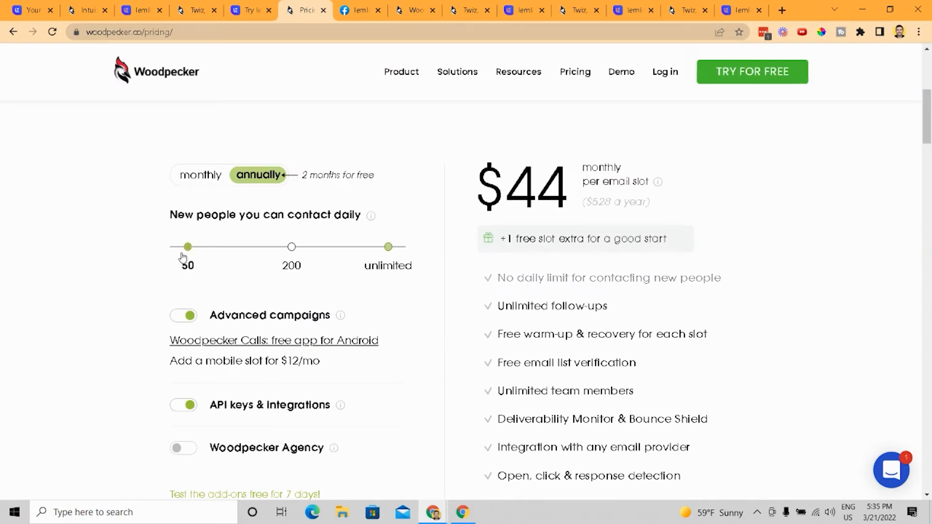
drag(386, 246, 186, 246)
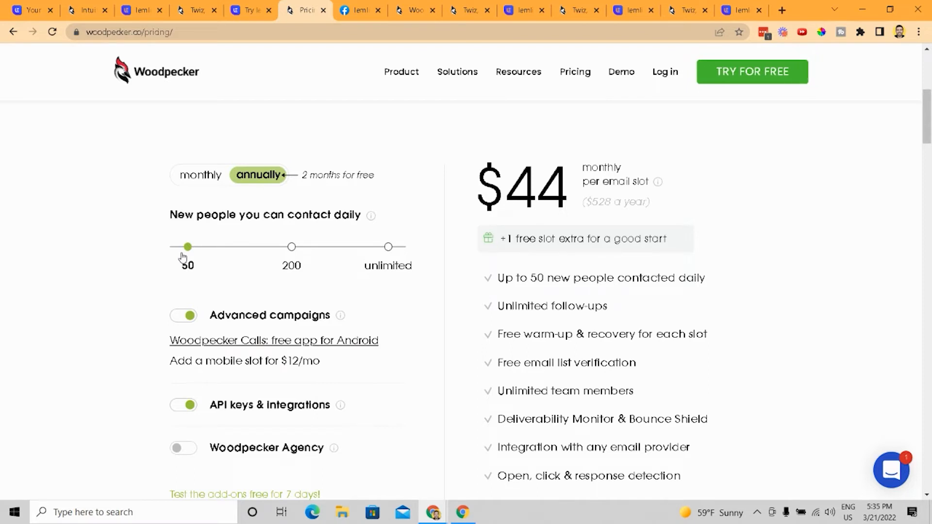
click(200, 174)
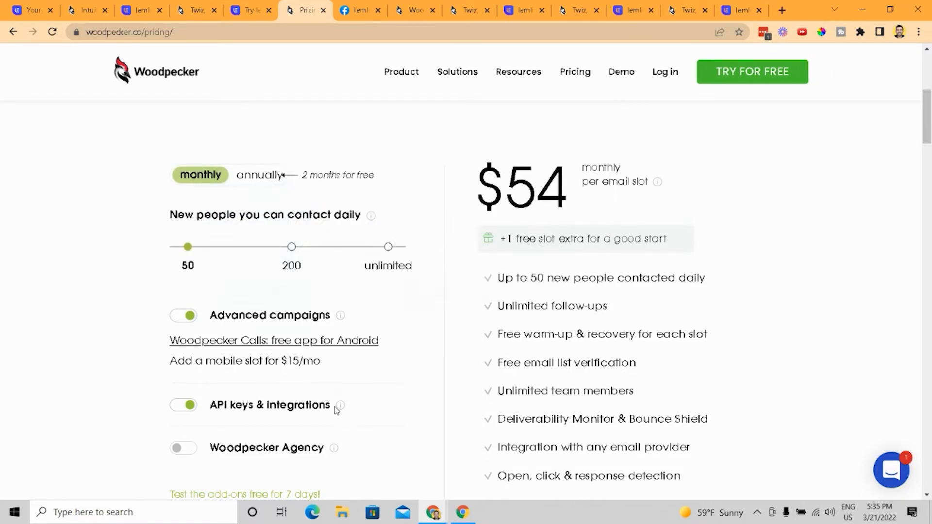
Toggle the API keys & Integrations and Advanced campaigns add-ons, briefly comparing with lemlist's plans.
click(183, 405)
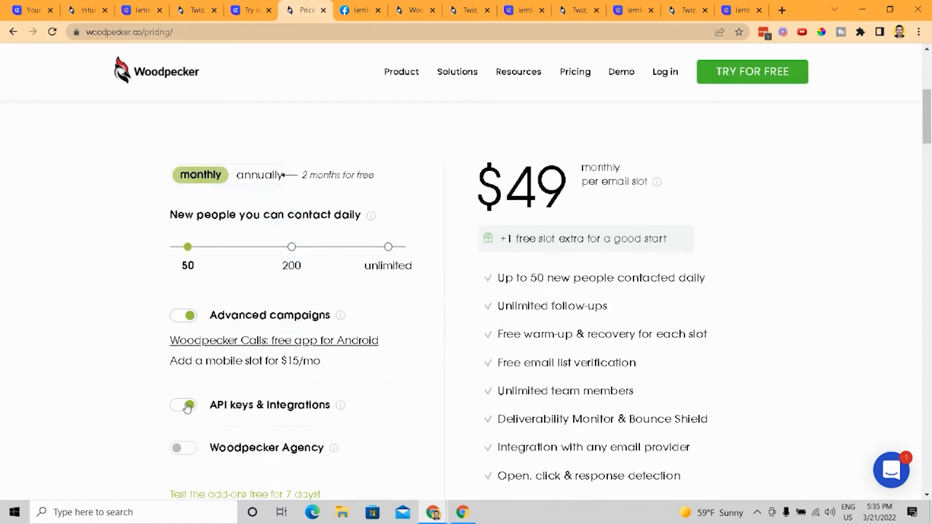
click(183, 315)
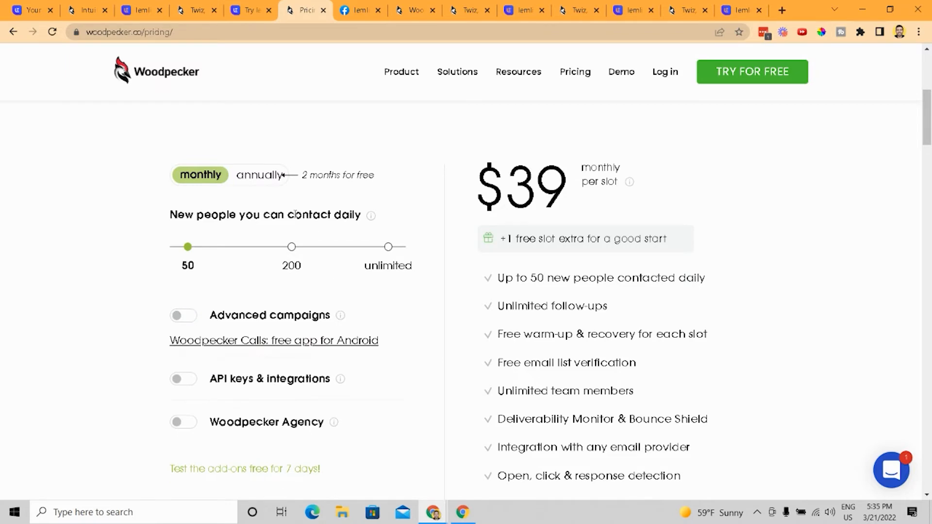
click(183, 315)
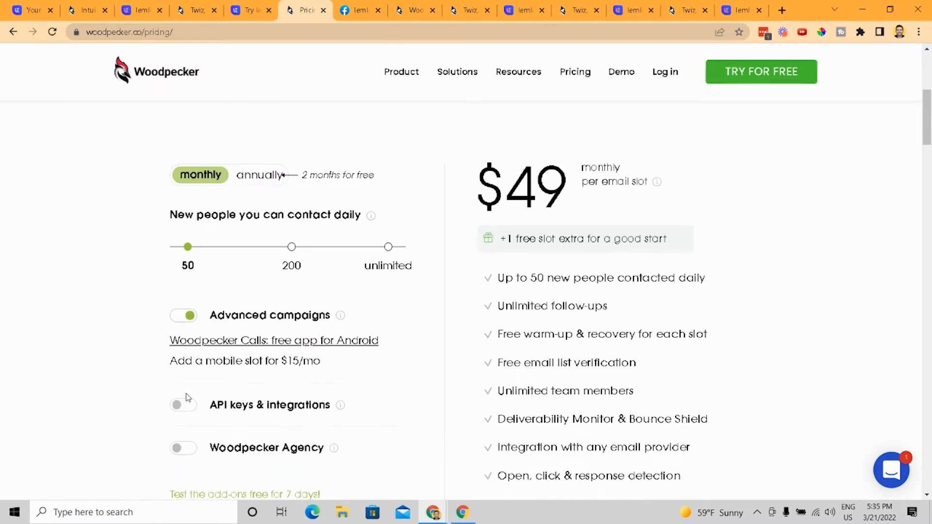
click(251, 10)
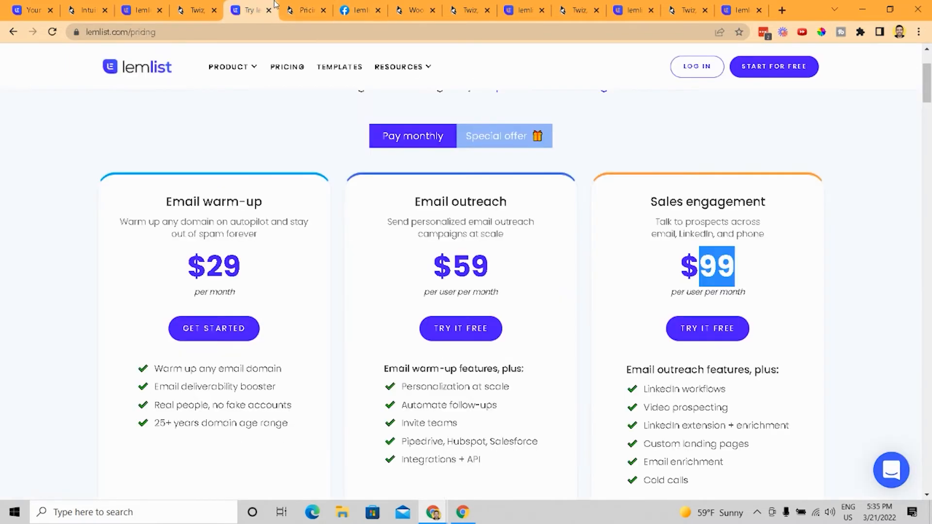
click(297, 10)
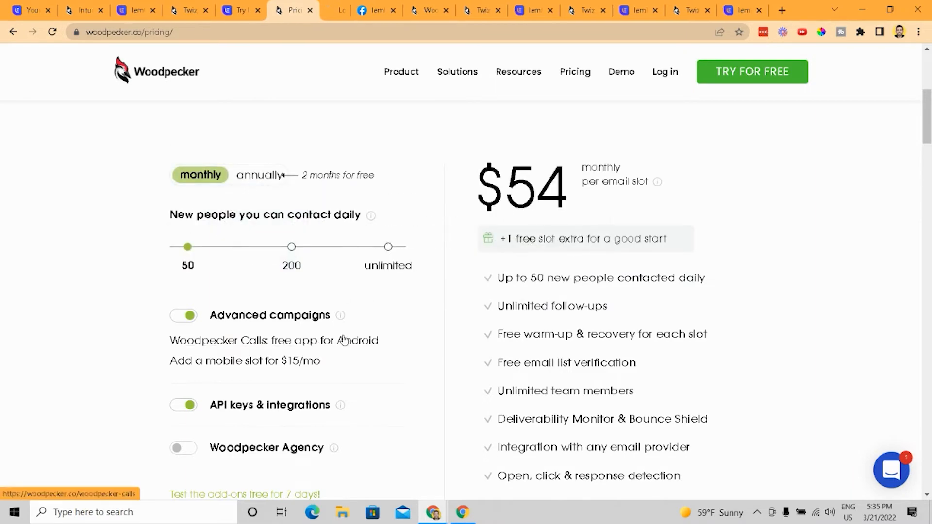
click(343, 341)
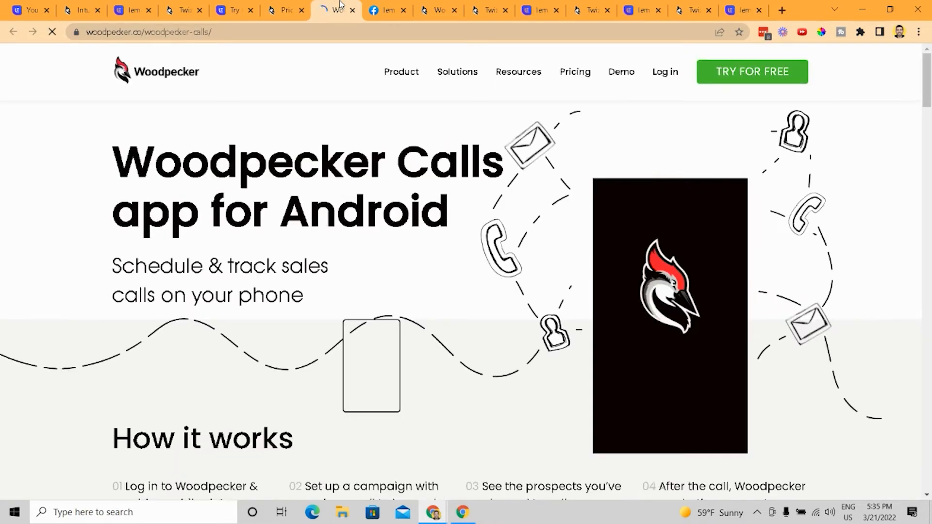
scroll(down, 3)
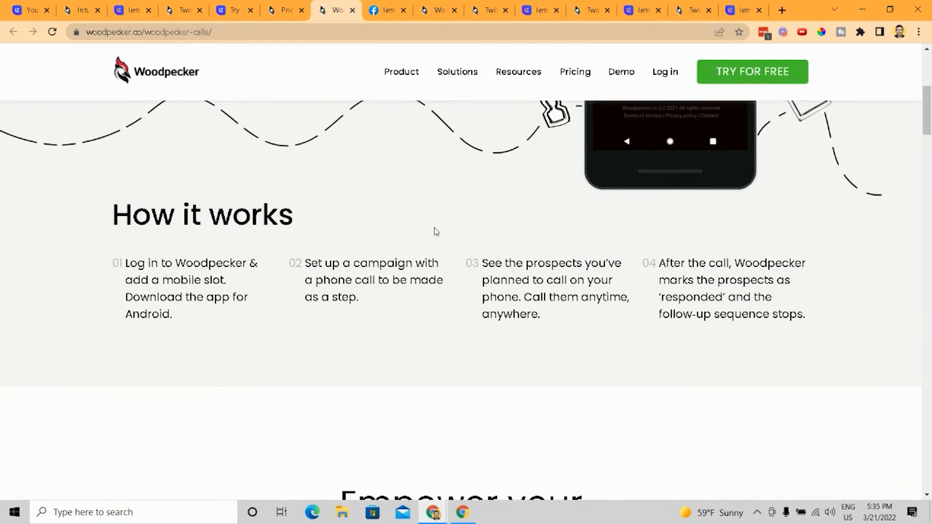
scroll(down, 3)
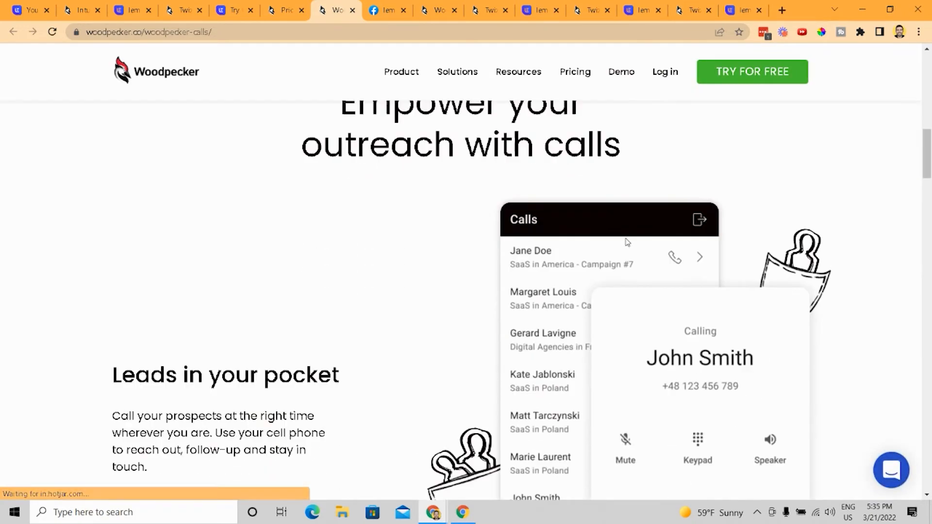
scroll(down, 3)
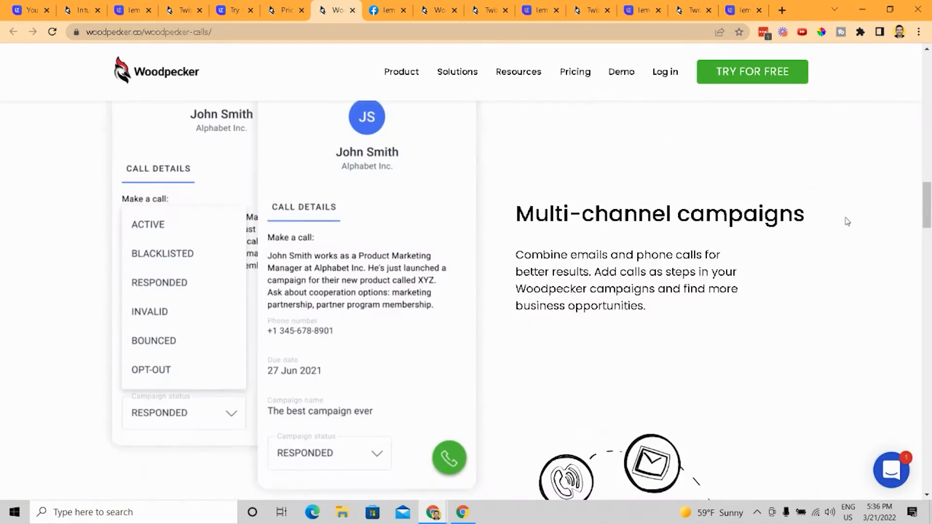
scroll(down, 3)
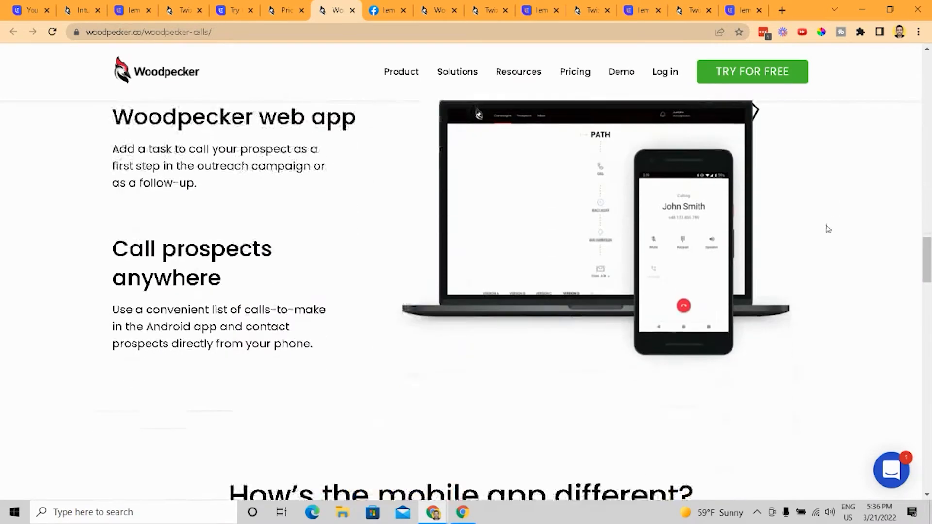
scroll(down, 3)
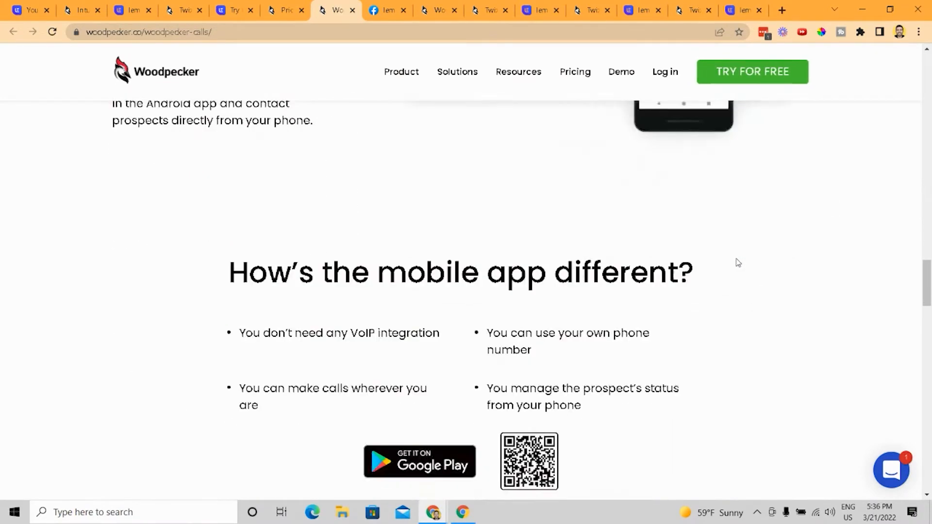
scroll(down, 3)
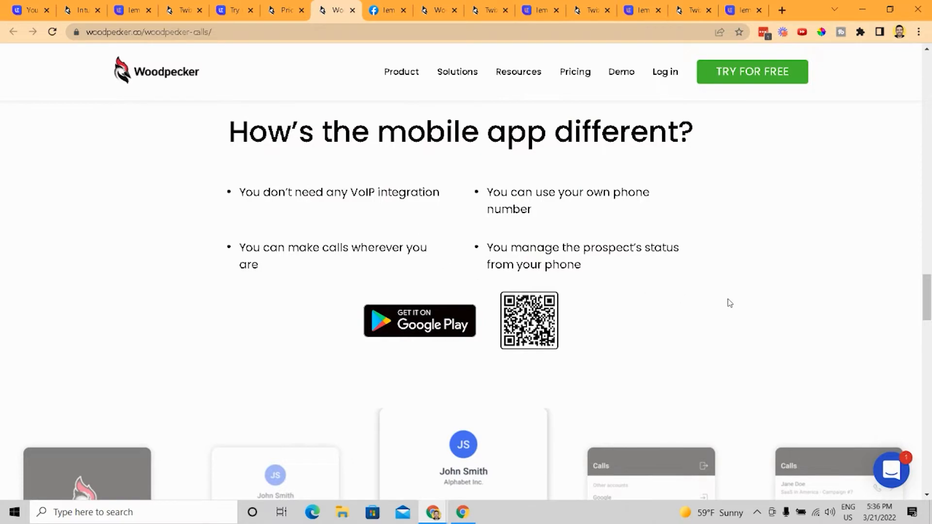
scroll(down, 3)
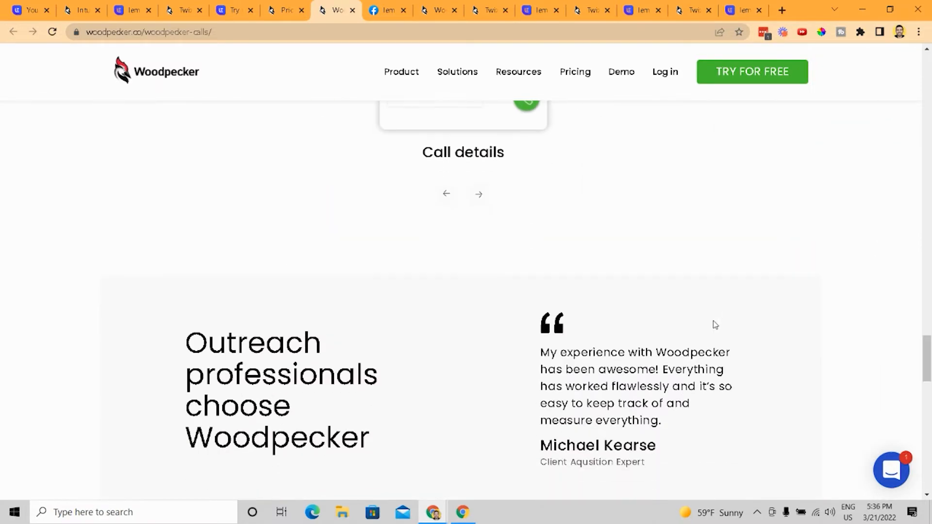
scroll(up, 3)
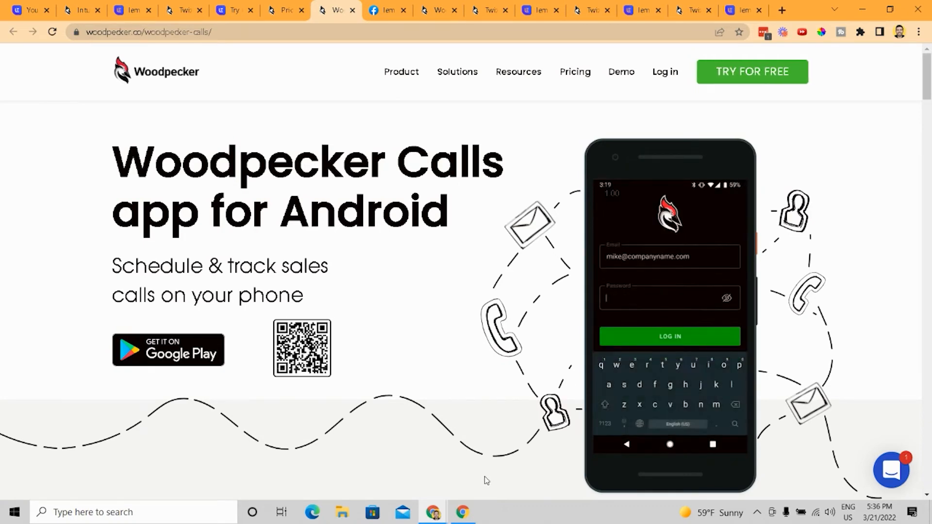
text(password)
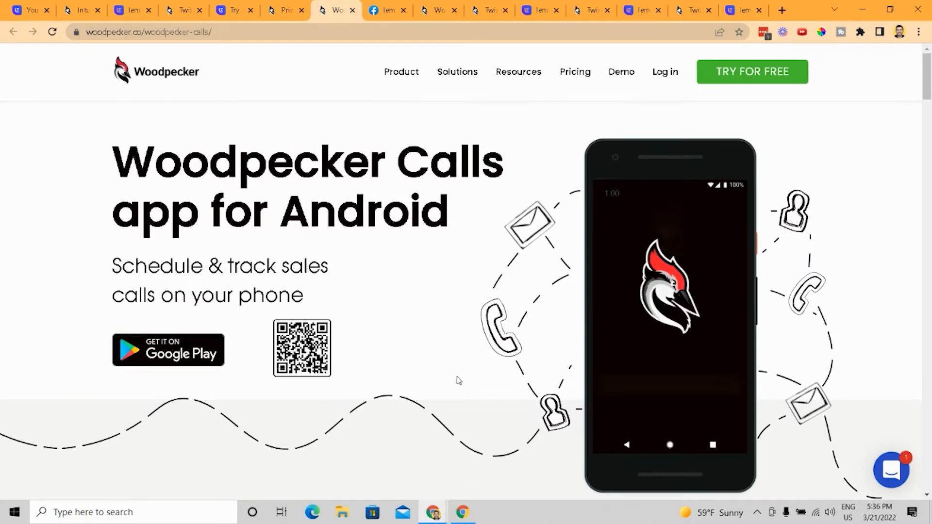
scroll(down, 3)
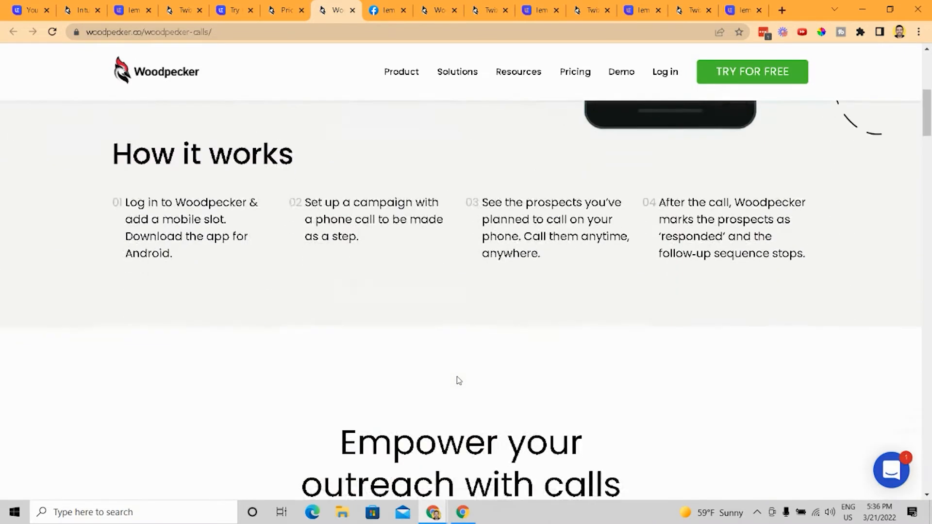
mouse_move(387, 11)
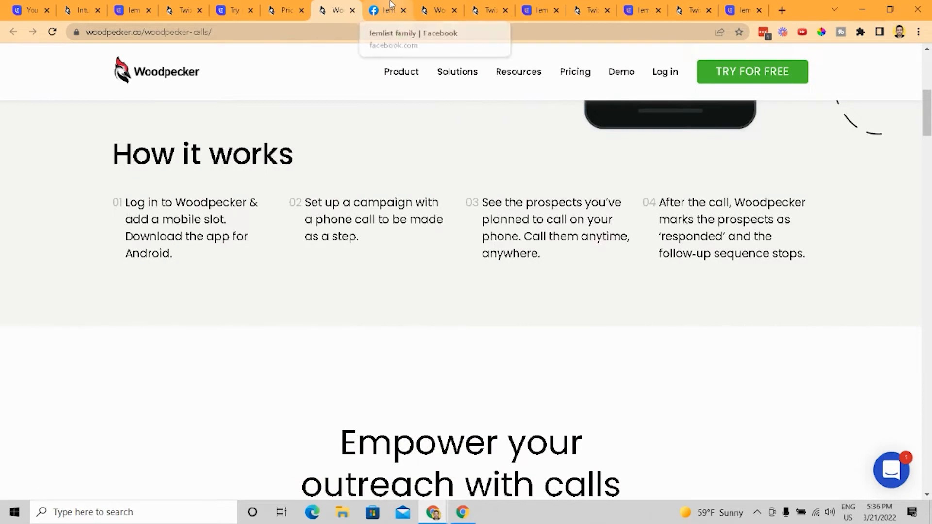
Scroll the lemlist family Facebook group's about details, topics and member posts.
click(387, 10)
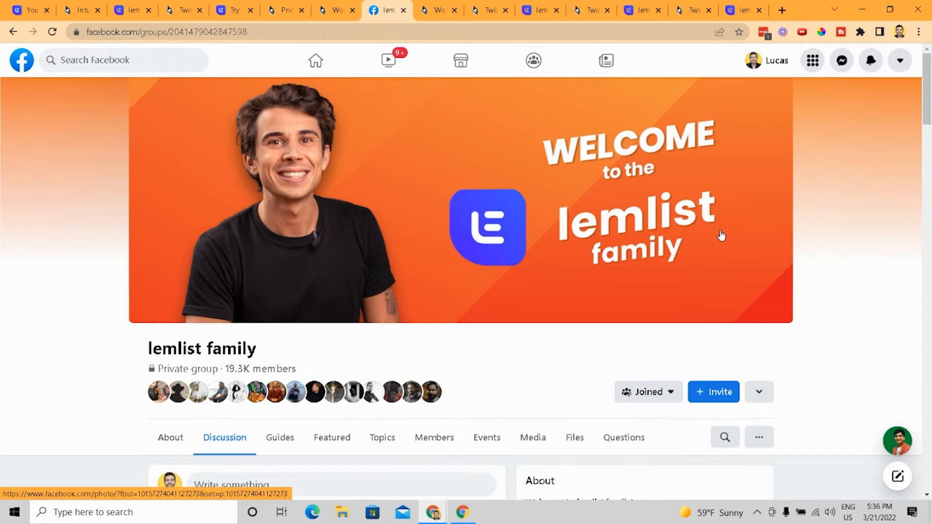
scroll(down, 3)
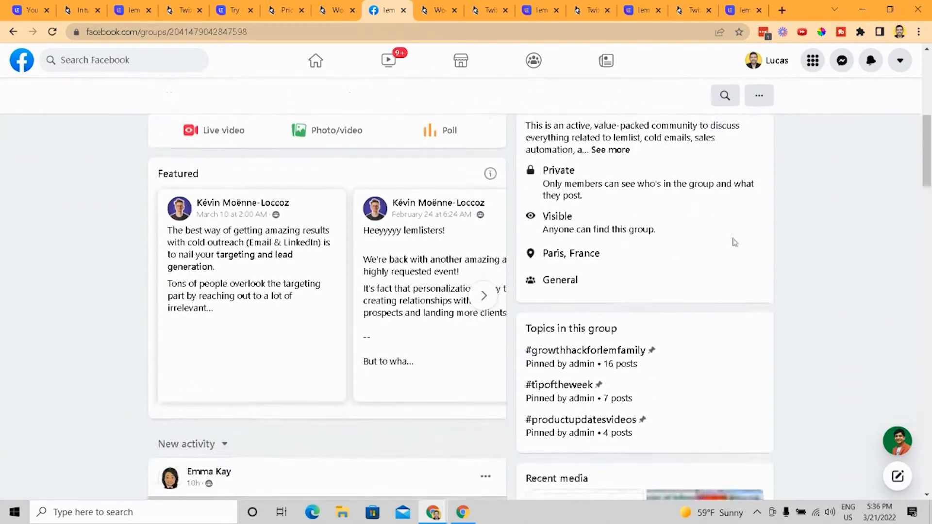
scroll(down, 3)
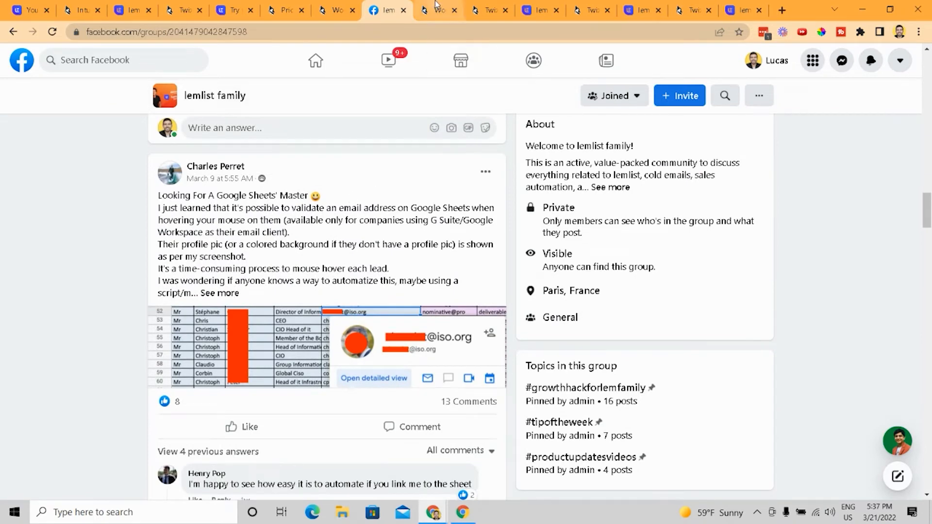
Scroll through the Woodpecker Academy page and its certificate offer.
click(437, 10)
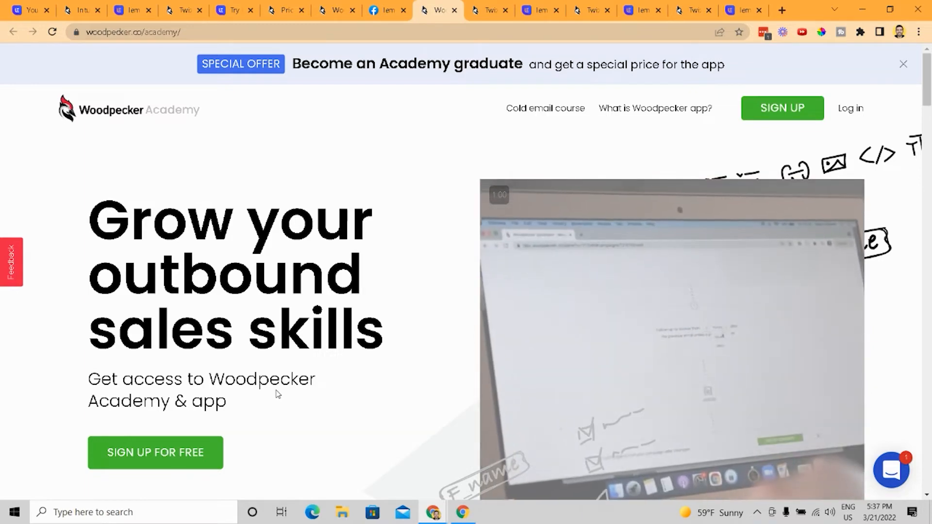
scroll(down, 3)
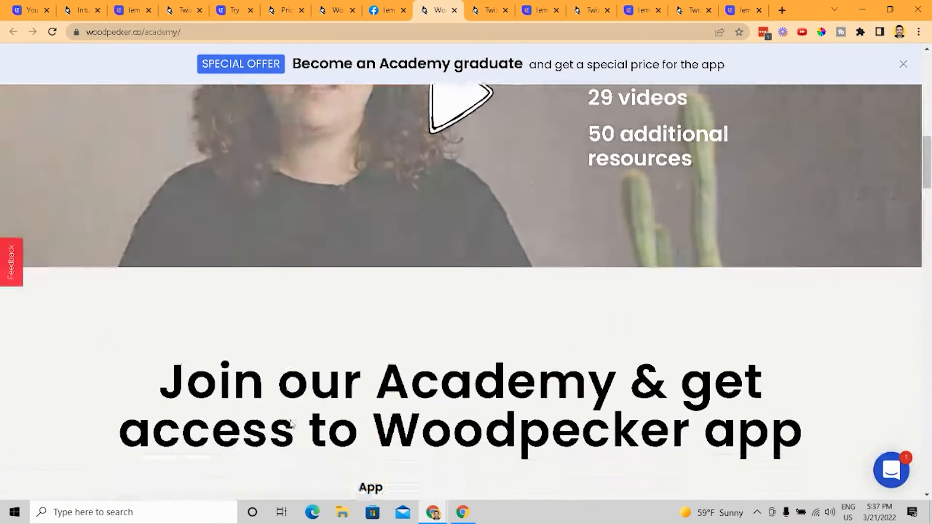
scroll(down, 3)
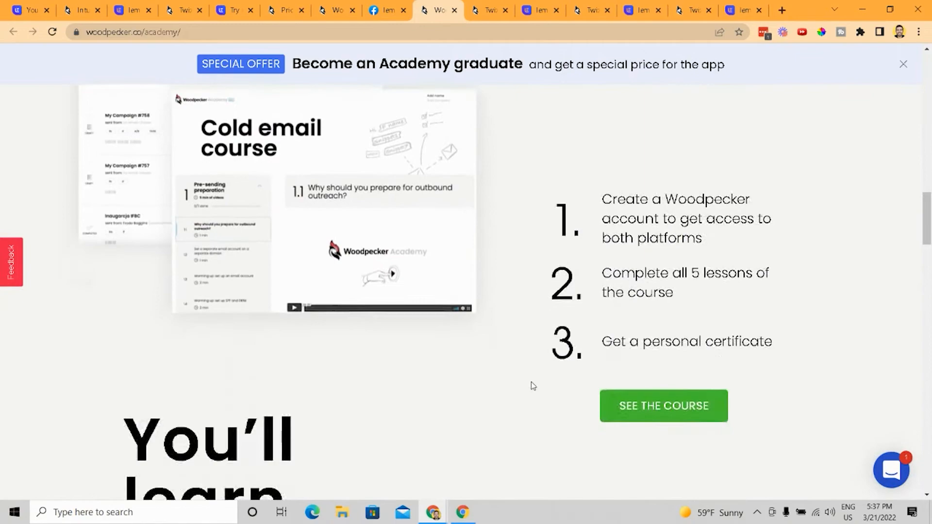
scroll(down, 3)
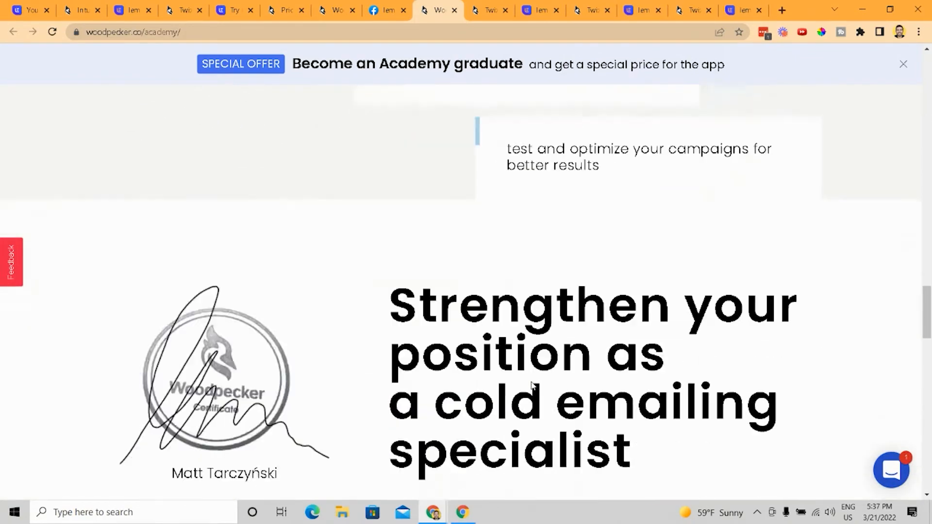
scroll(down, 3)
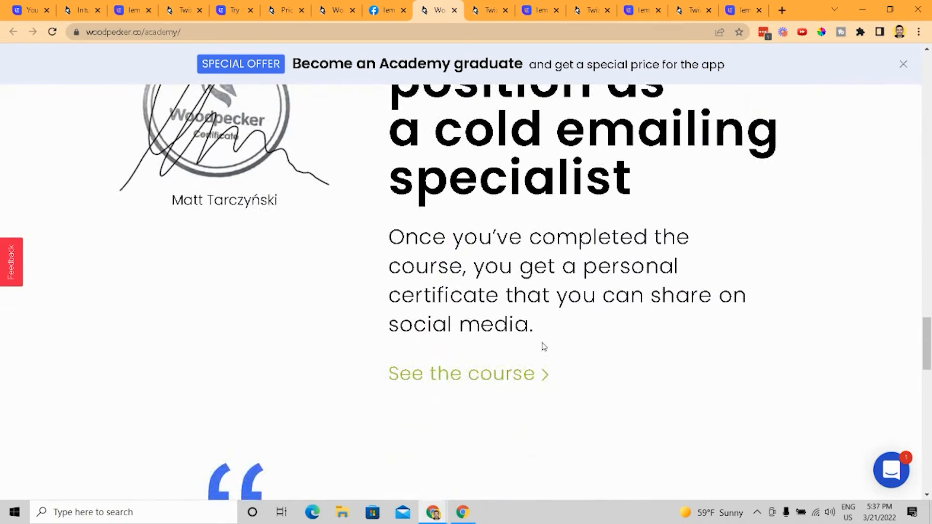
scroll(down, 3)
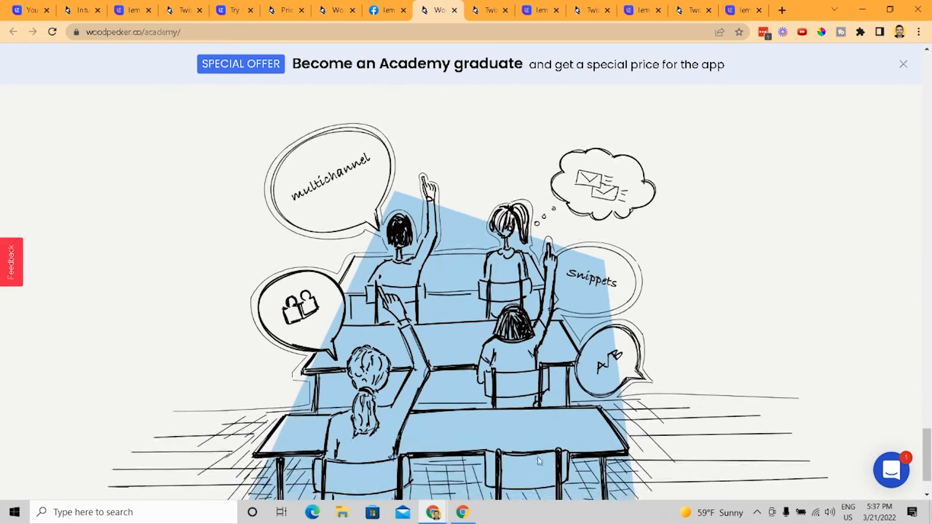
scroll(down, 3)
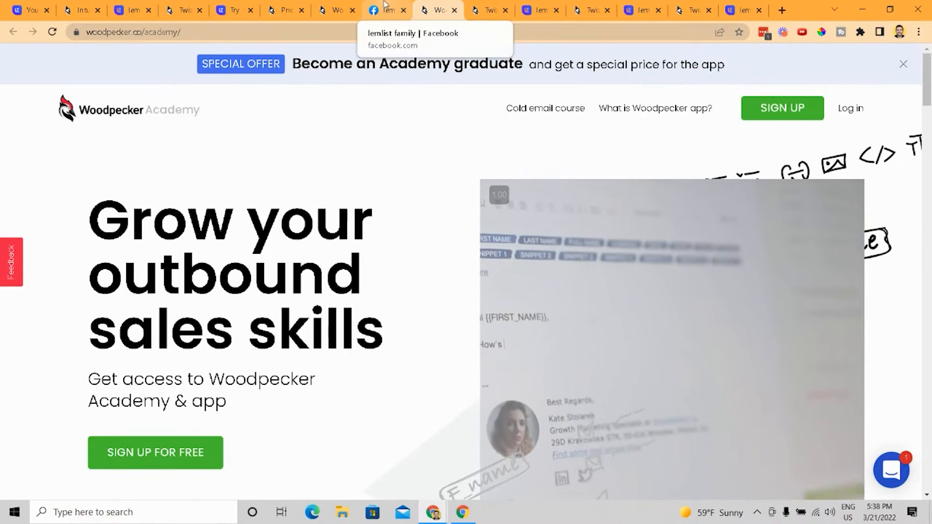
Glance at the lemlist tab, then bring up Woodpecker's Marketplace > Integrations list.
click(387, 10)
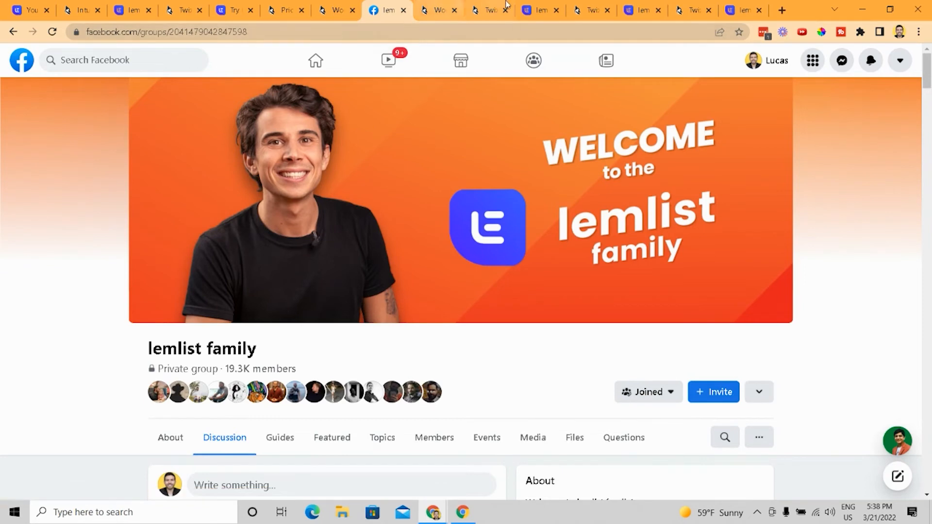
click(487, 10)
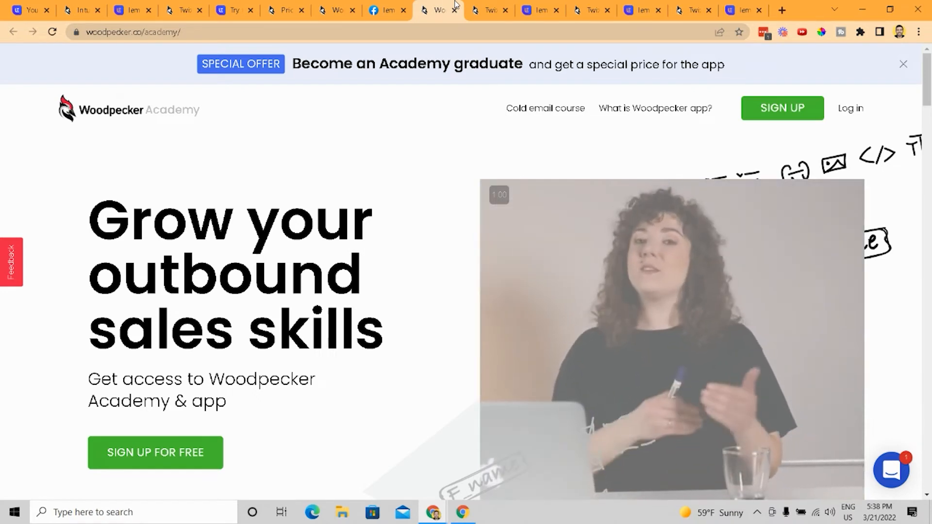
mouse_move(383, 11)
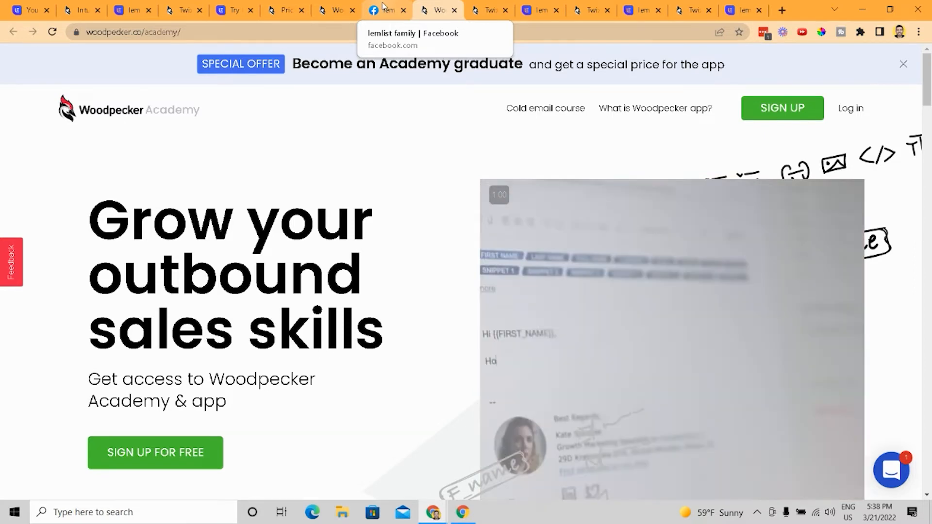
click(482, 10)
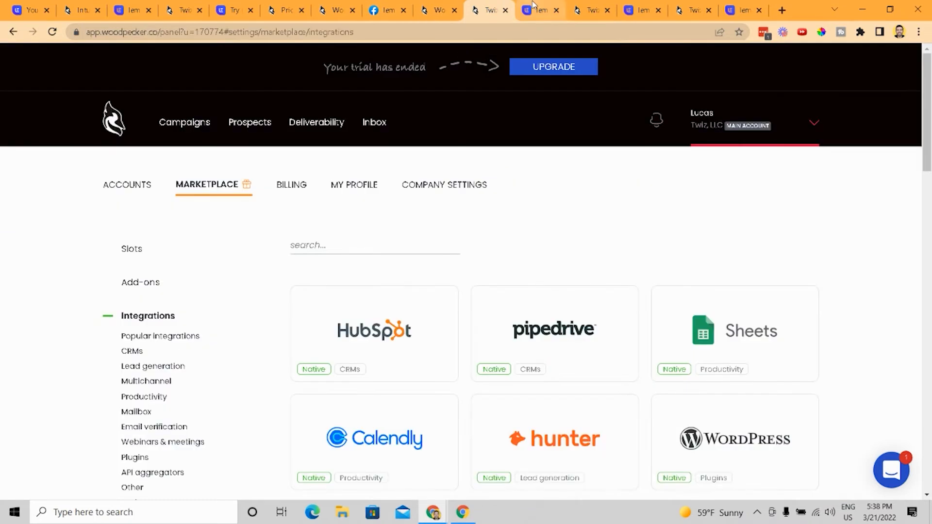
mouse_move(535, 10)
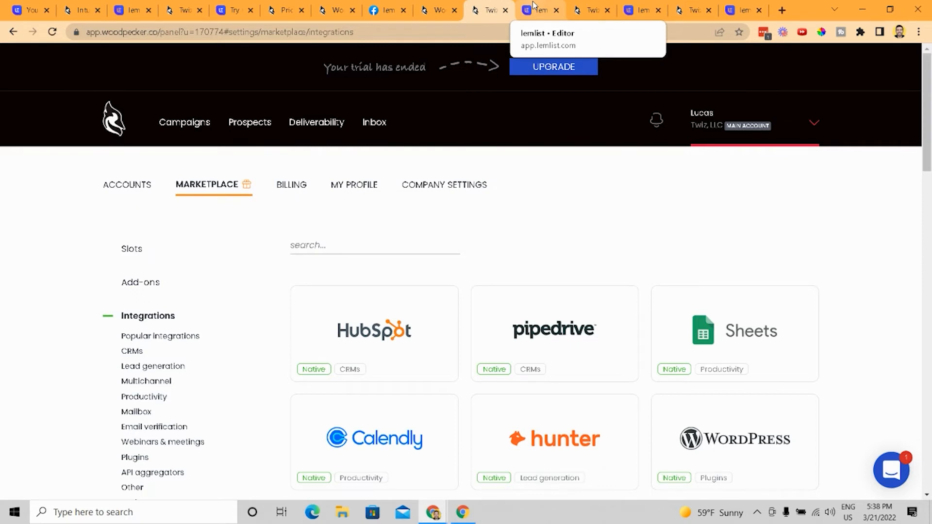
Browse Woodpecker's Marketplace integrations grid after a quick look at lemlist's import screen.
click(540, 11)
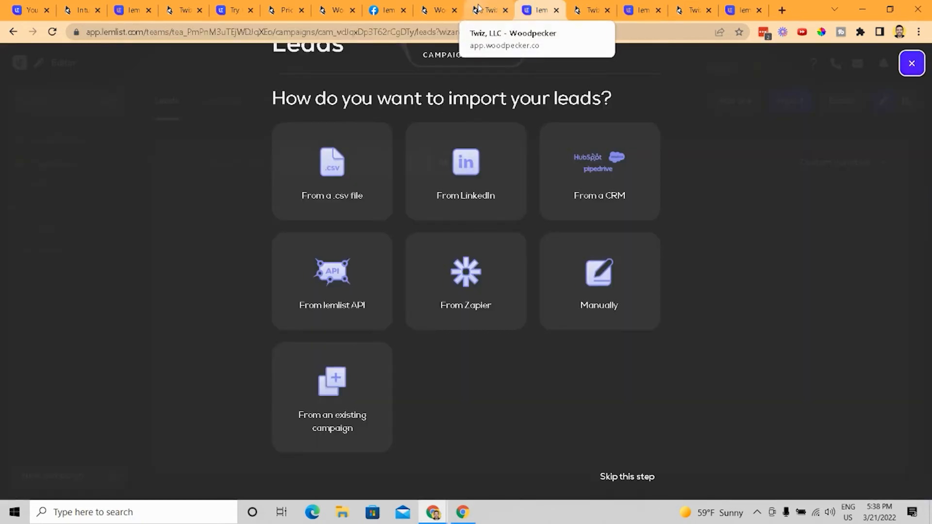
click(488, 10)
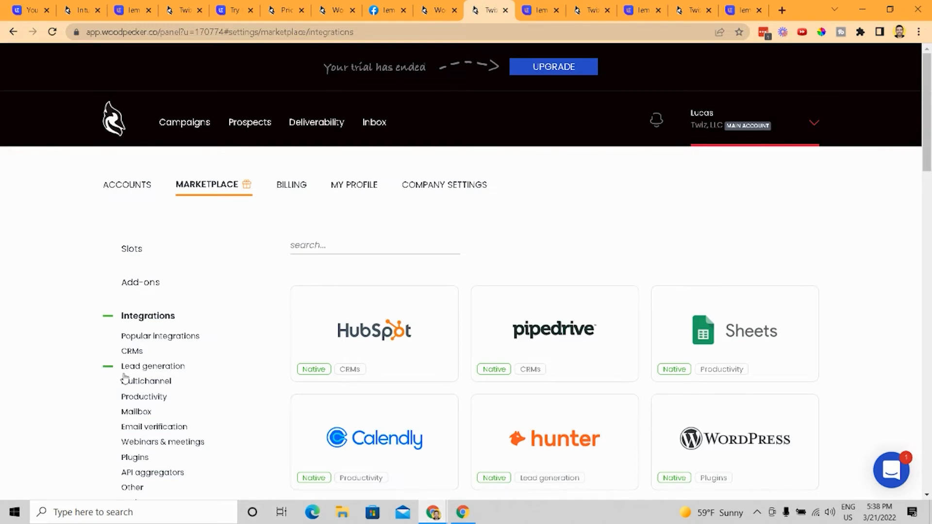
scroll(down, 3)
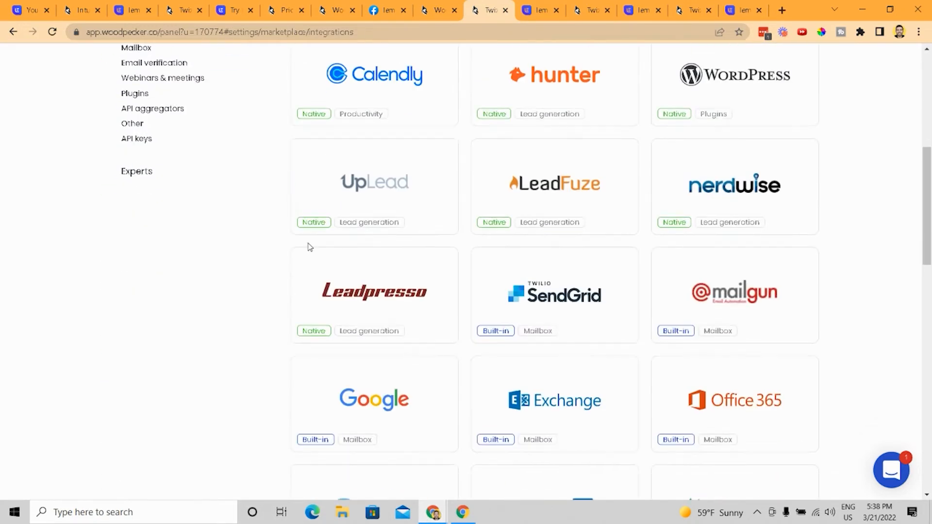
scroll(down, 3)
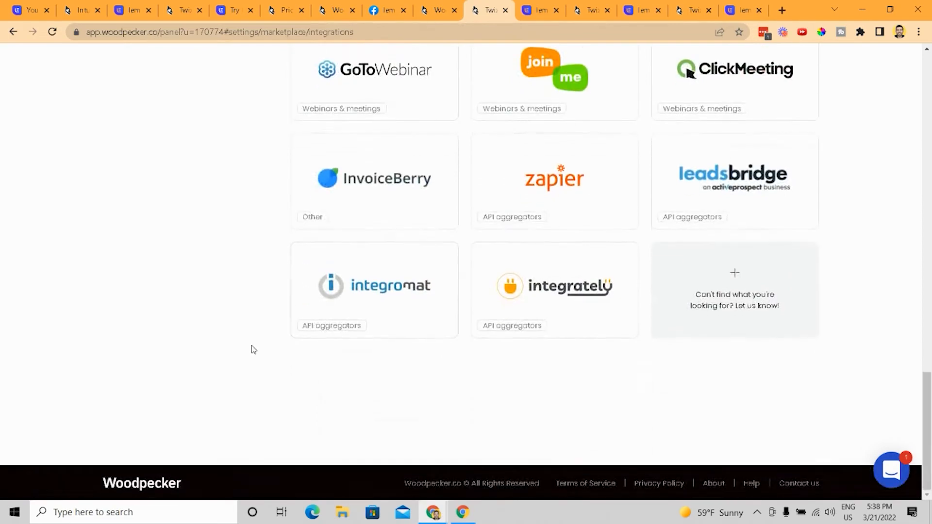
mouse_move(255, 273)
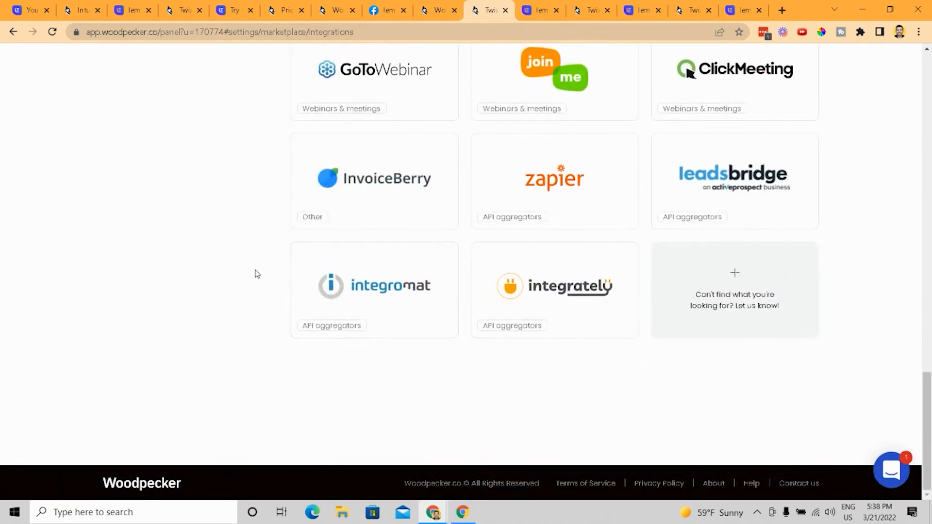
scroll(up, 3)
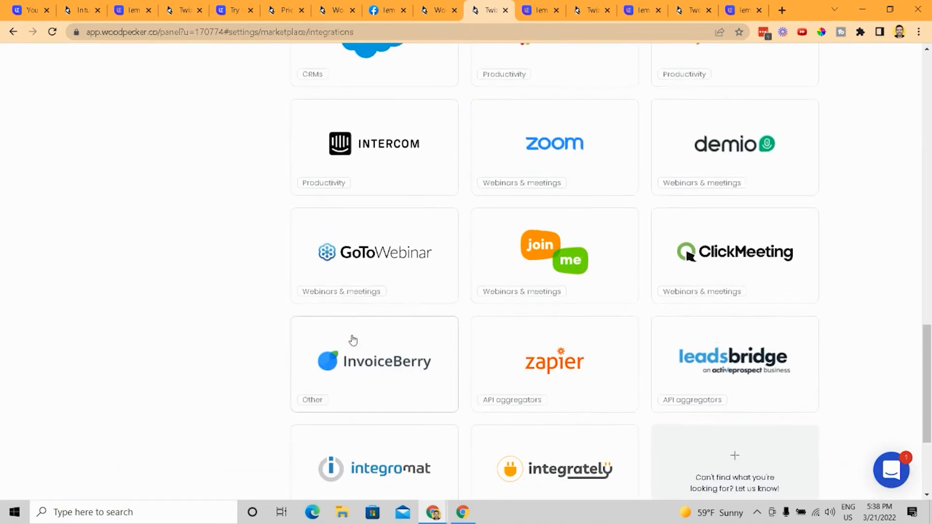
scroll(up, 3)
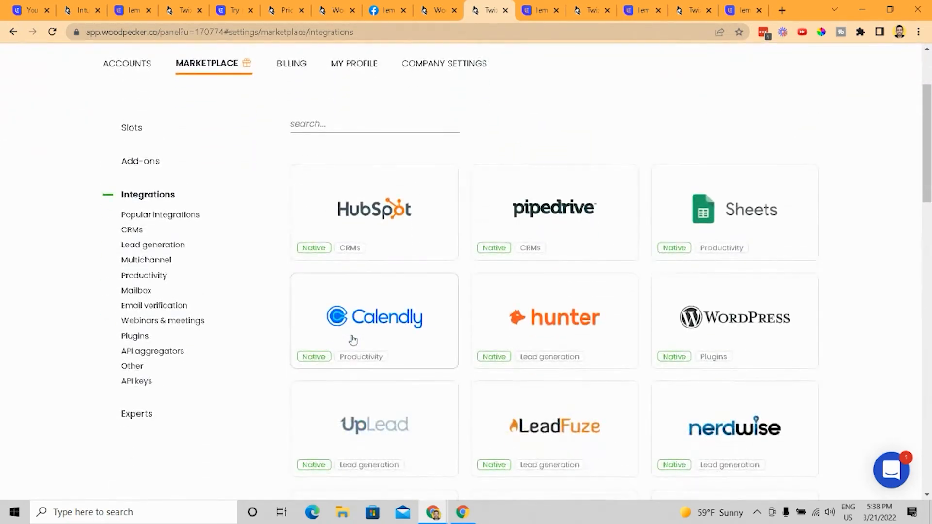
scroll(down, 3)
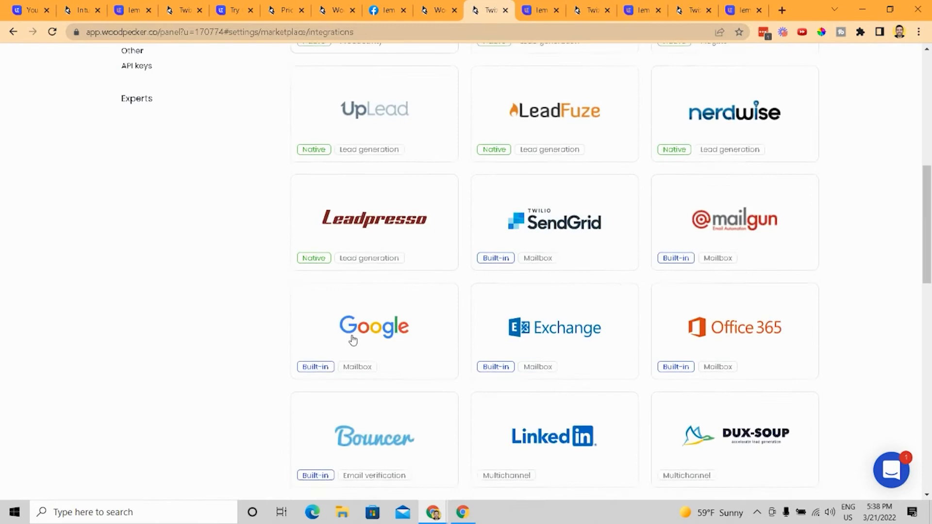
scroll(down, 3)
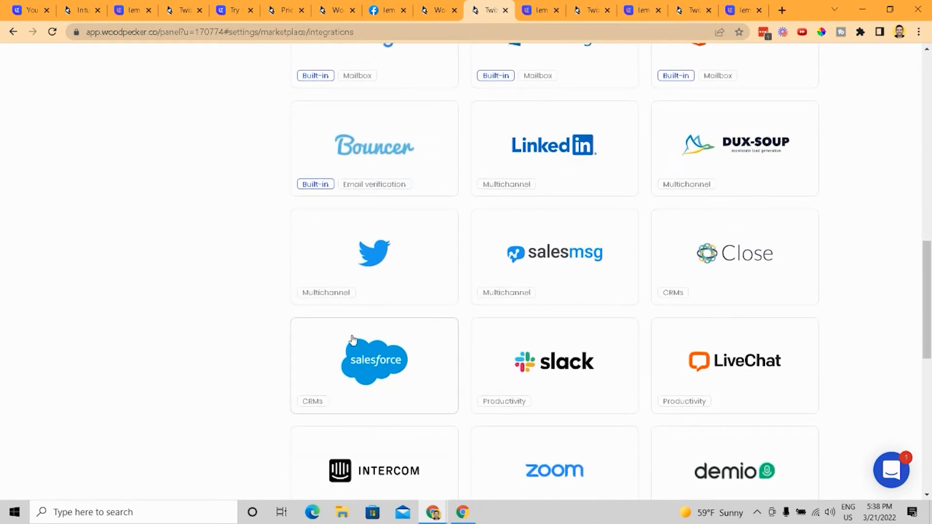
scroll(down, 3)
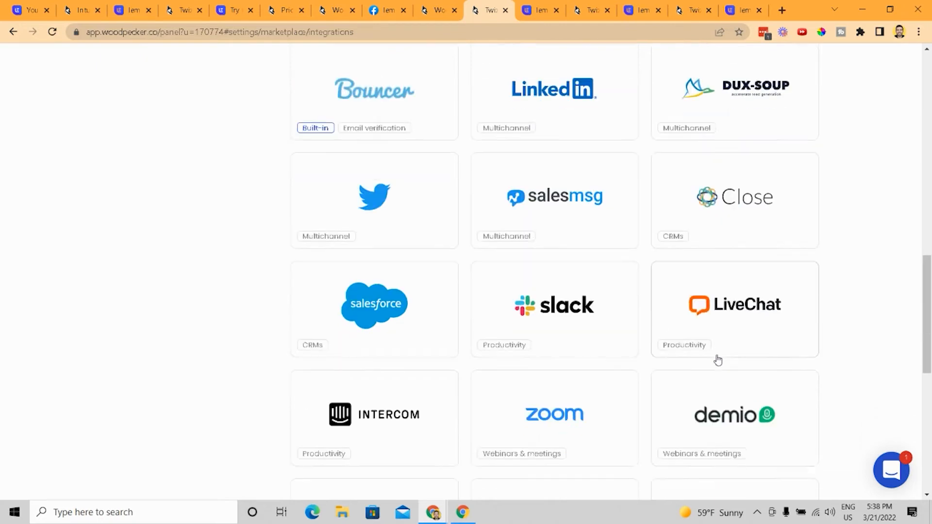
scroll(down, 3)
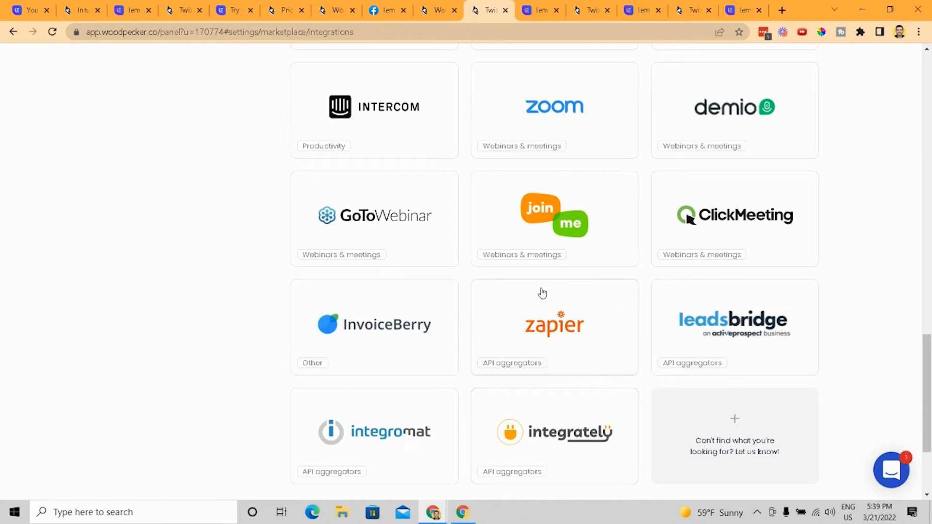
scroll(down, 3)
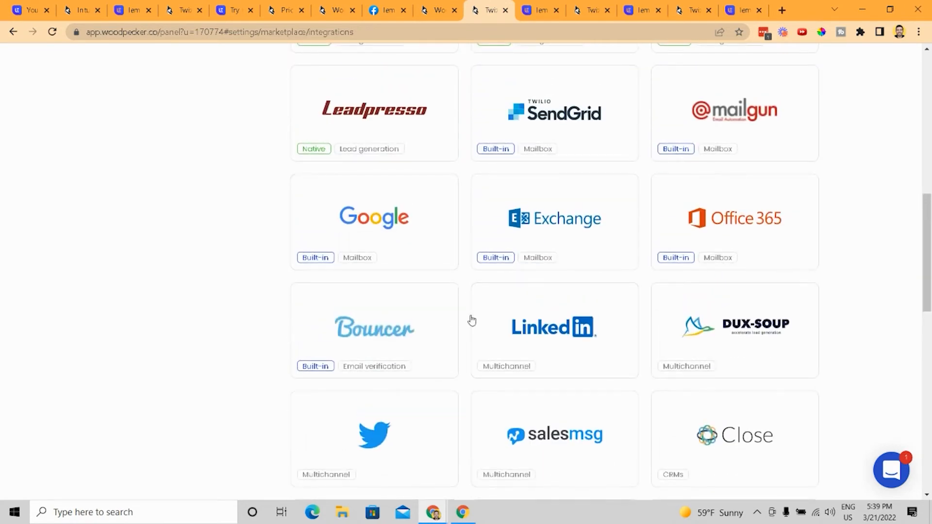
scroll(up, 3)
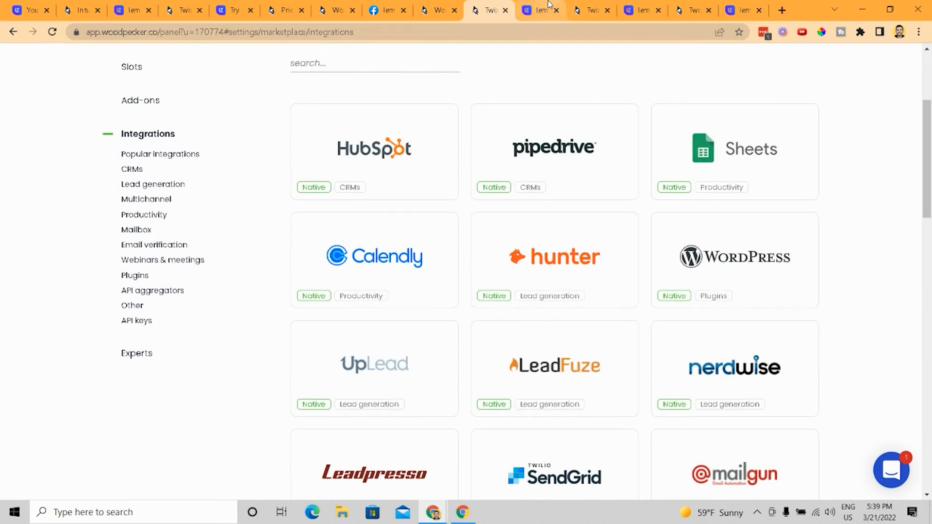
mouse_move(395, 203)
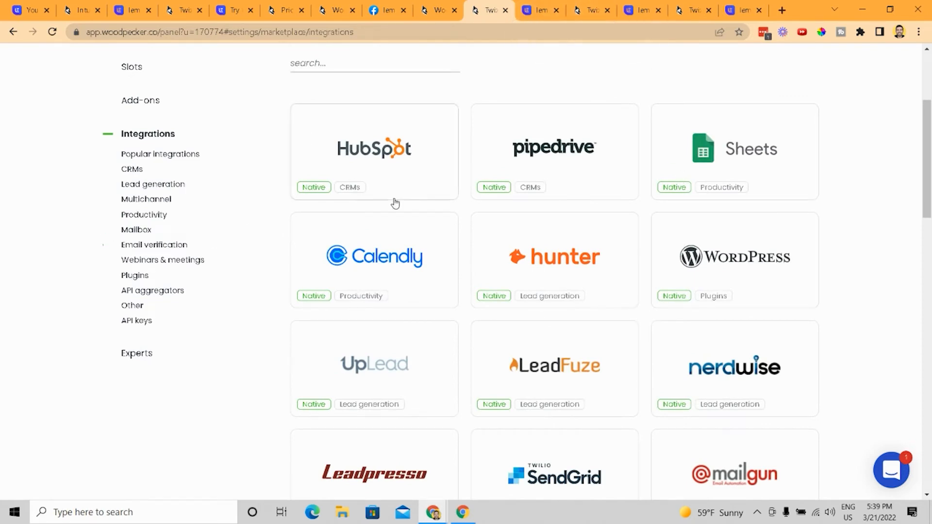
View the Pipedrive integration details, return to the integrations list, then switch to lemlist.
click(553, 149)
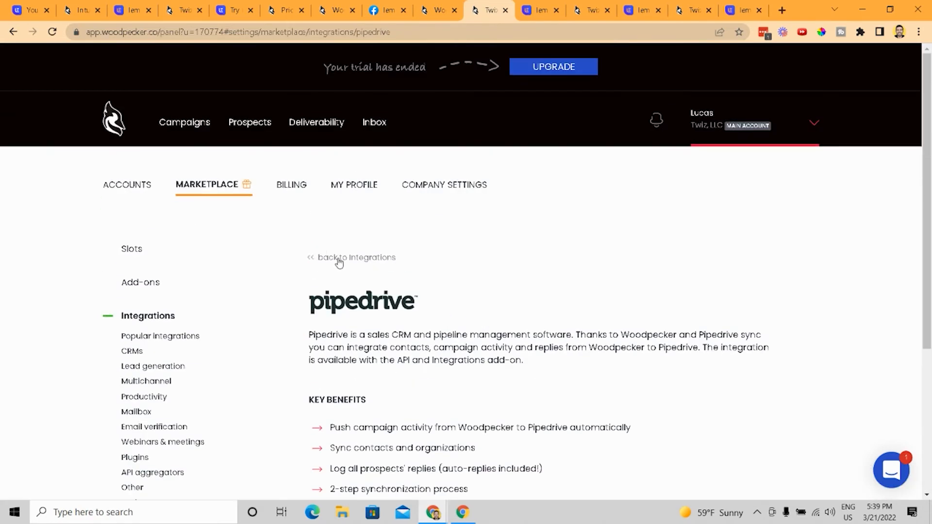
click(357, 257)
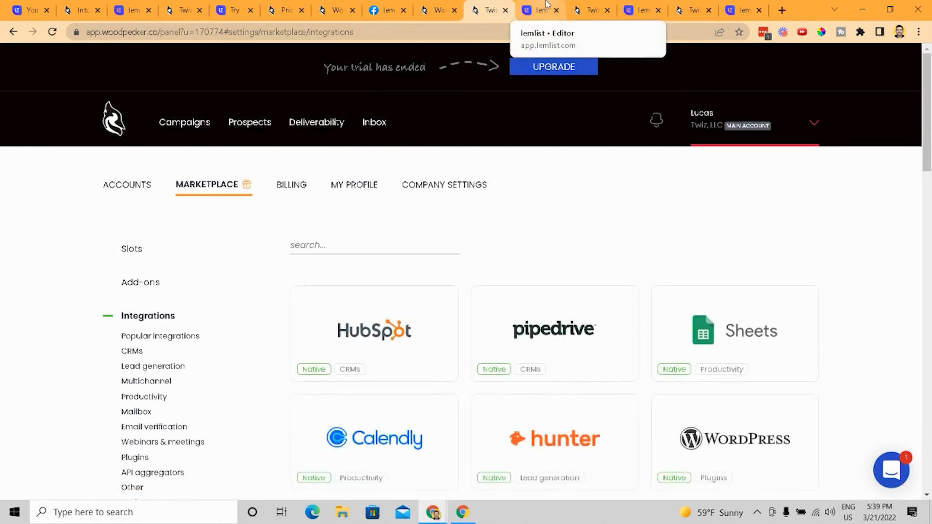
scroll(down, 3)
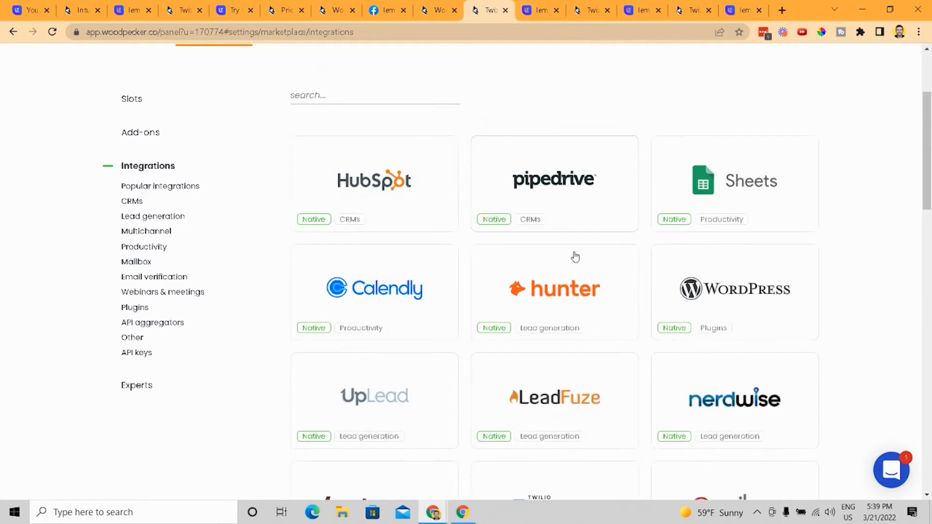
scroll(down, 3)
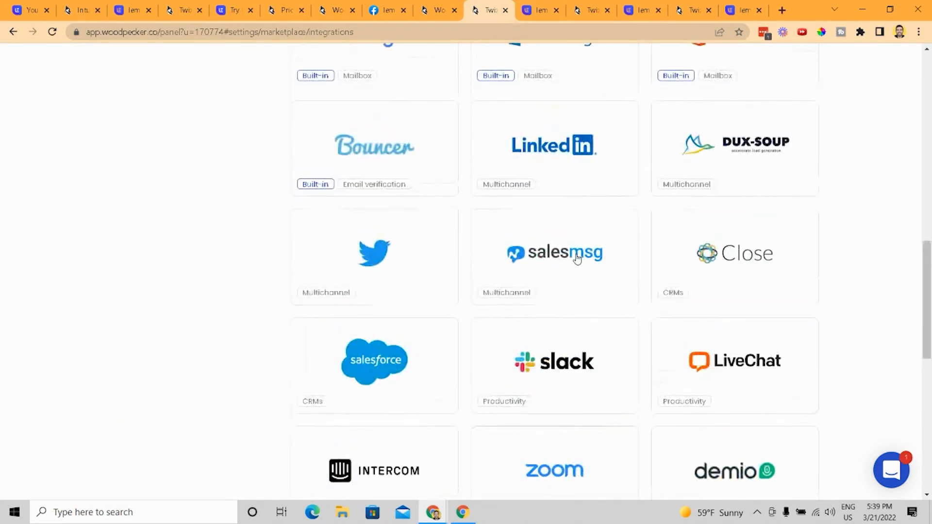
scroll(up, 3)
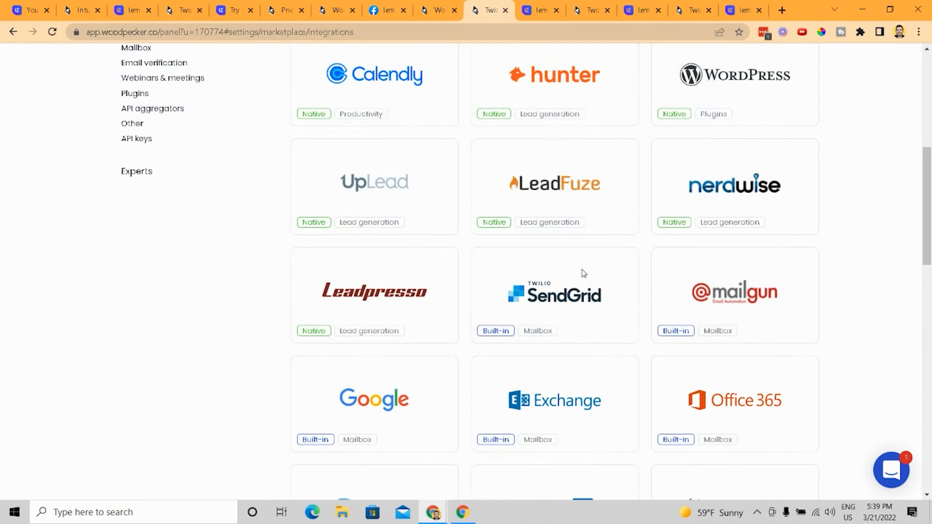
click(538, 10)
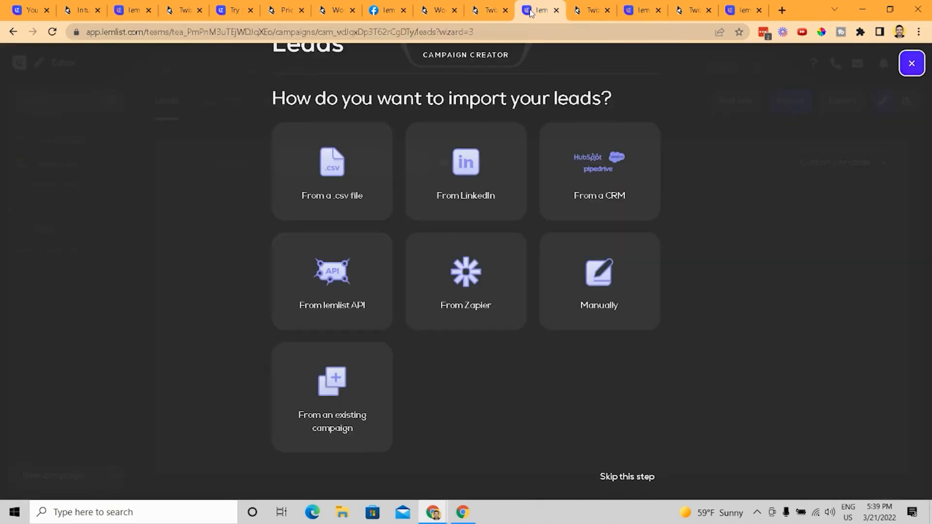
mouse_move(619, 283)
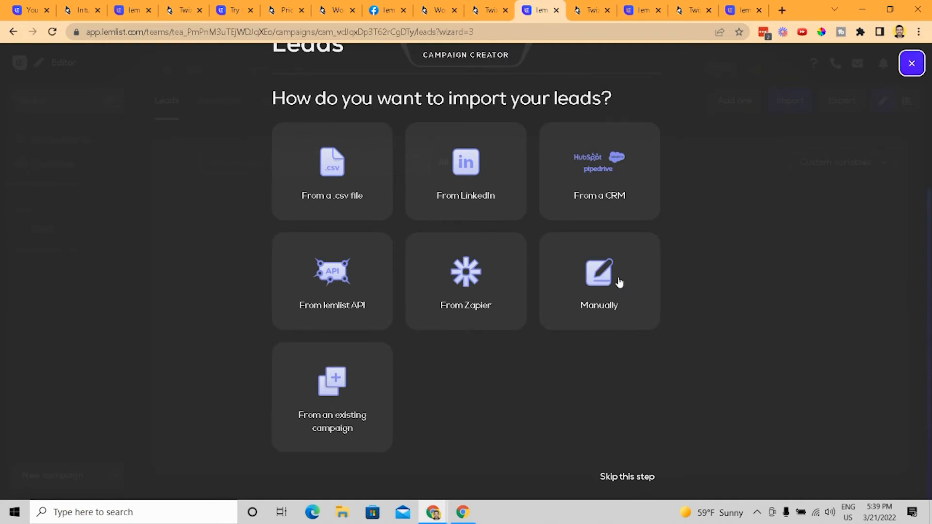
Return to Woodpecker's integrations catalog after reviewing lemlist's lead import options.
click(599, 172)
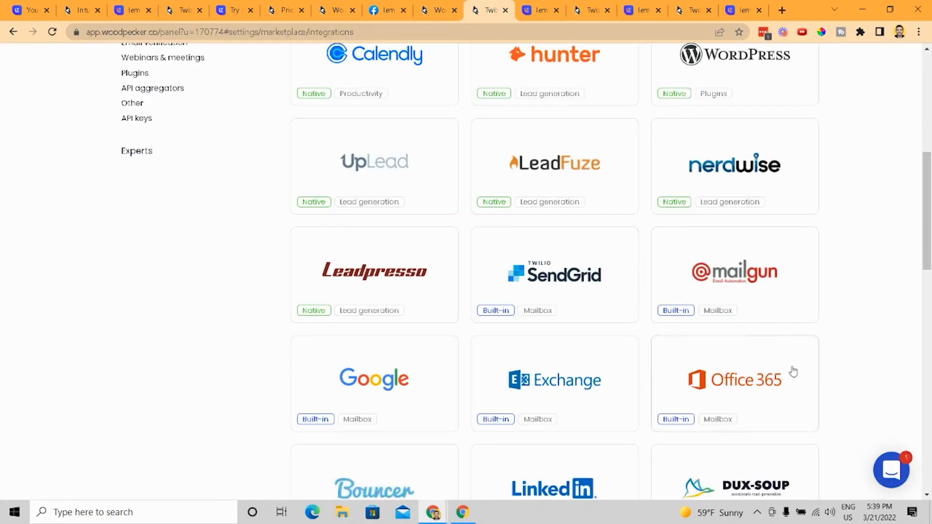
Scroll up and down through Woodpecker's integrations grid once more.
scroll(down, 3)
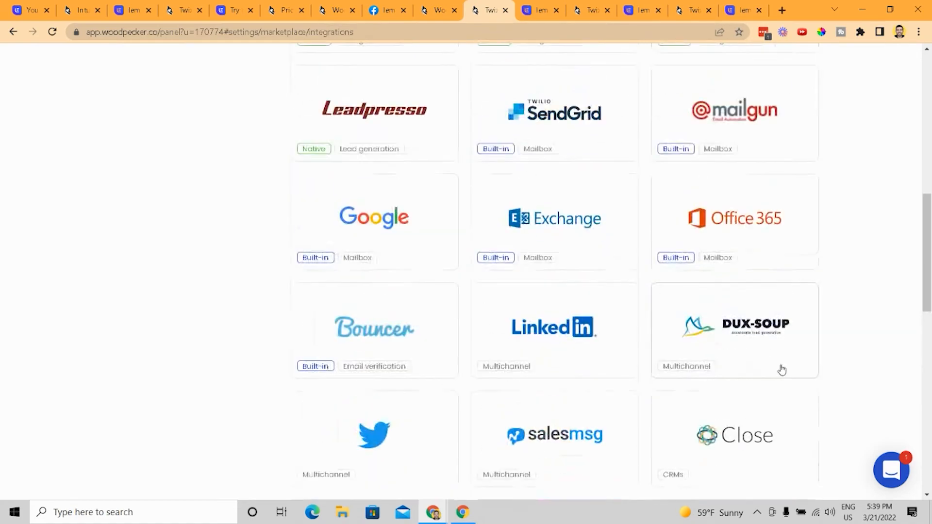
scroll(up, 3)
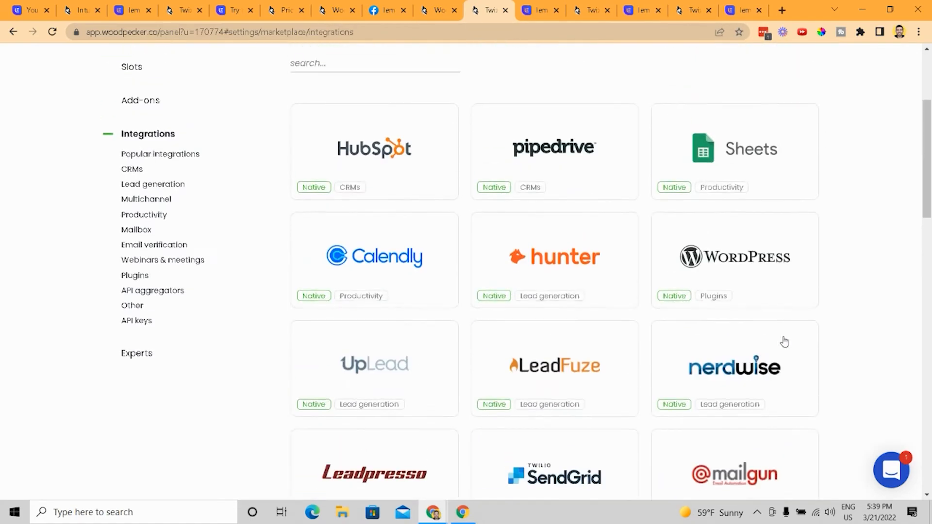
scroll(down, 3)
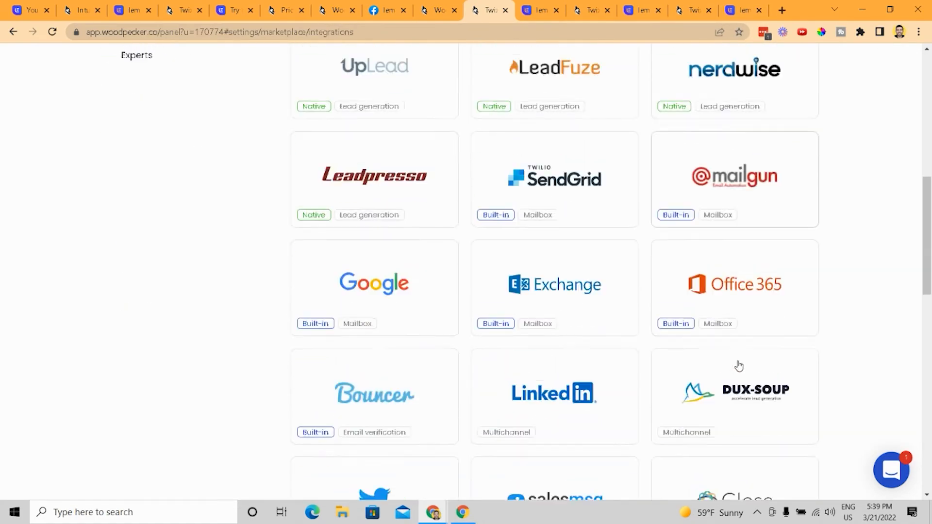
scroll(down, 3)
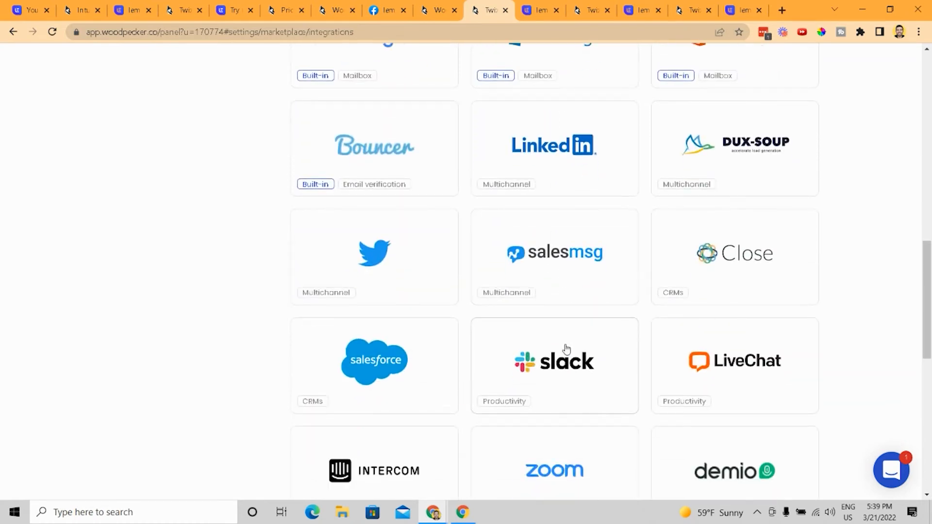
scroll(up, 3)
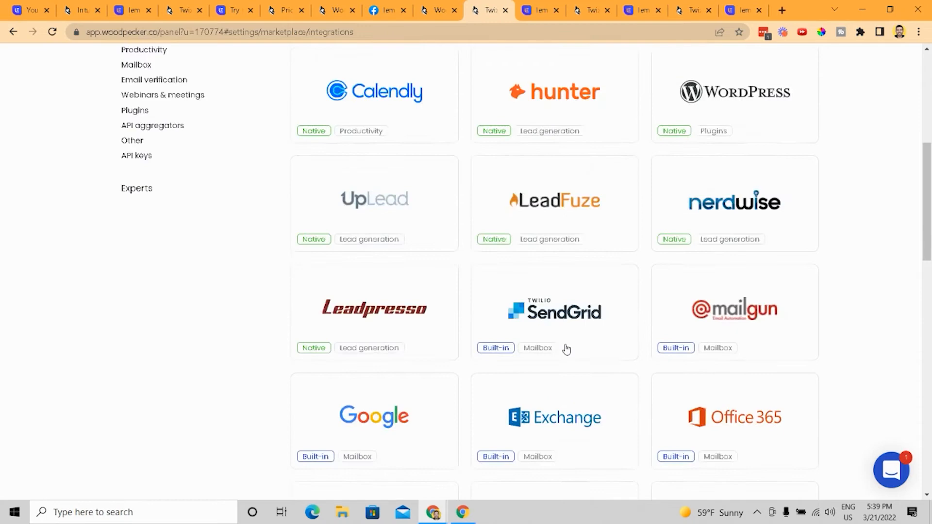
scroll(up, 3)
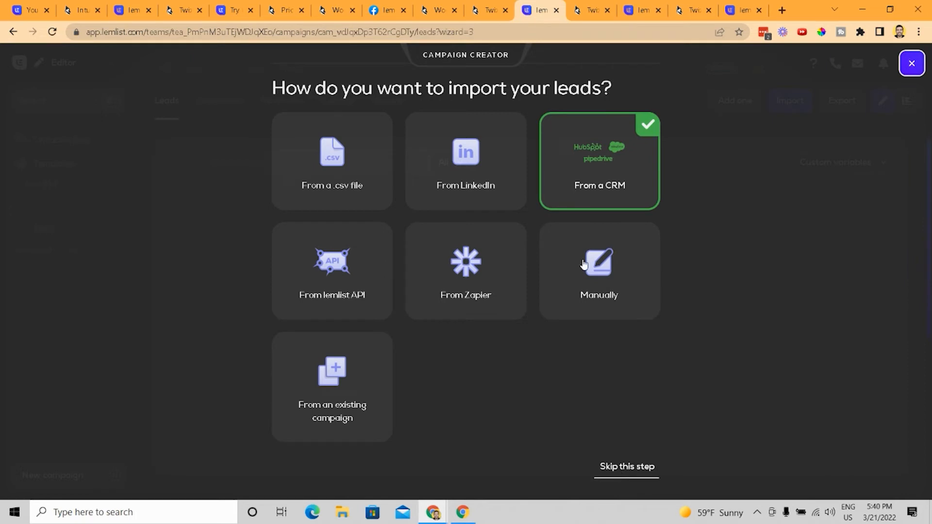
Show Woodpecker's Deliverability > Monitor page, still empty until emails are sent.
click(586, 10)
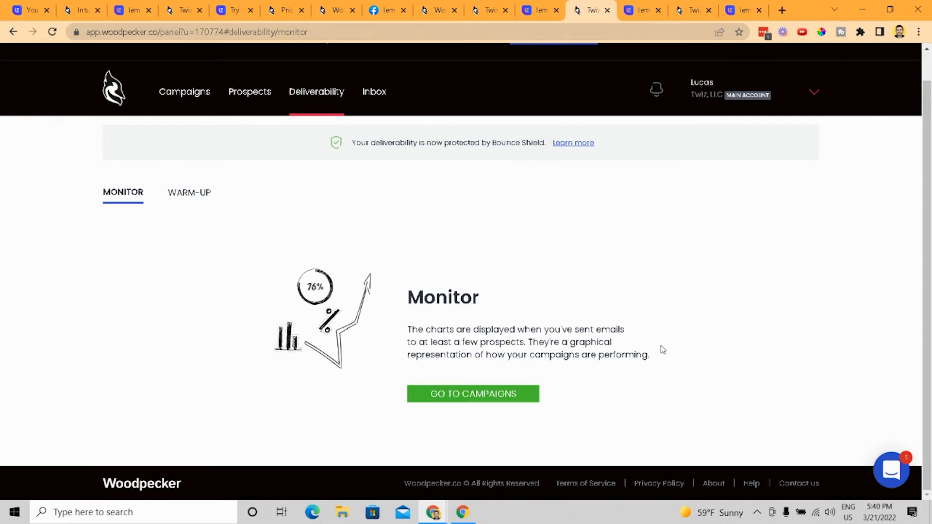
mouse_move(565, 226)
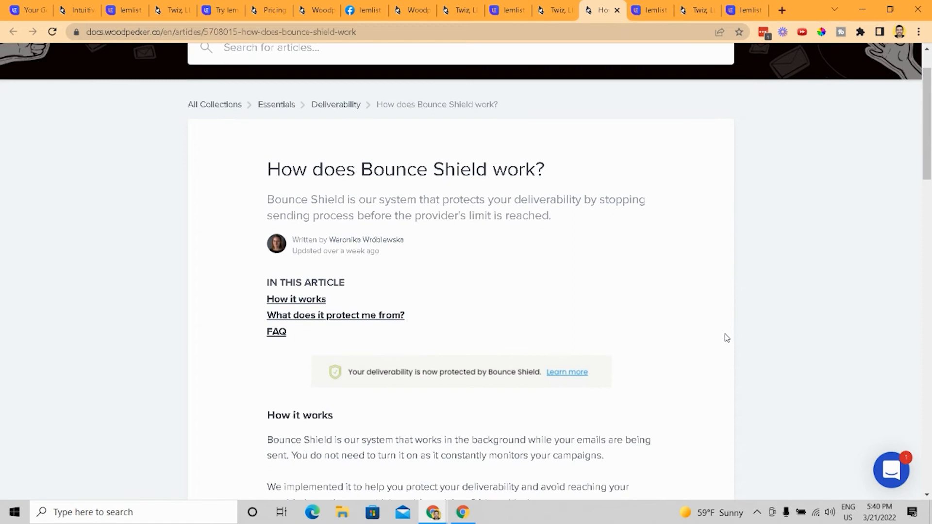
Highlight the Bounce Shield summary, read down its protection sections, then return to lemlist.
drag(267, 199, 550, 215)
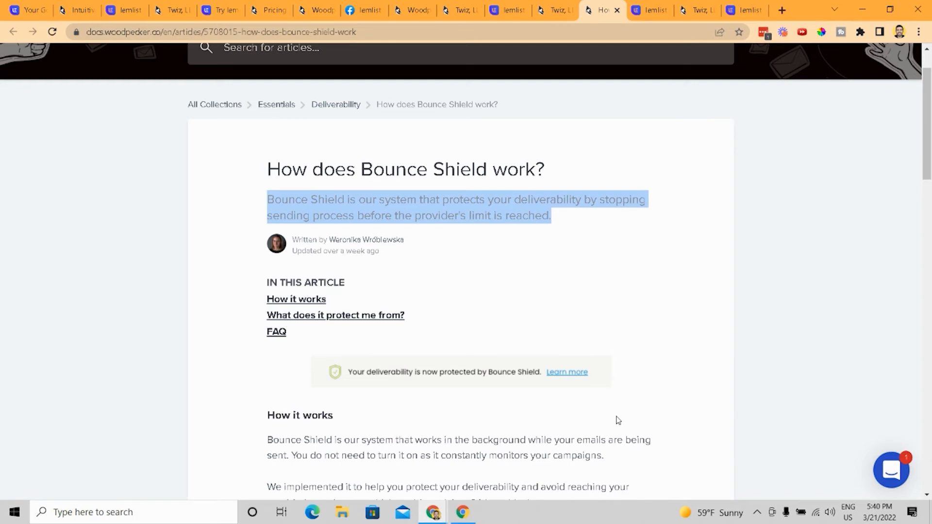
scroll(down, 3)
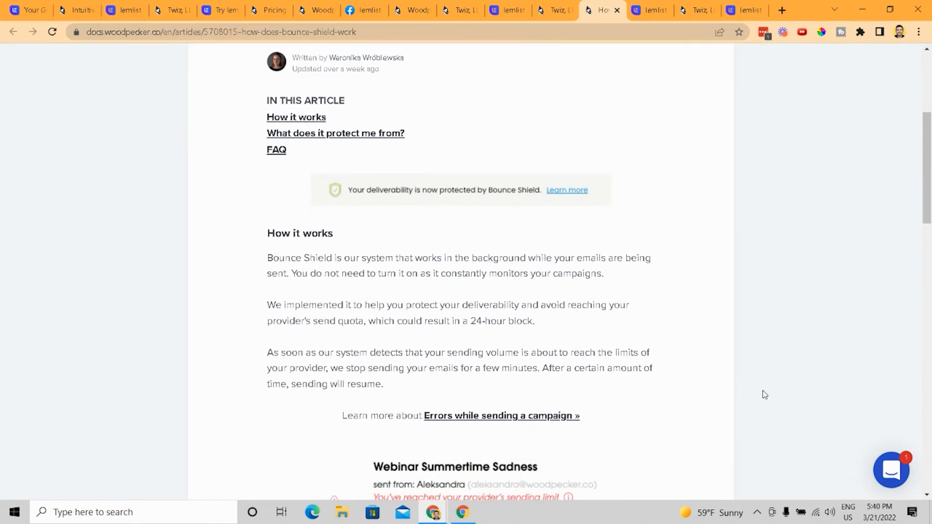
scroll(down, 3)
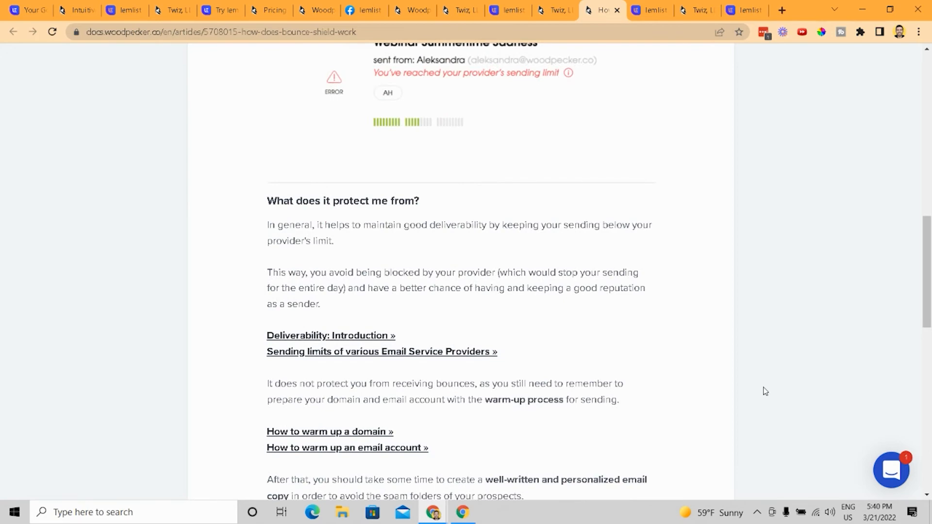
scroll(down, 3)
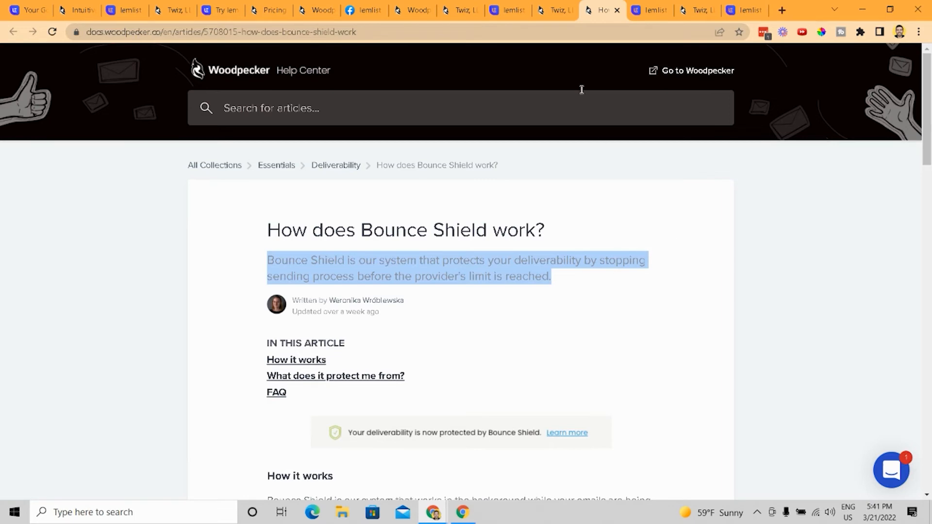
click(503, 10)
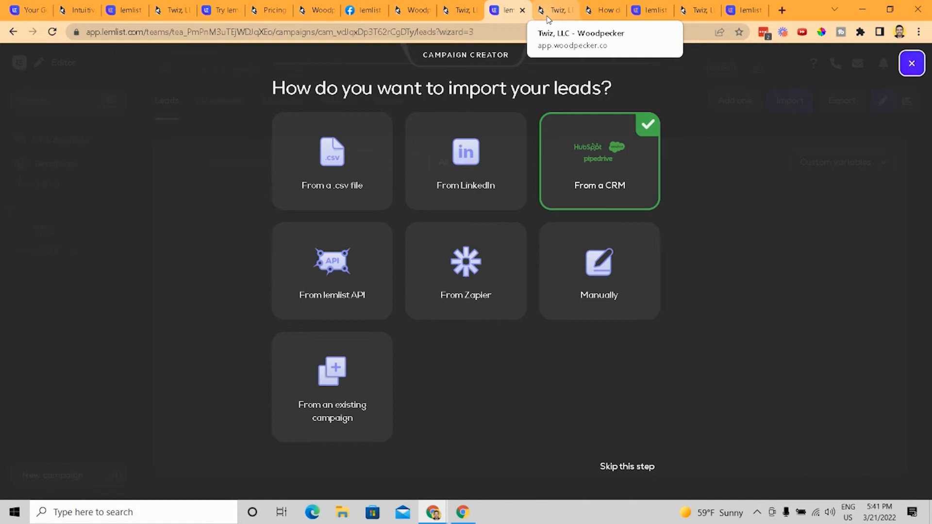
Compare lemlist's TEST step options with the Bounce Shield article, ending on Woodpecker Campaigns.
click(553, 10)
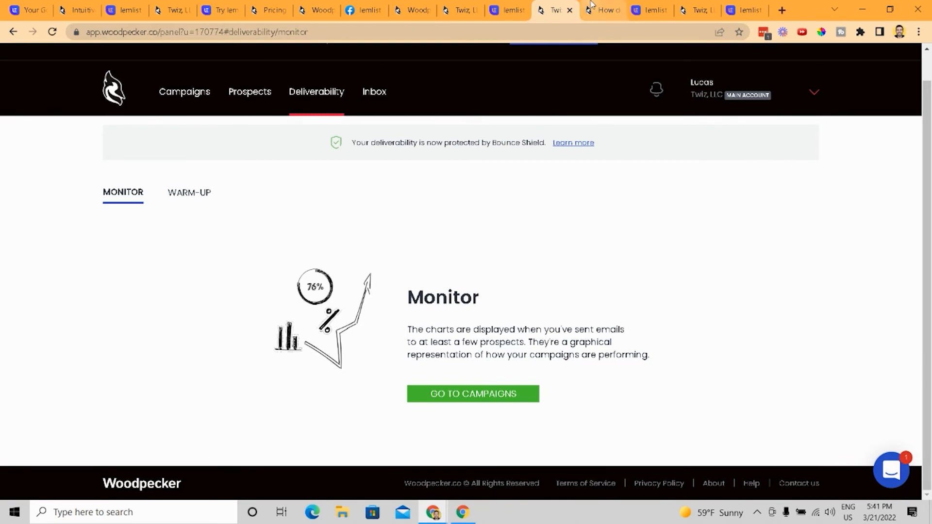
click(602, 10)
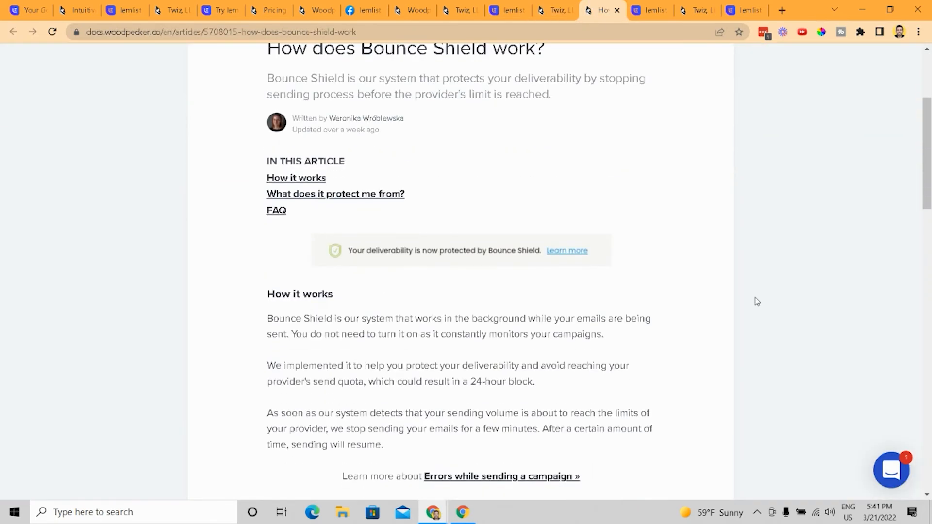
scroll(down, 3)
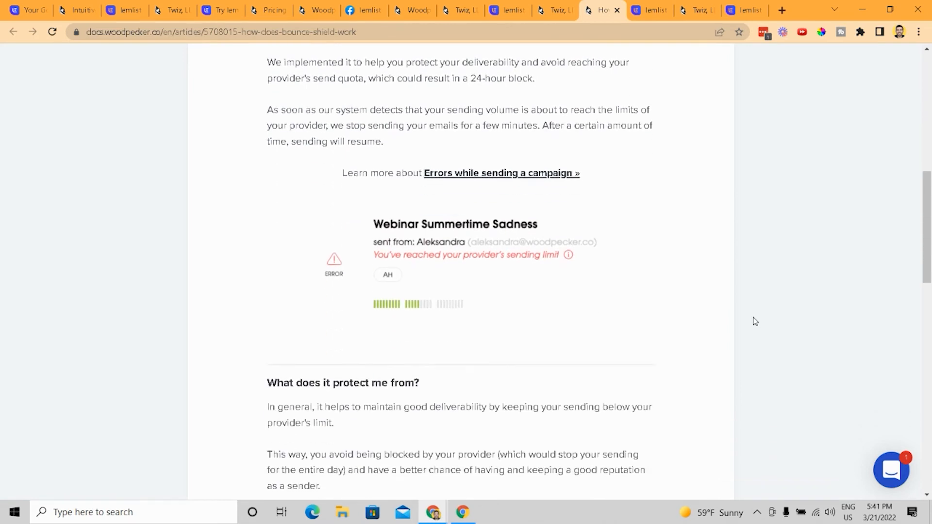
mouse_move(693, 89)
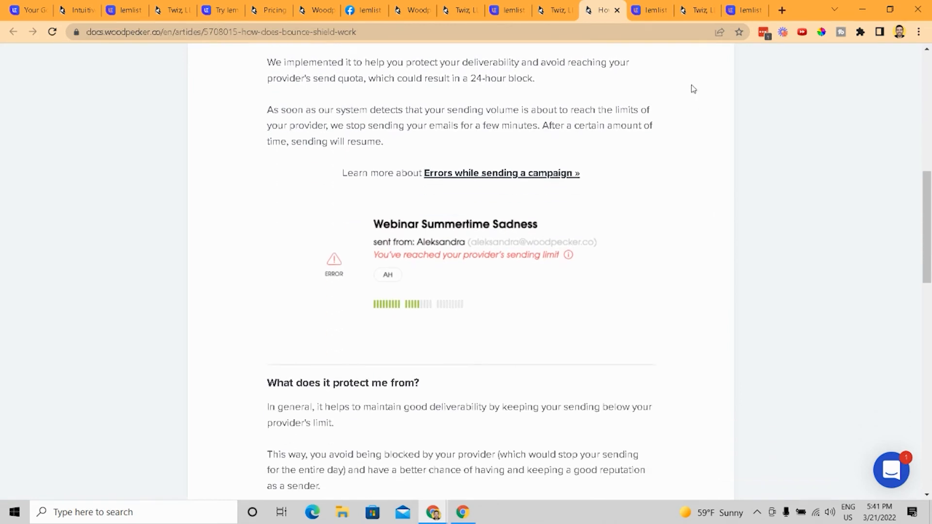
click(648, 10)
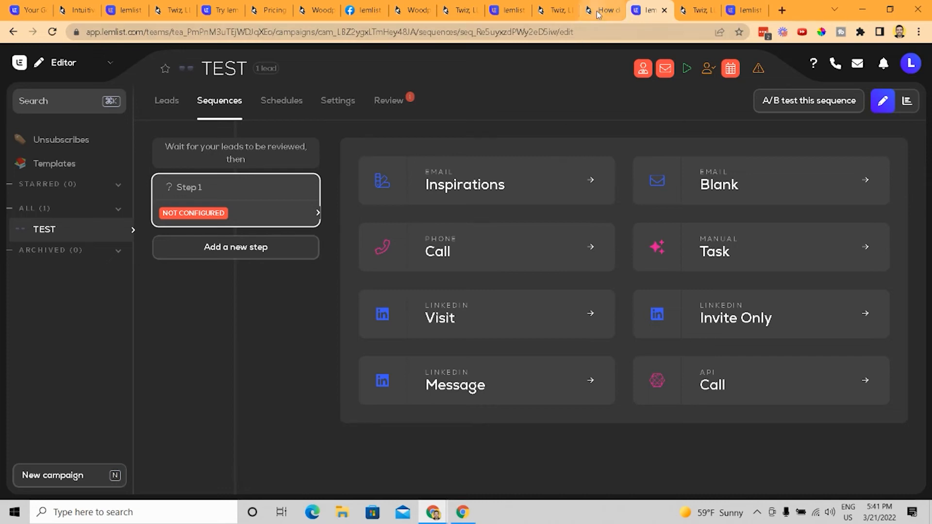
click(601, 10)
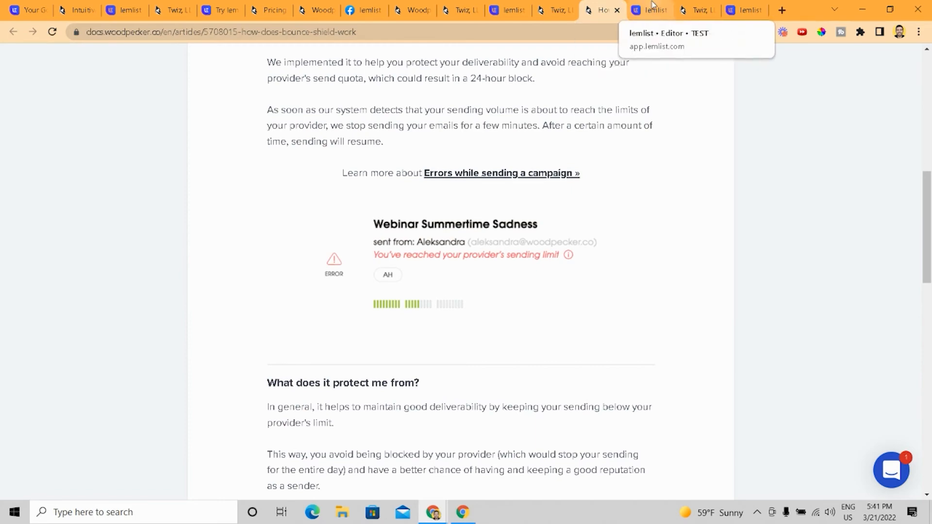
click(649, 11)
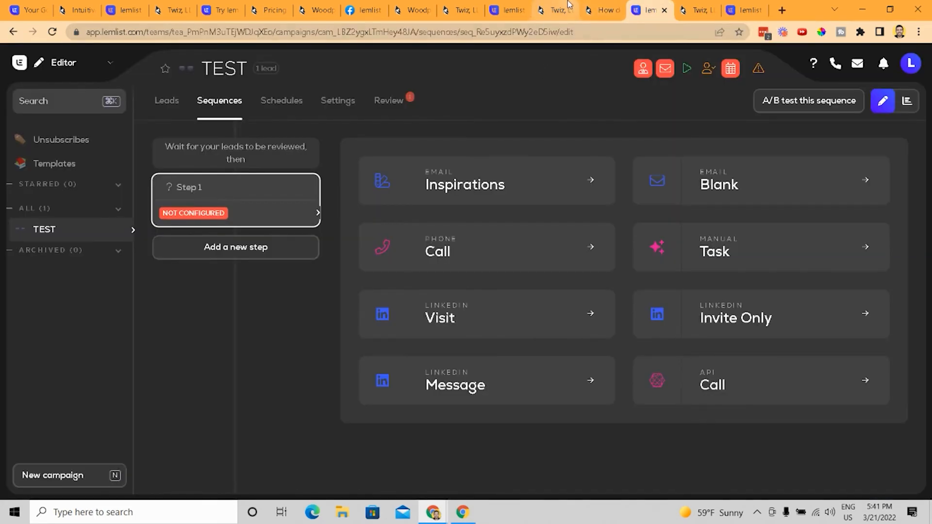
click(553, 10)
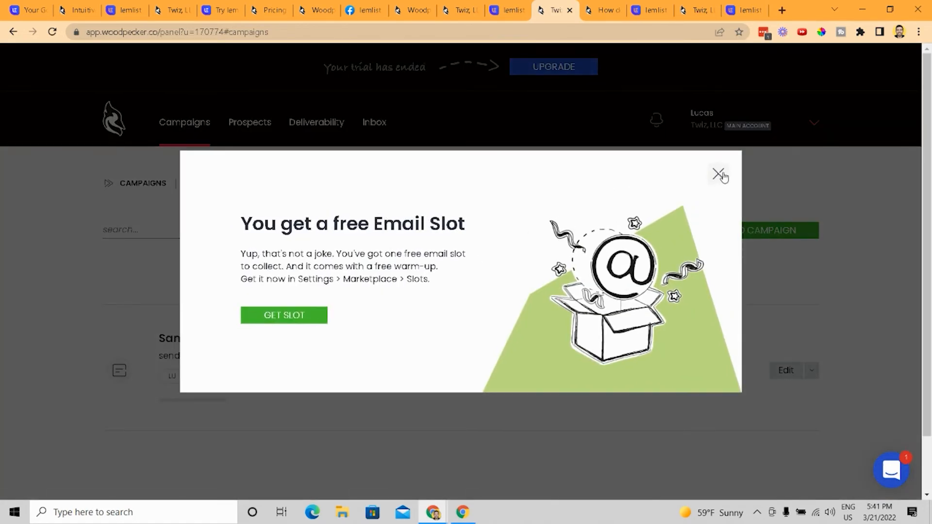
Close the free email slot popup and open Sample Campaign from Woodpecker's stats.
click(718, 175)
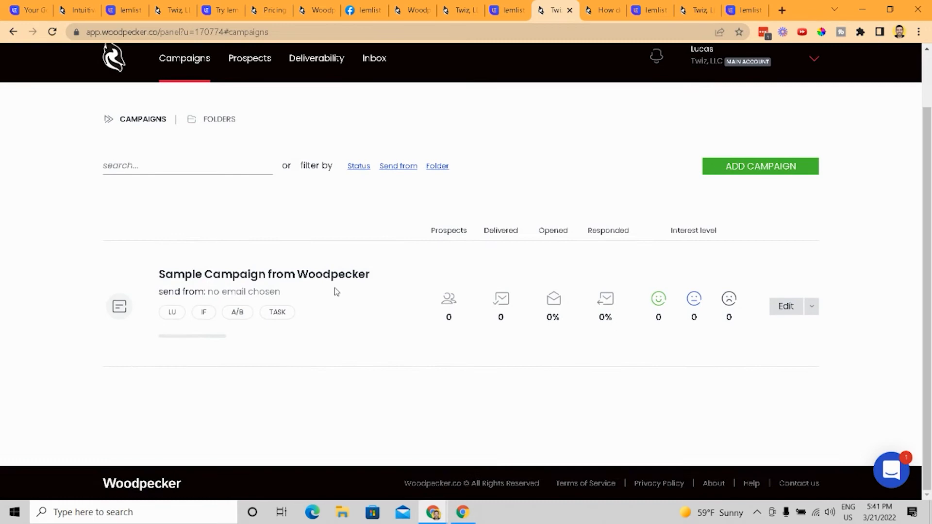
click(264, 274)
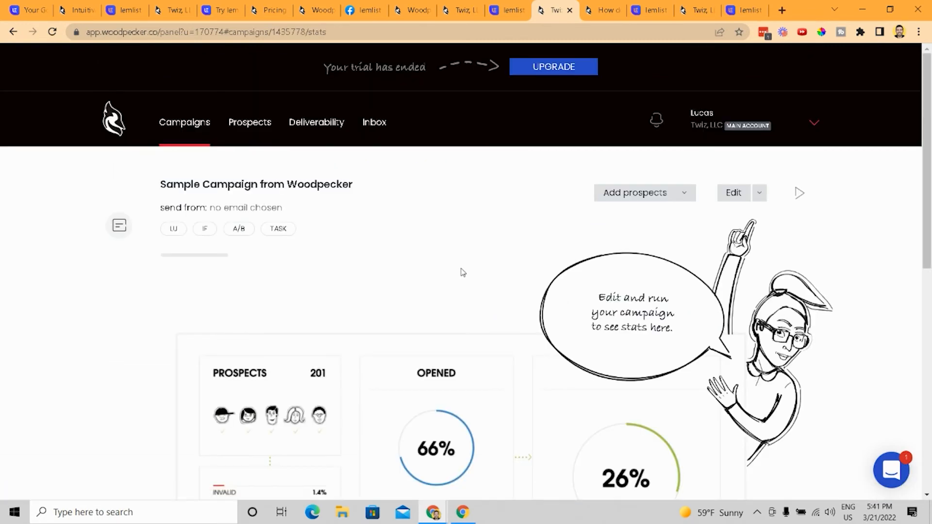
scroll(down, 3)
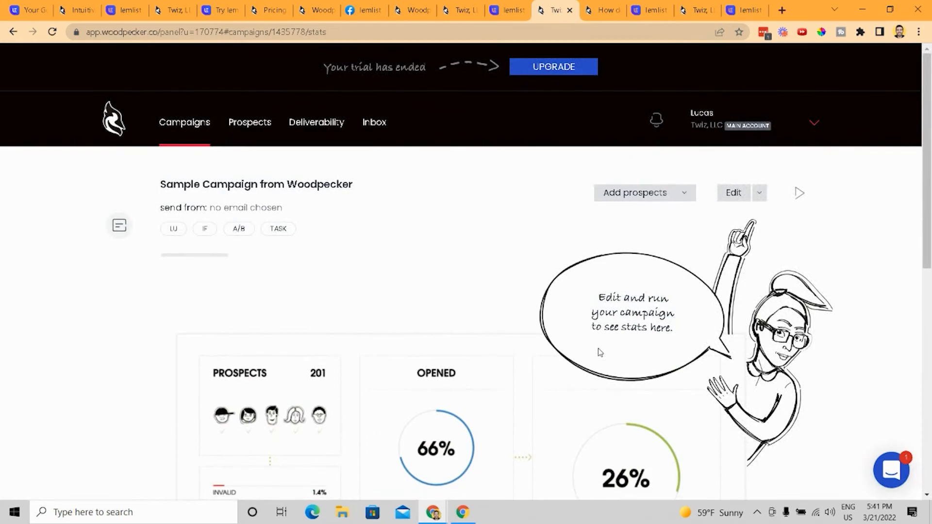
mouse_move(190, 236)
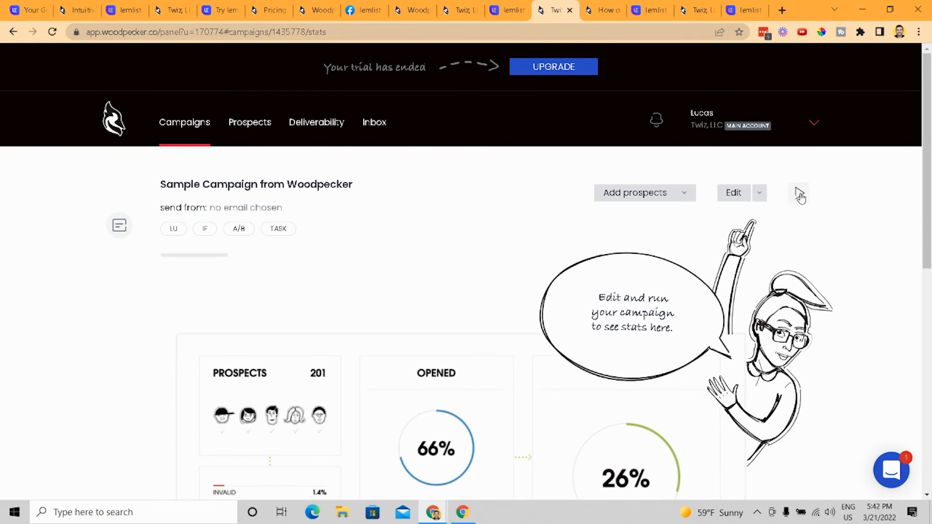
click(799, 193)
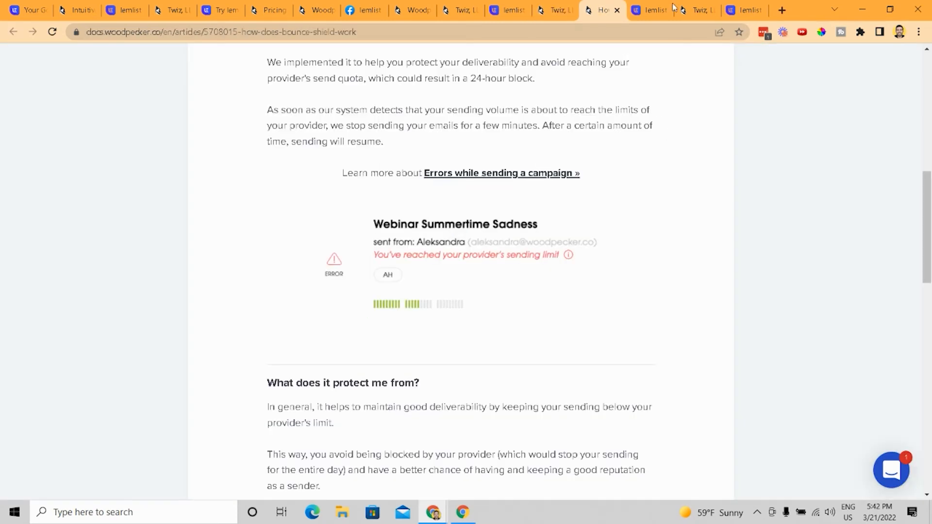
Set TEST's Step 1 to a LinkedIn profile visit assigned to (Campaign sender).
click(651, 11)
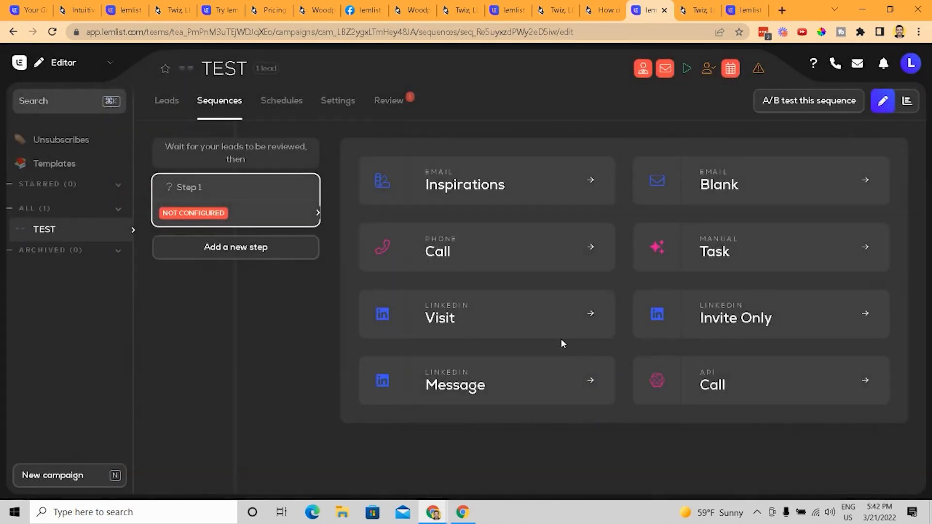
click(486, 314)
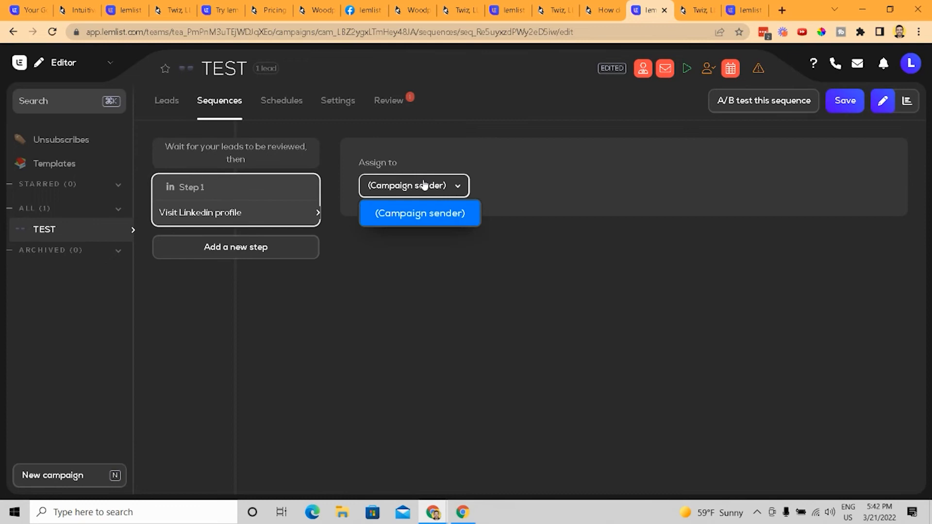
click(419, 212)
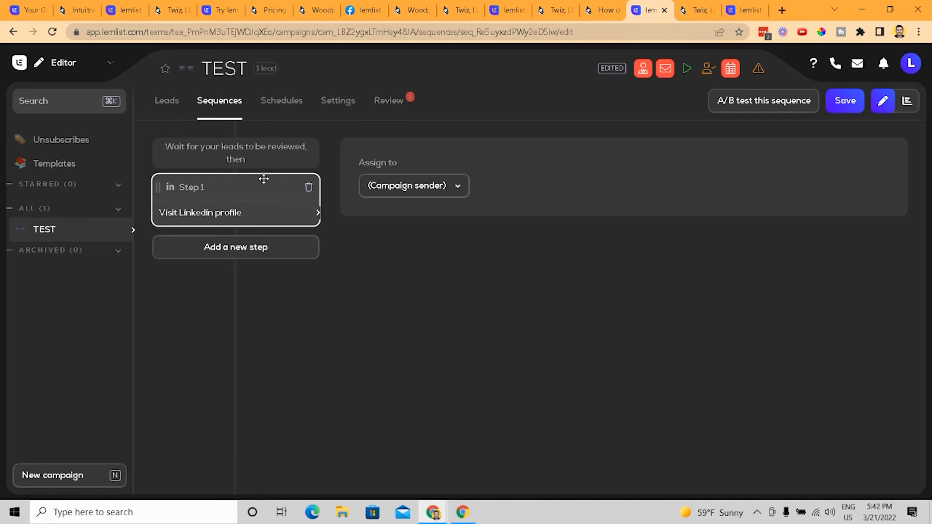
mouse_move(267, 193)
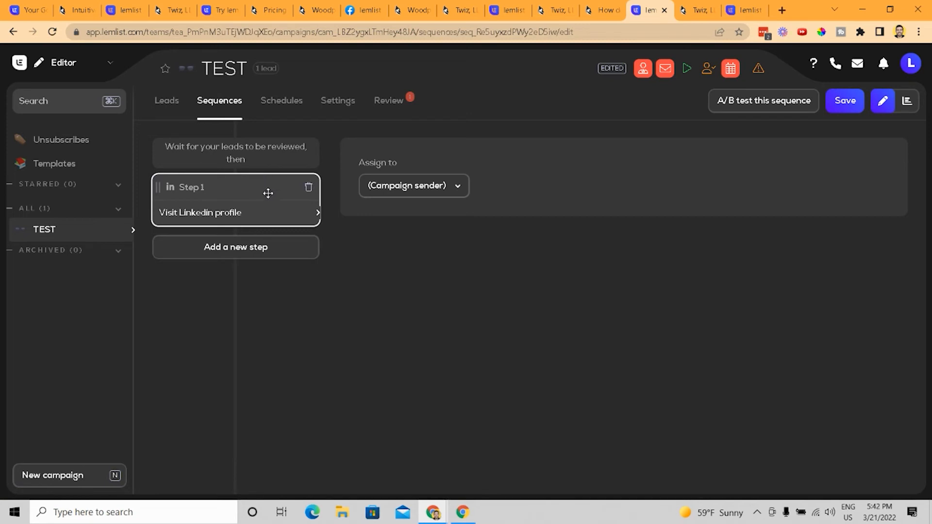
mouse_move(515, 203)
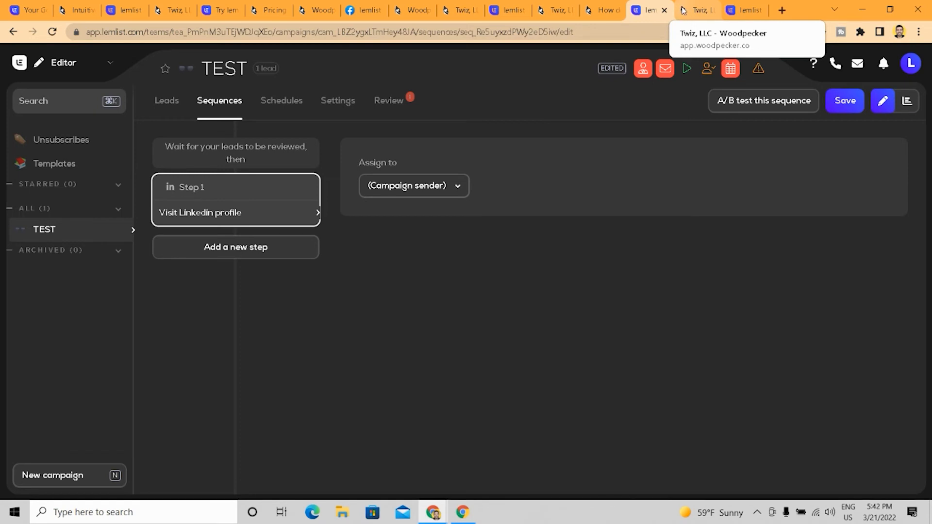
click(696, 10)
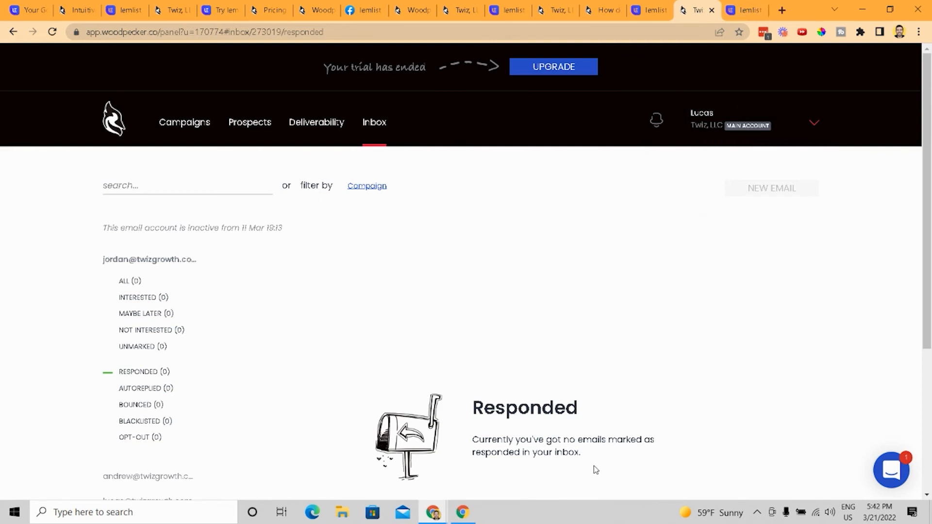
Scroll the empty Responded folder list, then open lemlist's TEST campaign settings.
scroll(down, 3)
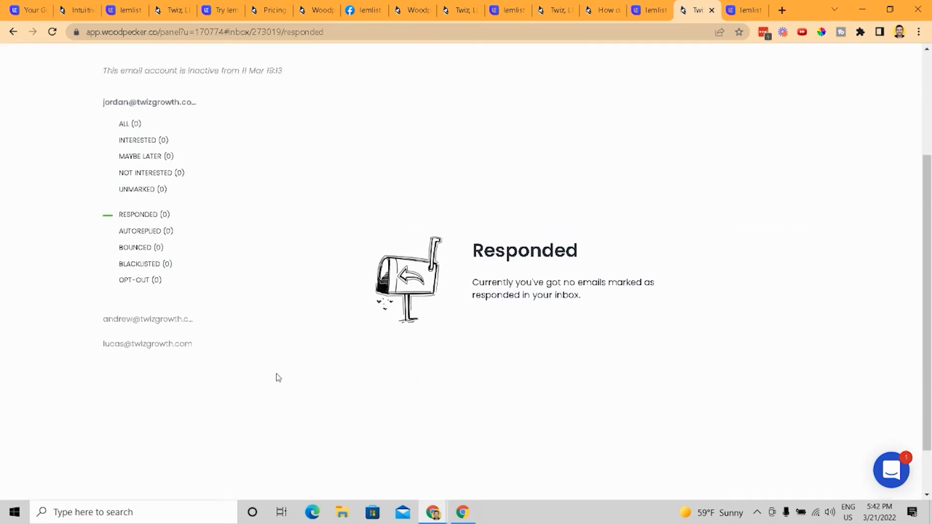
mouse_move(298, 319)
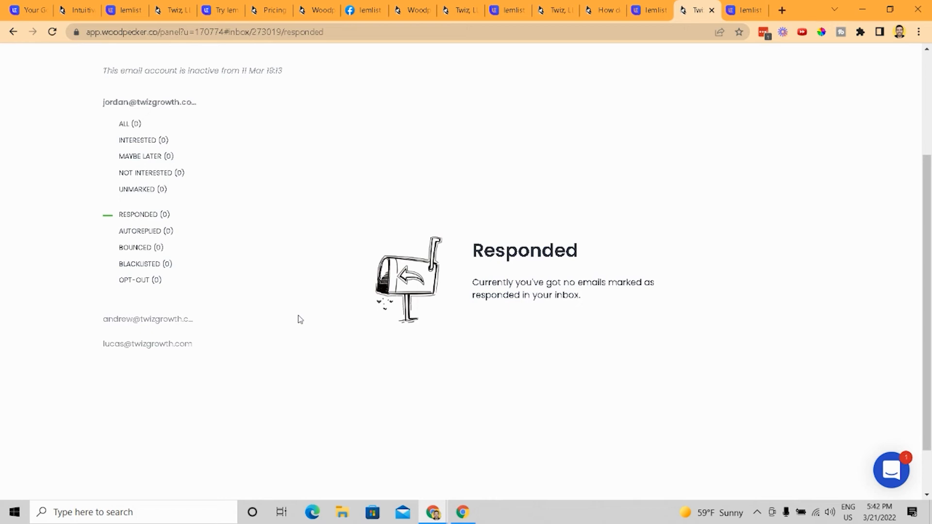
mouse_move(300, 308)
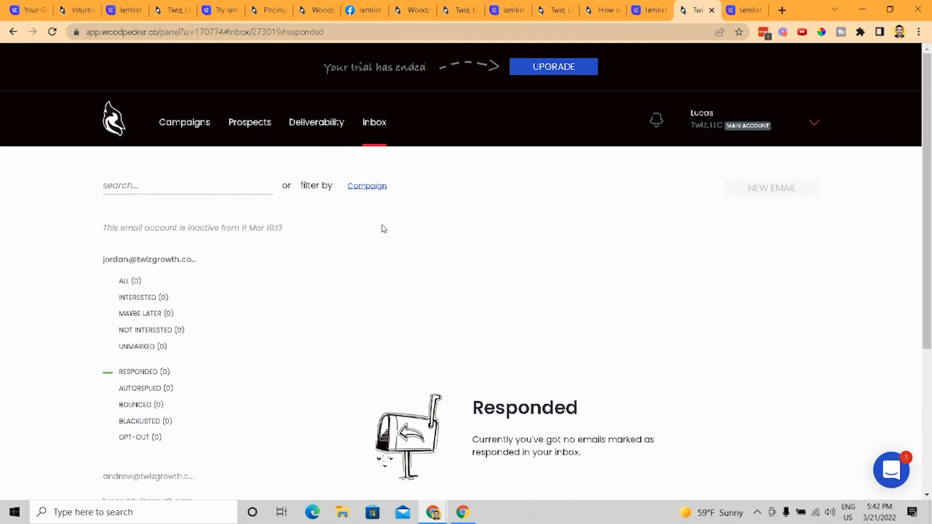
mouse_move(257, 305)
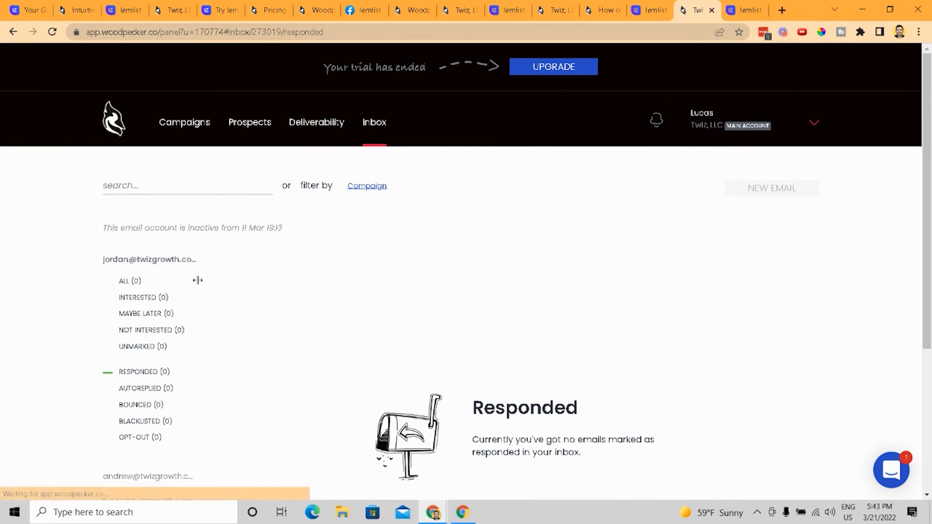
scroll(down, 3)
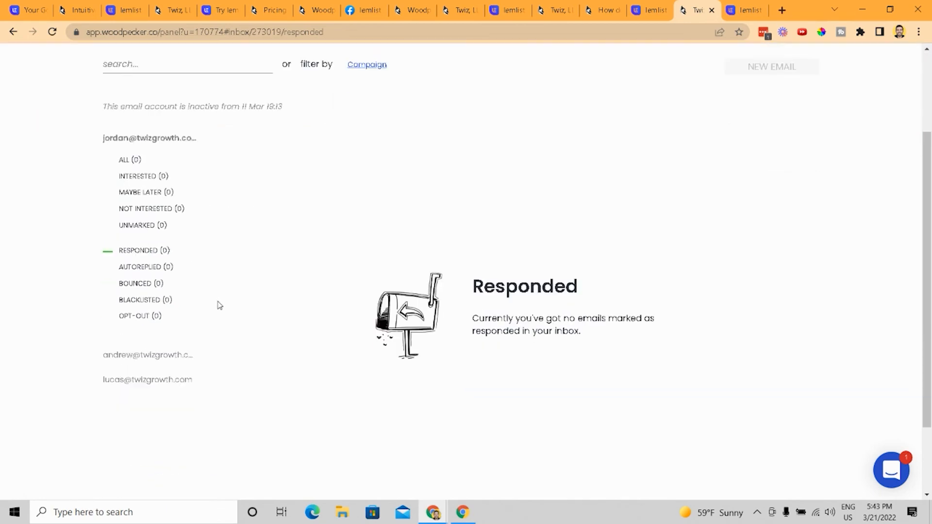
click(742, 11)
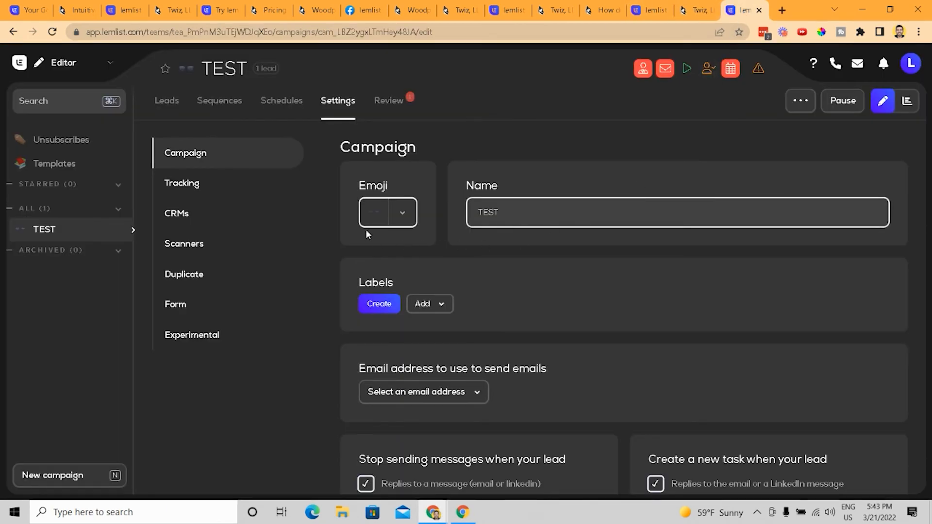
Browse the TEST campaign's tracking, CRM, scanner and duplicate settings, then the lemlist and Woodpecker homepages.
scroll(down, 3)
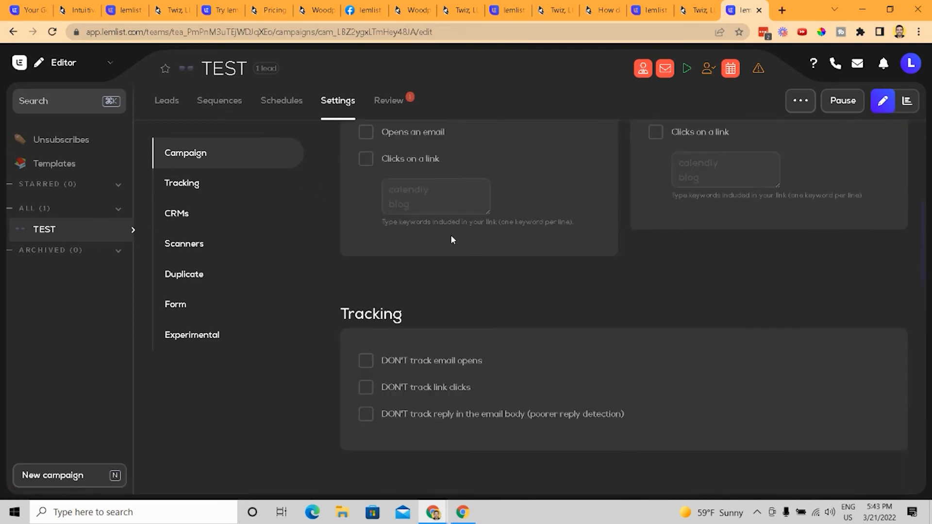
scroll(down, 3)
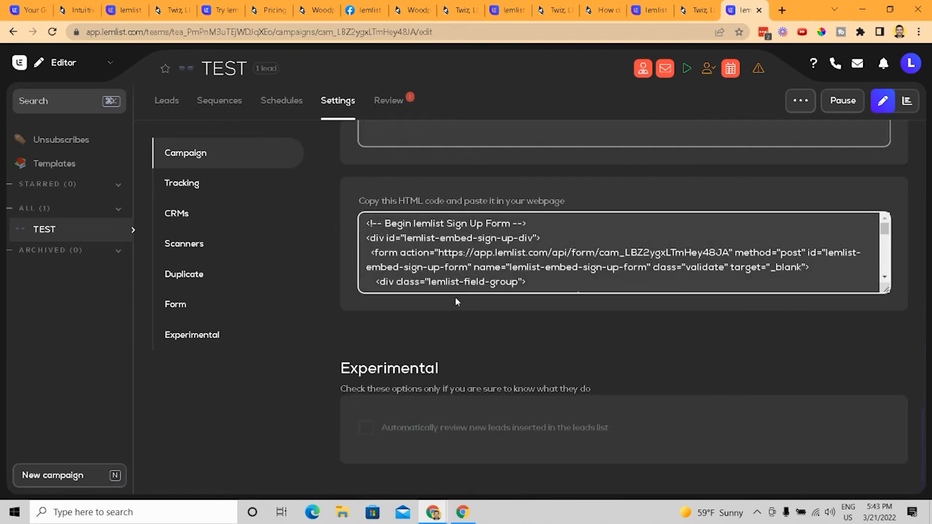
scroll(down, 3)
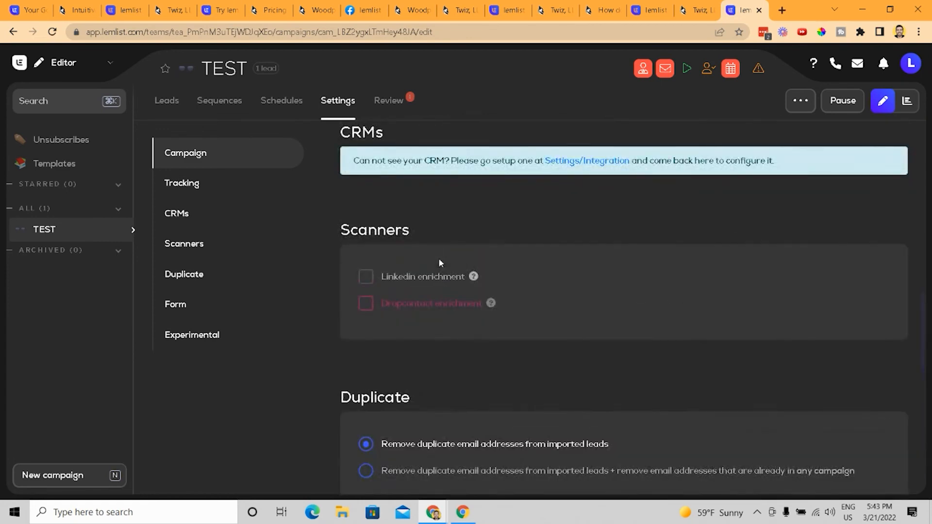
mouse_move(473, 272)
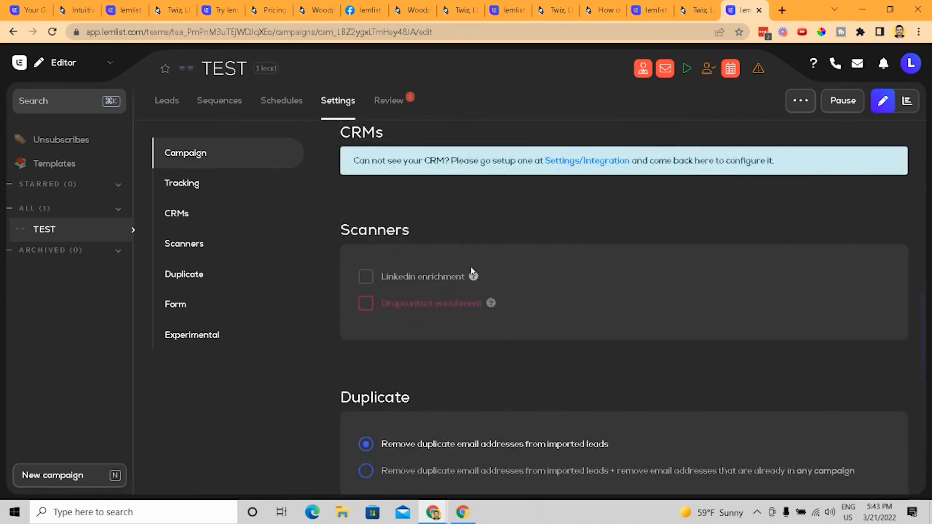
mouse_move(473, 275)
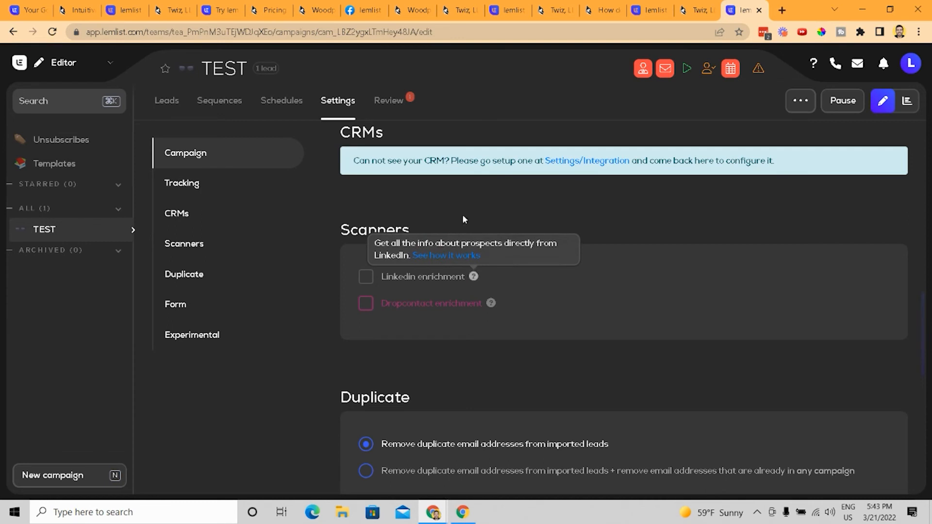
click(26, 10)
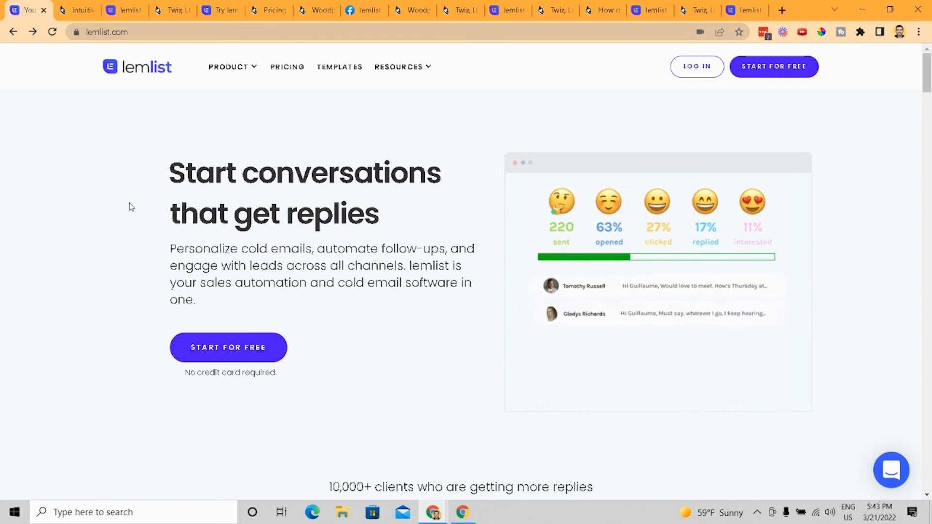
click(75, 11)
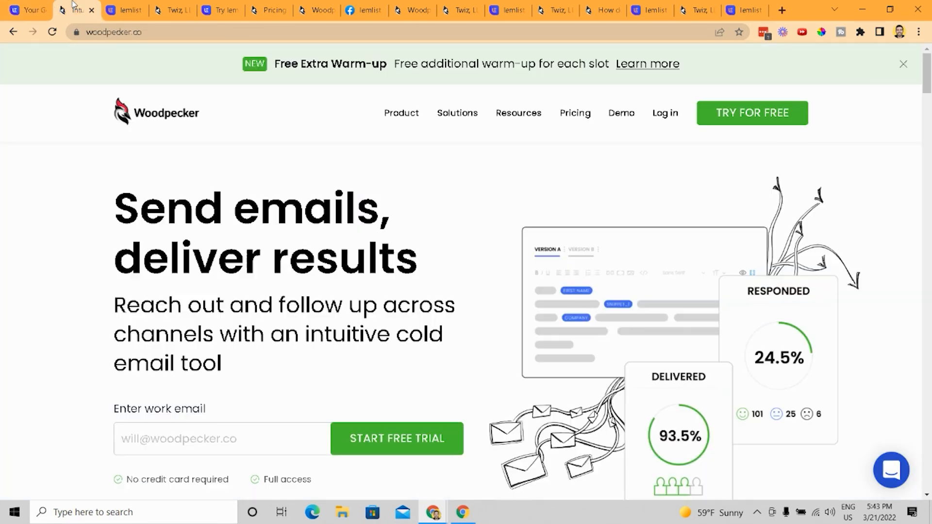